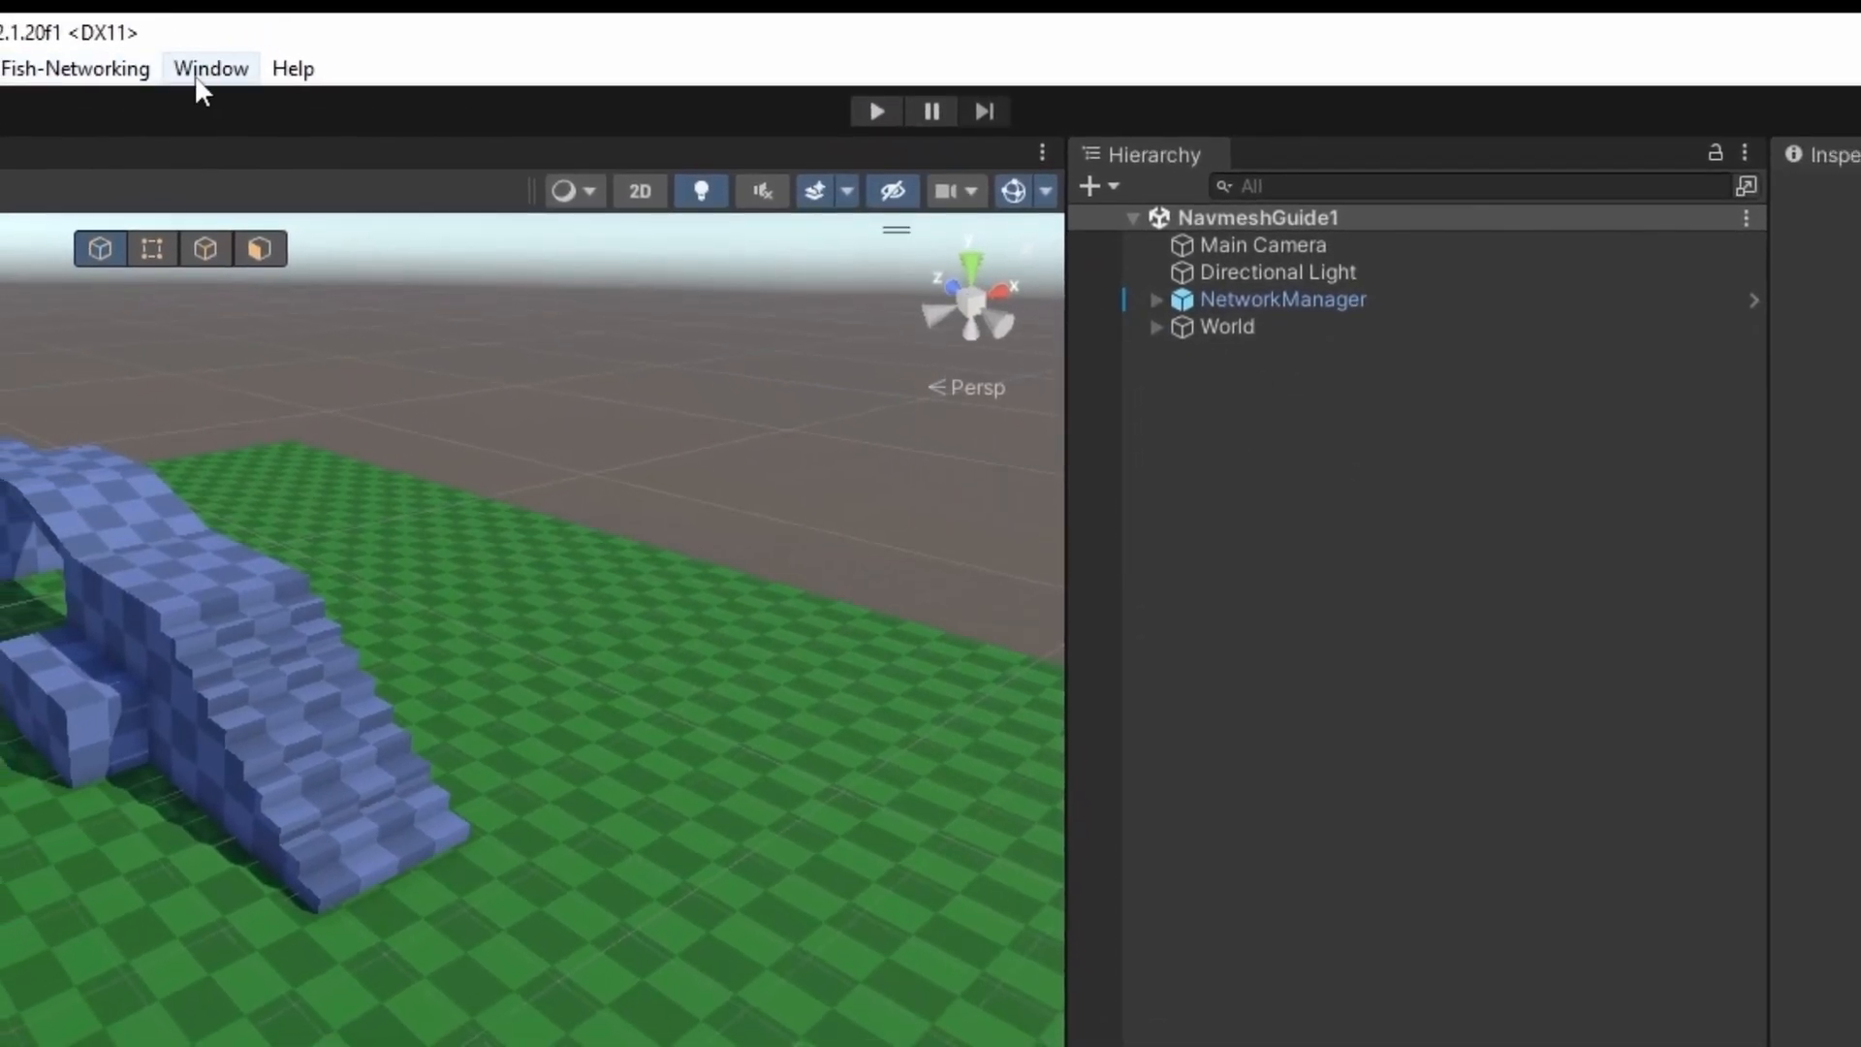
Step: Bake the NavMesh from the Navigation window so the ground plane and stairs show the walkable overlay
{"action": "left_click", "coordinate": [209, 68]}
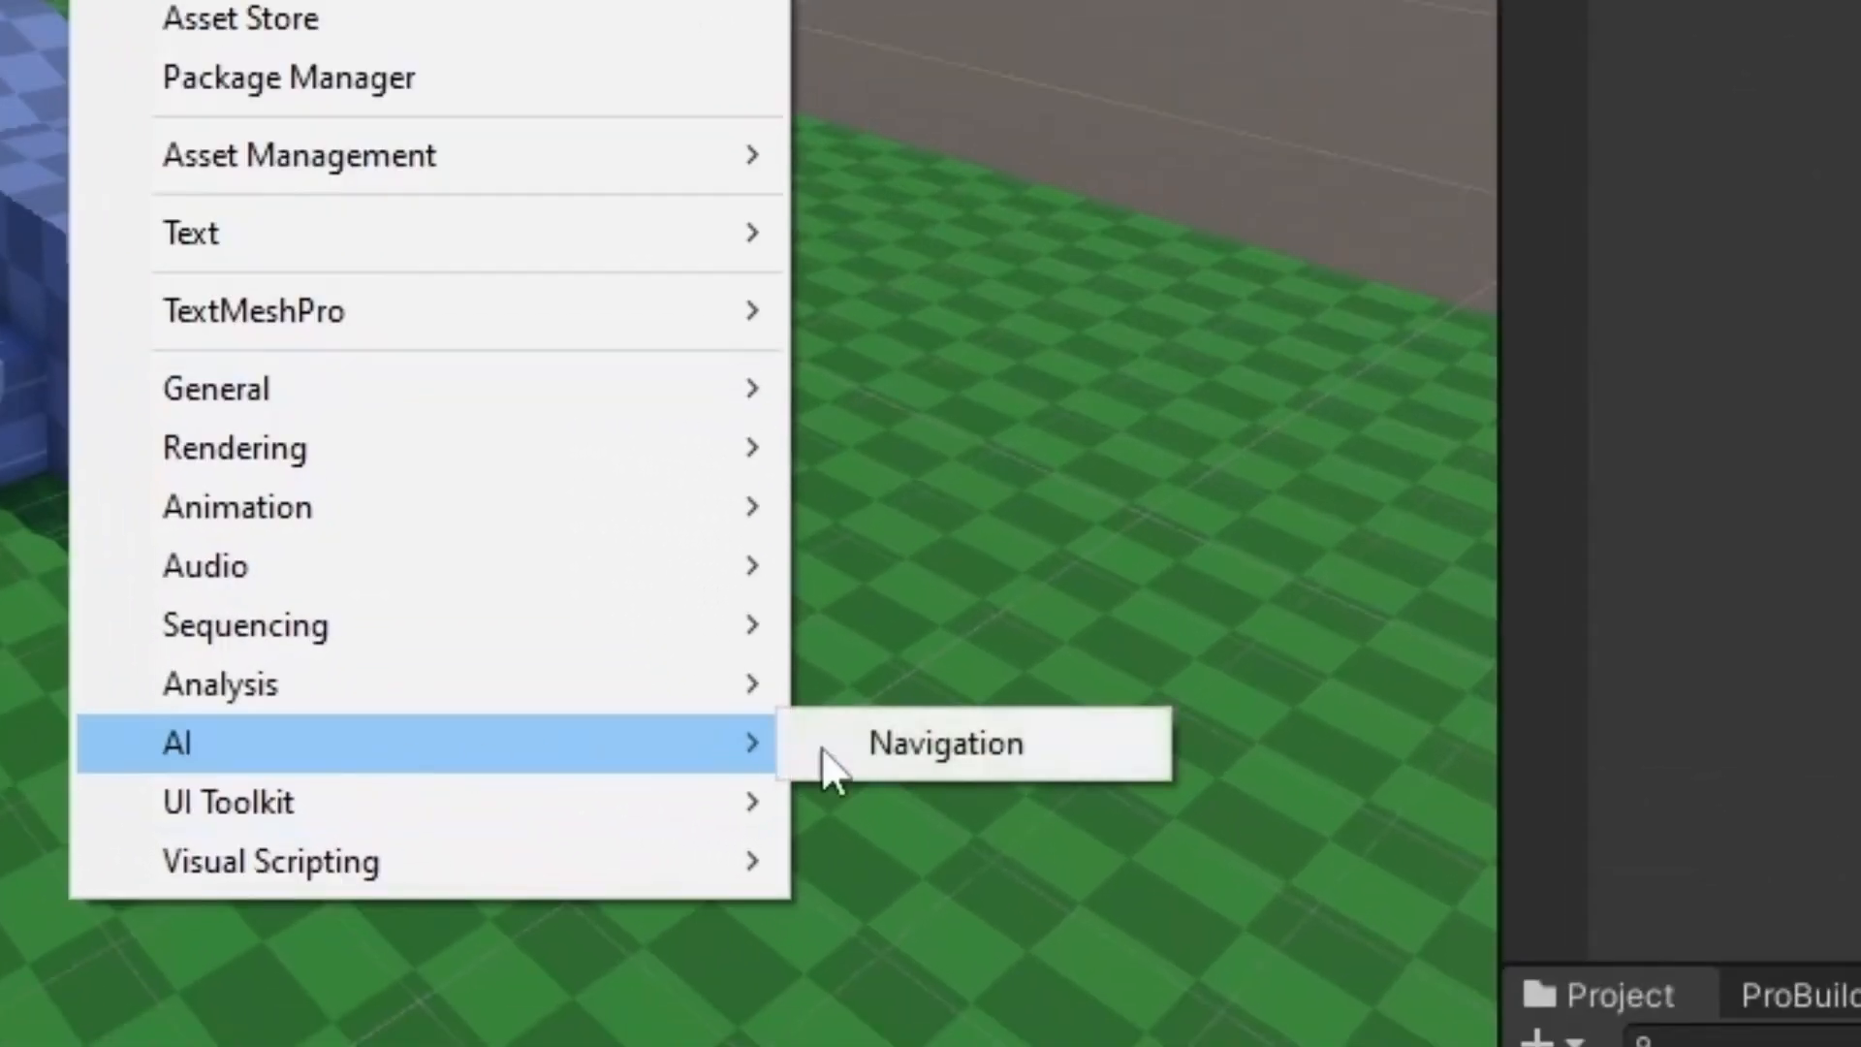
{"action": "left_click", "coordinate": [944, 743]}
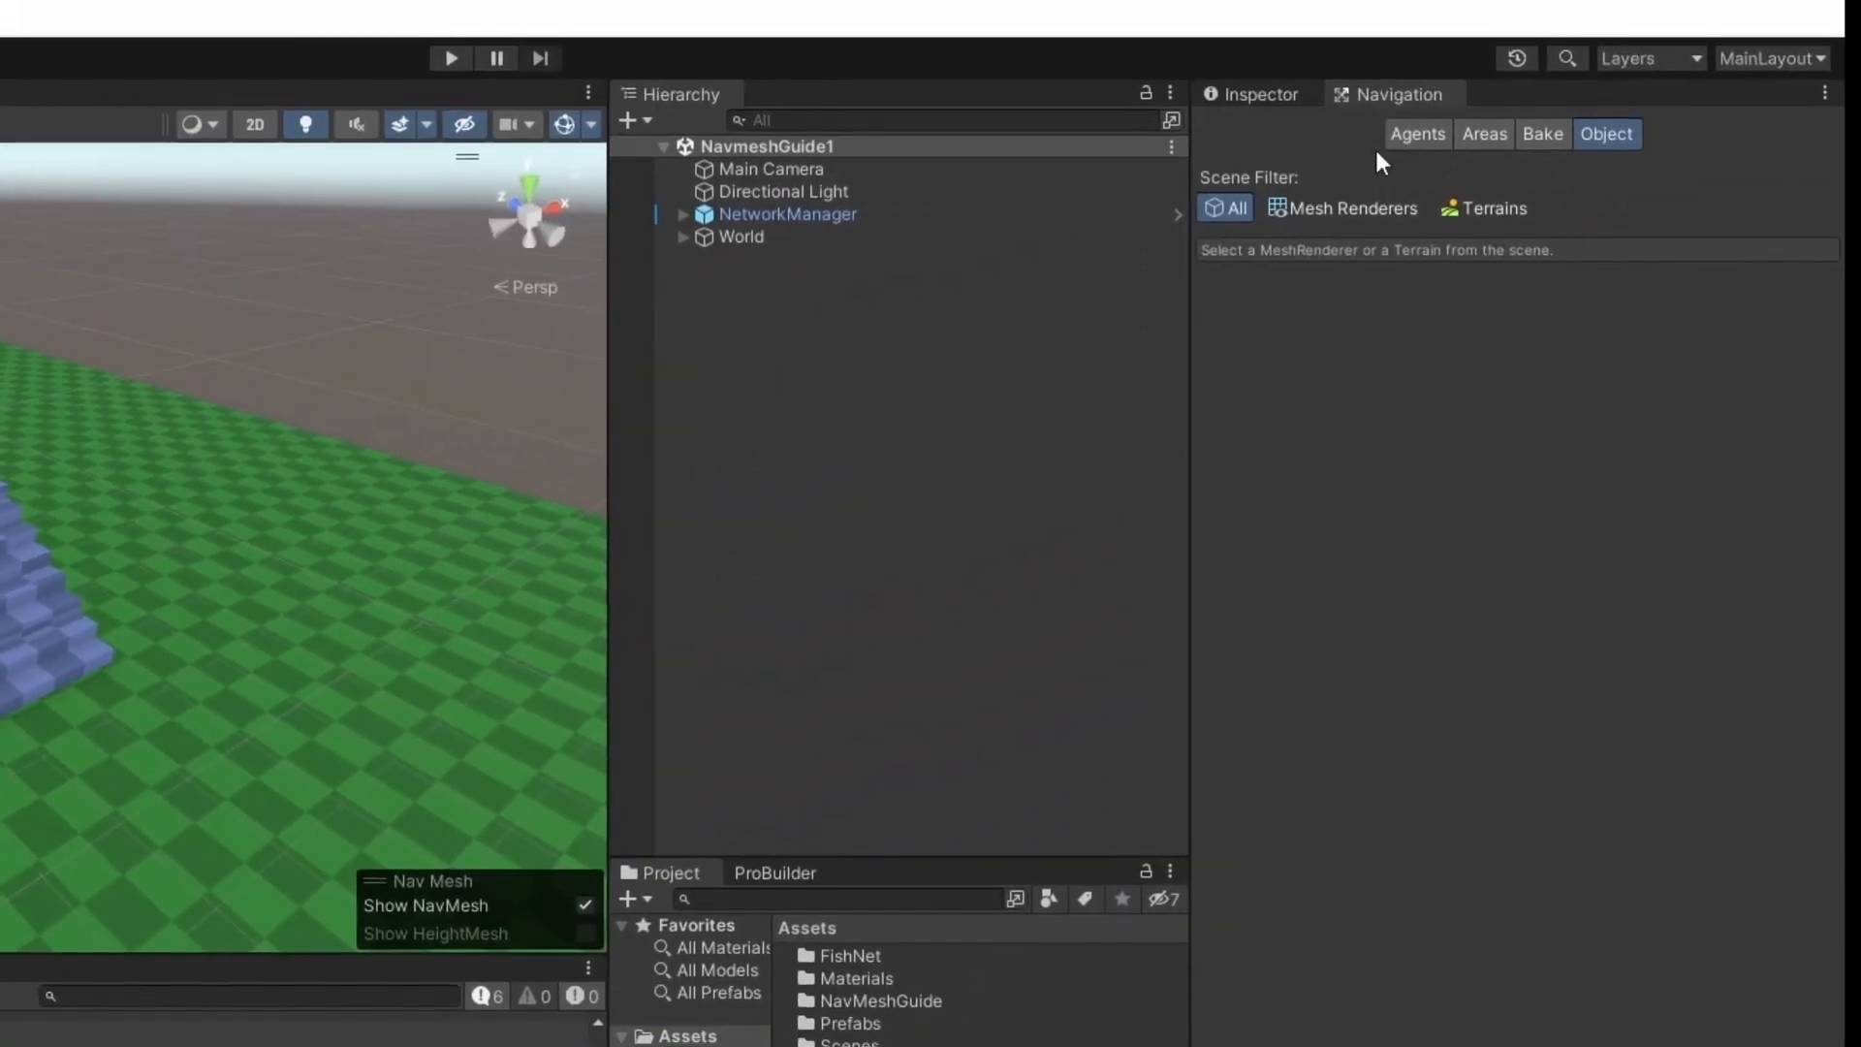
{"action": "left_click", "coordinate": [1542, 134]}
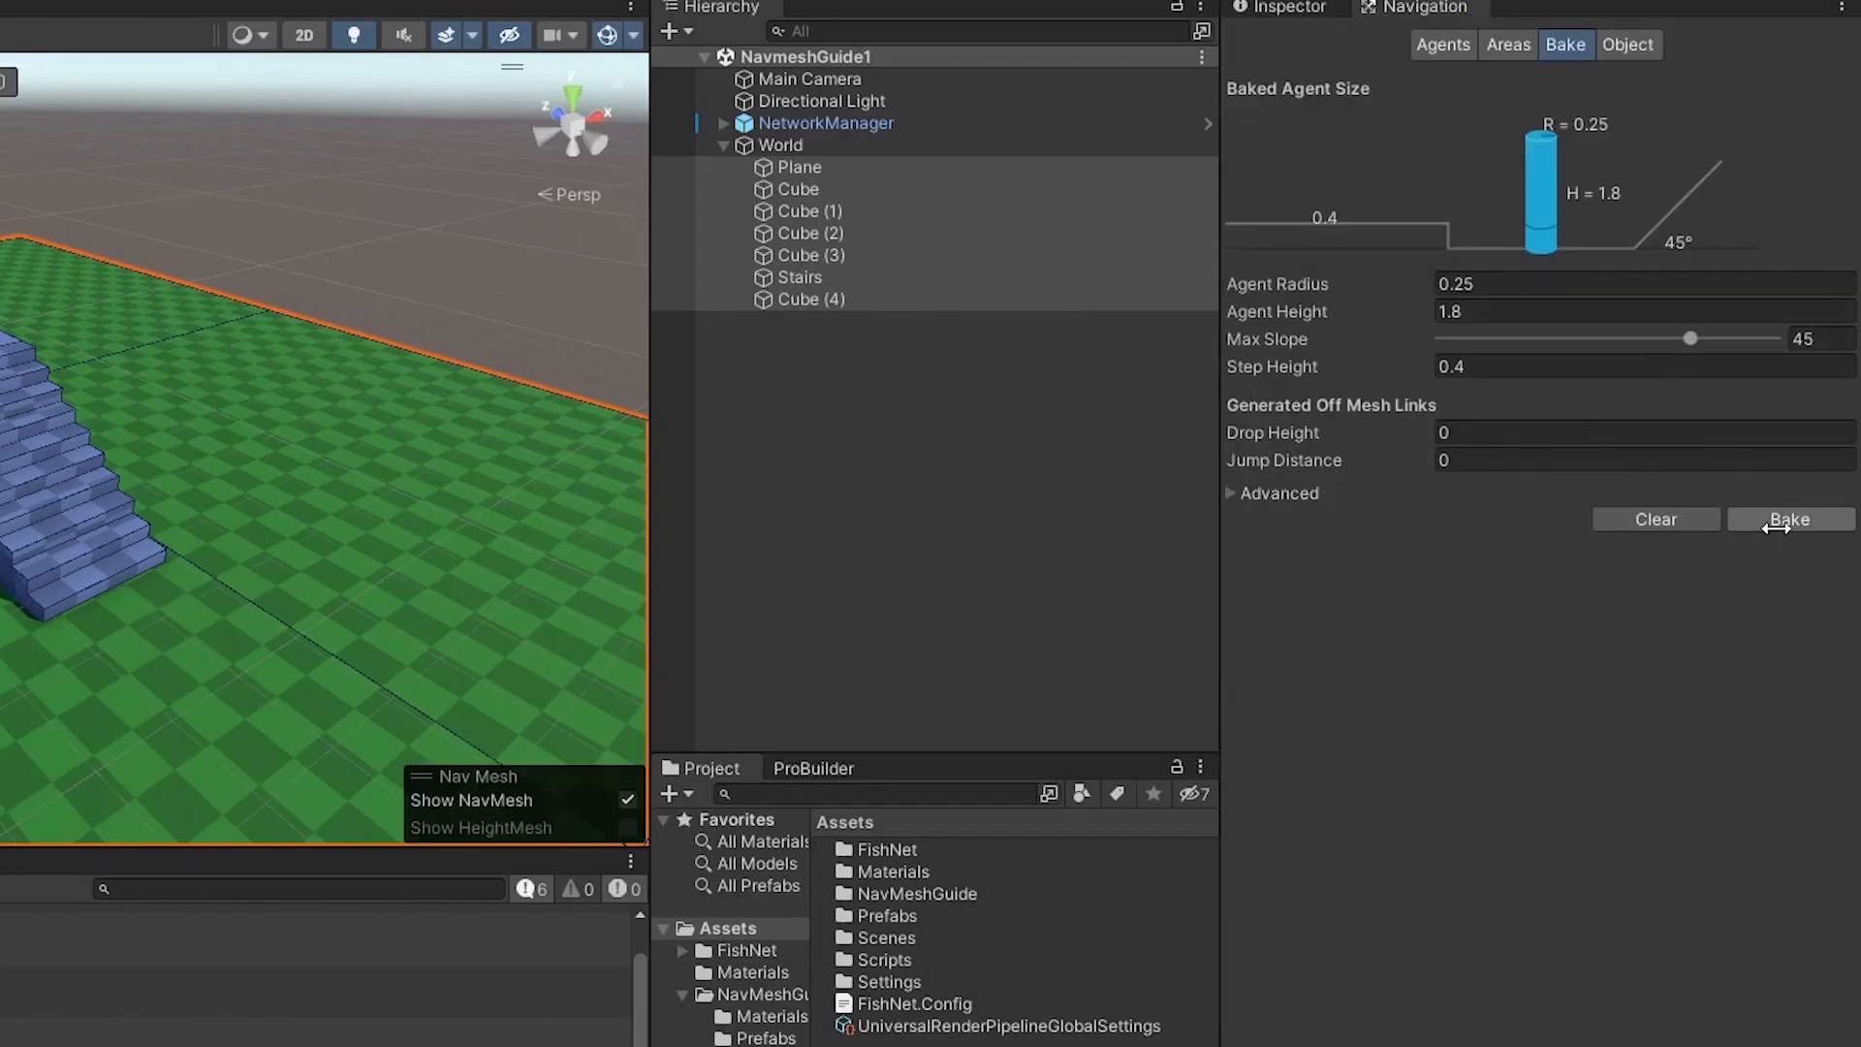
{"action": "left_click", "coordinate": [1788, 520]}
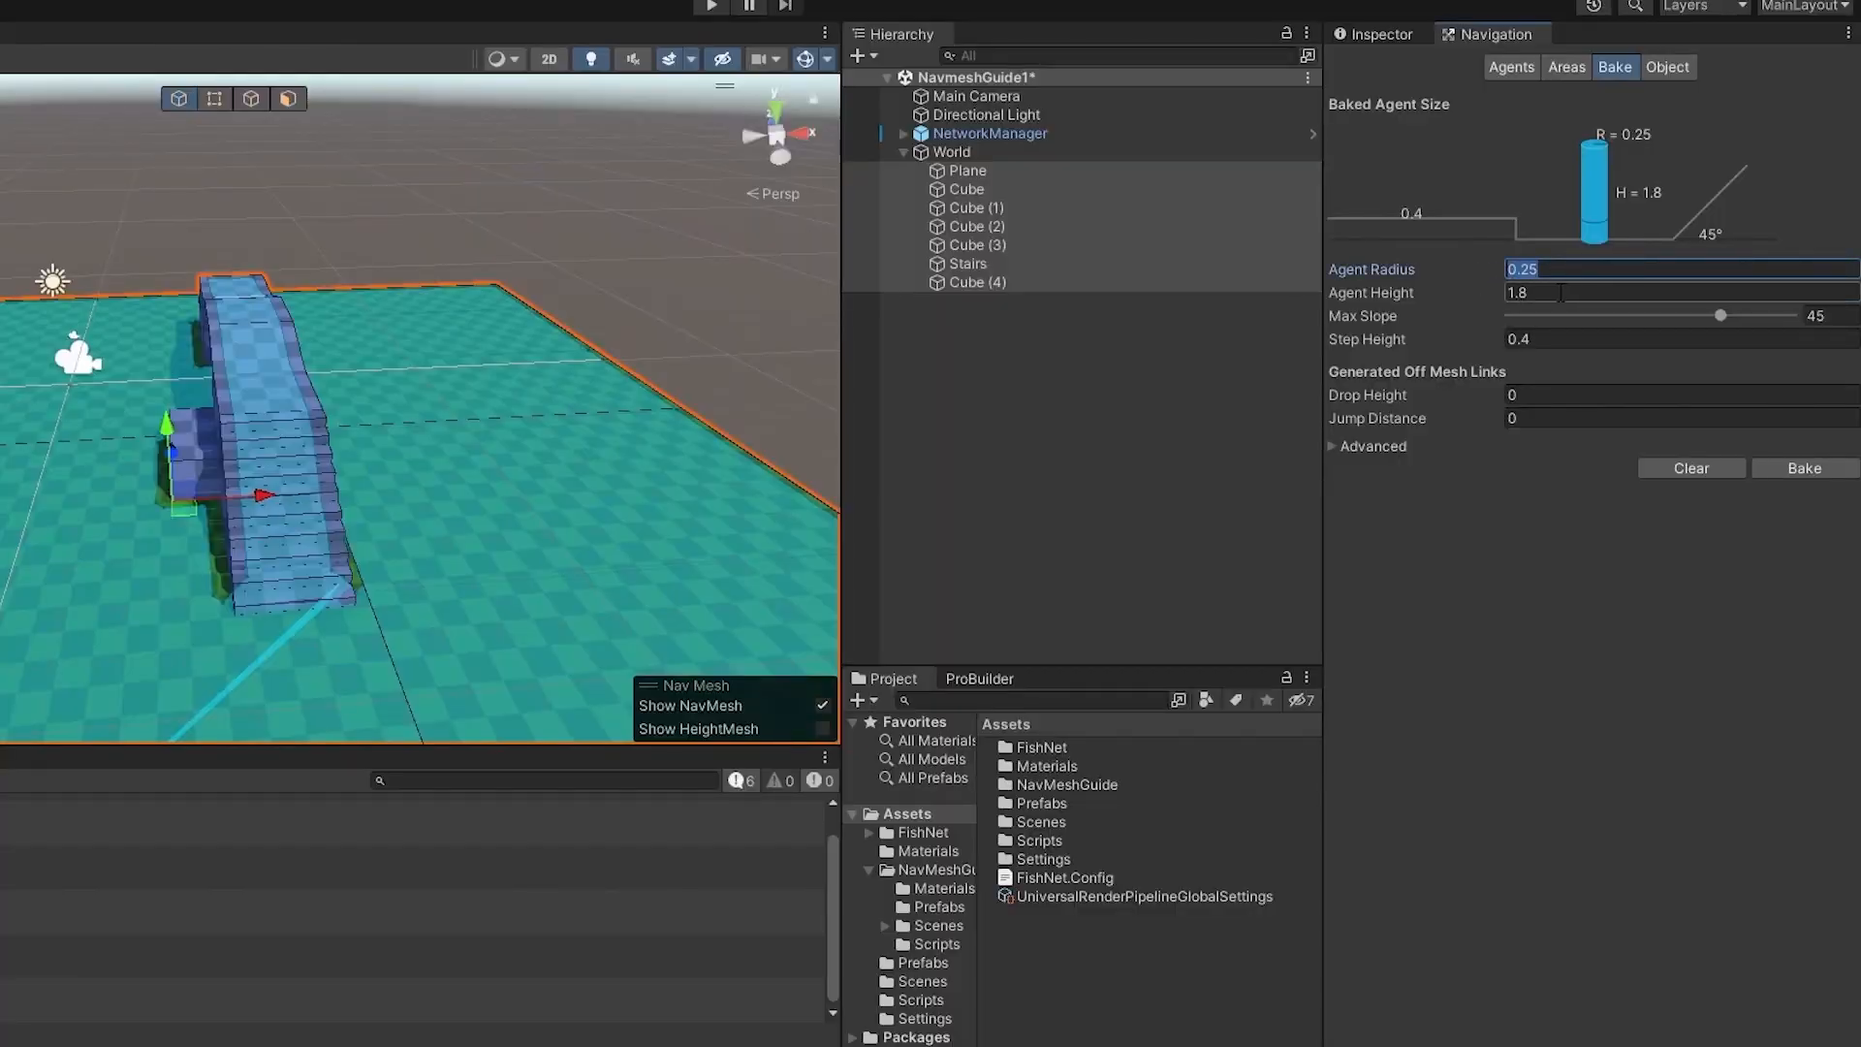
{"action": "left_click", "coordinate": [1661, 293]}
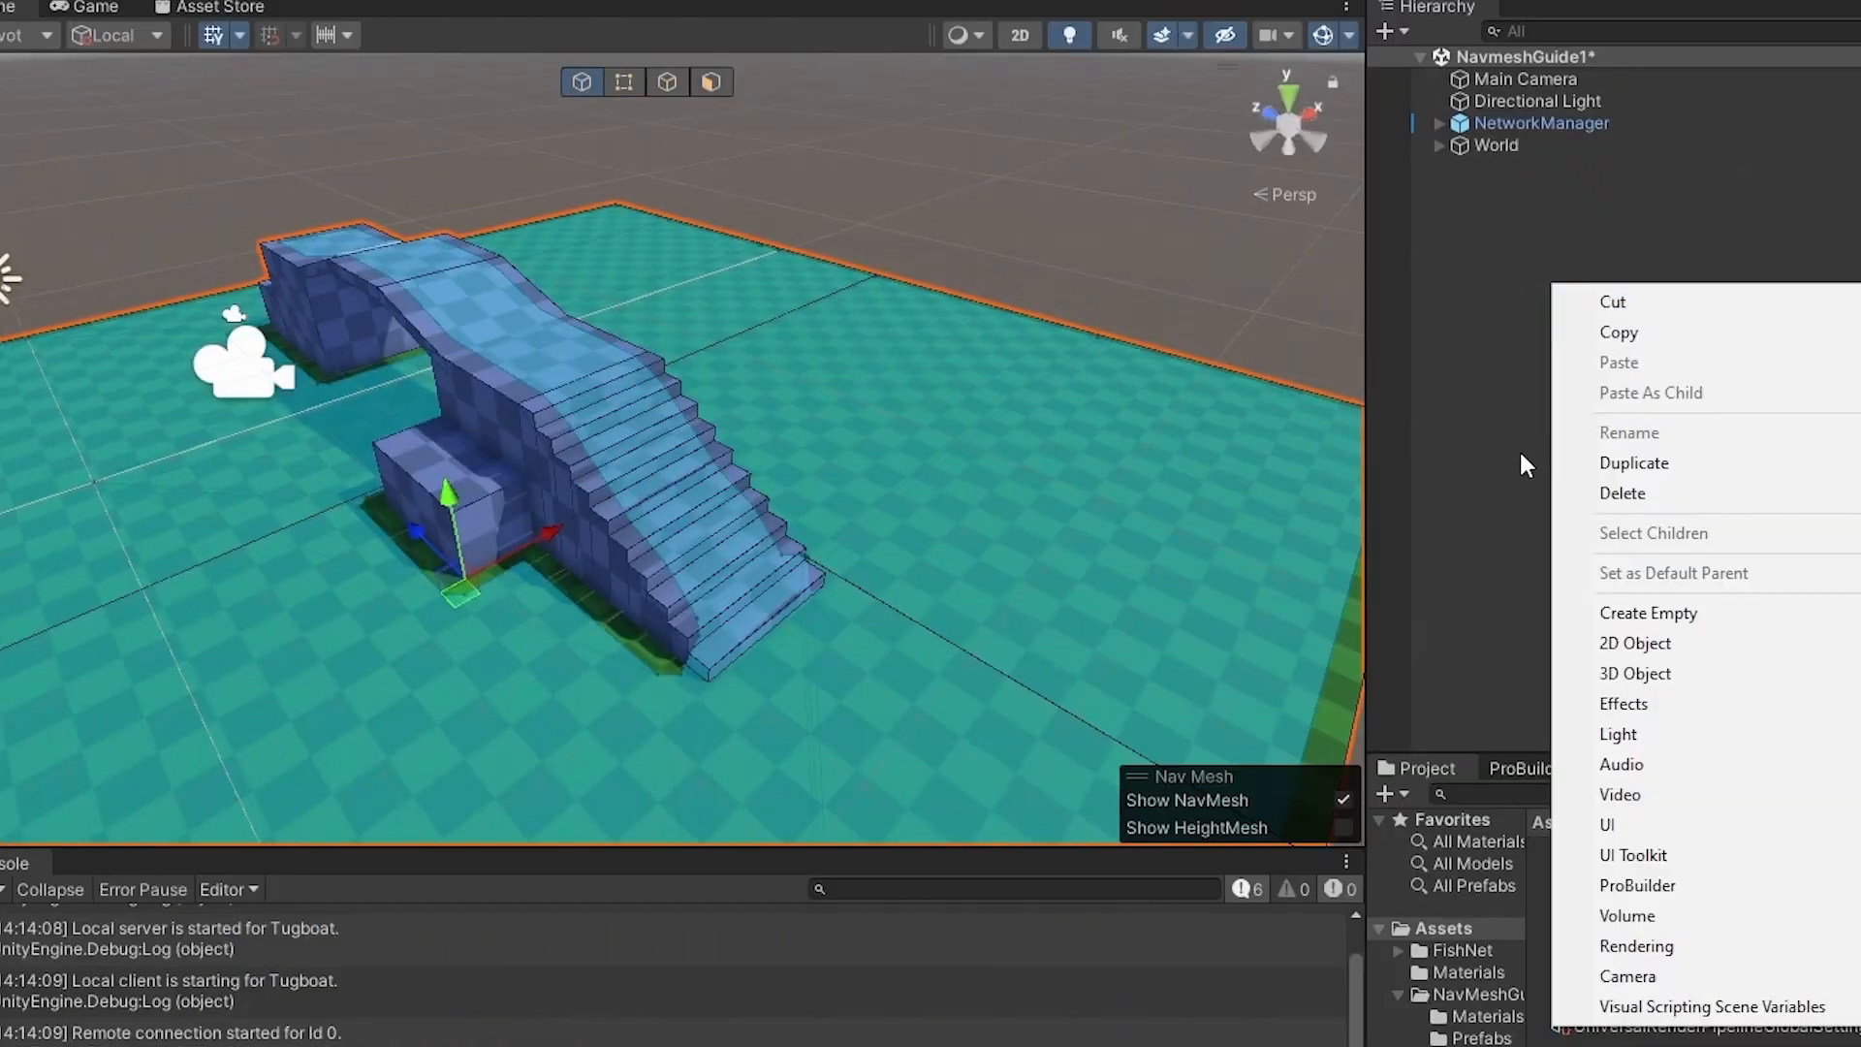
Step: Create an empty NPC with a capsule Body child scaled 0.5 × 0.9 × 0.5 and raised to Y 0.9
{"action": "left_click", "coordinate": [1648, 613]}
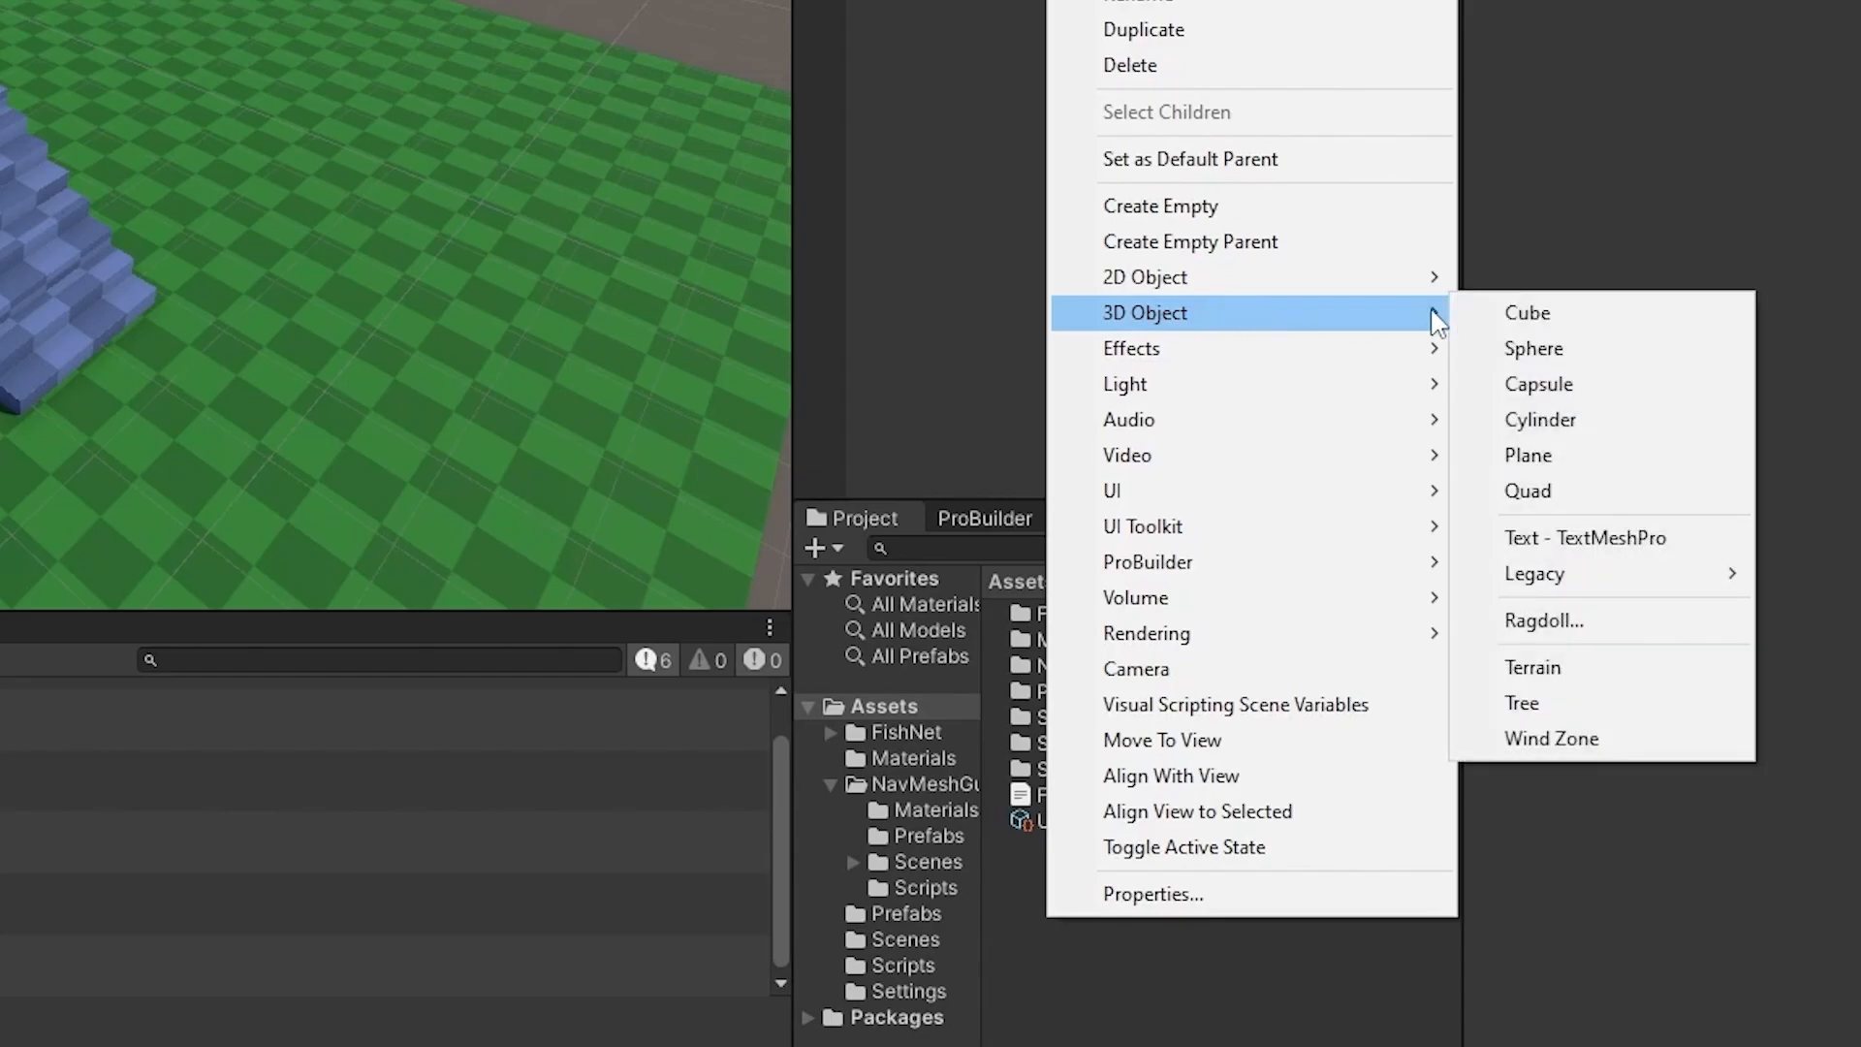
{"action": "left_click", "coordinate": [1538, 384]}
{"action": "type", "text": "Body"}
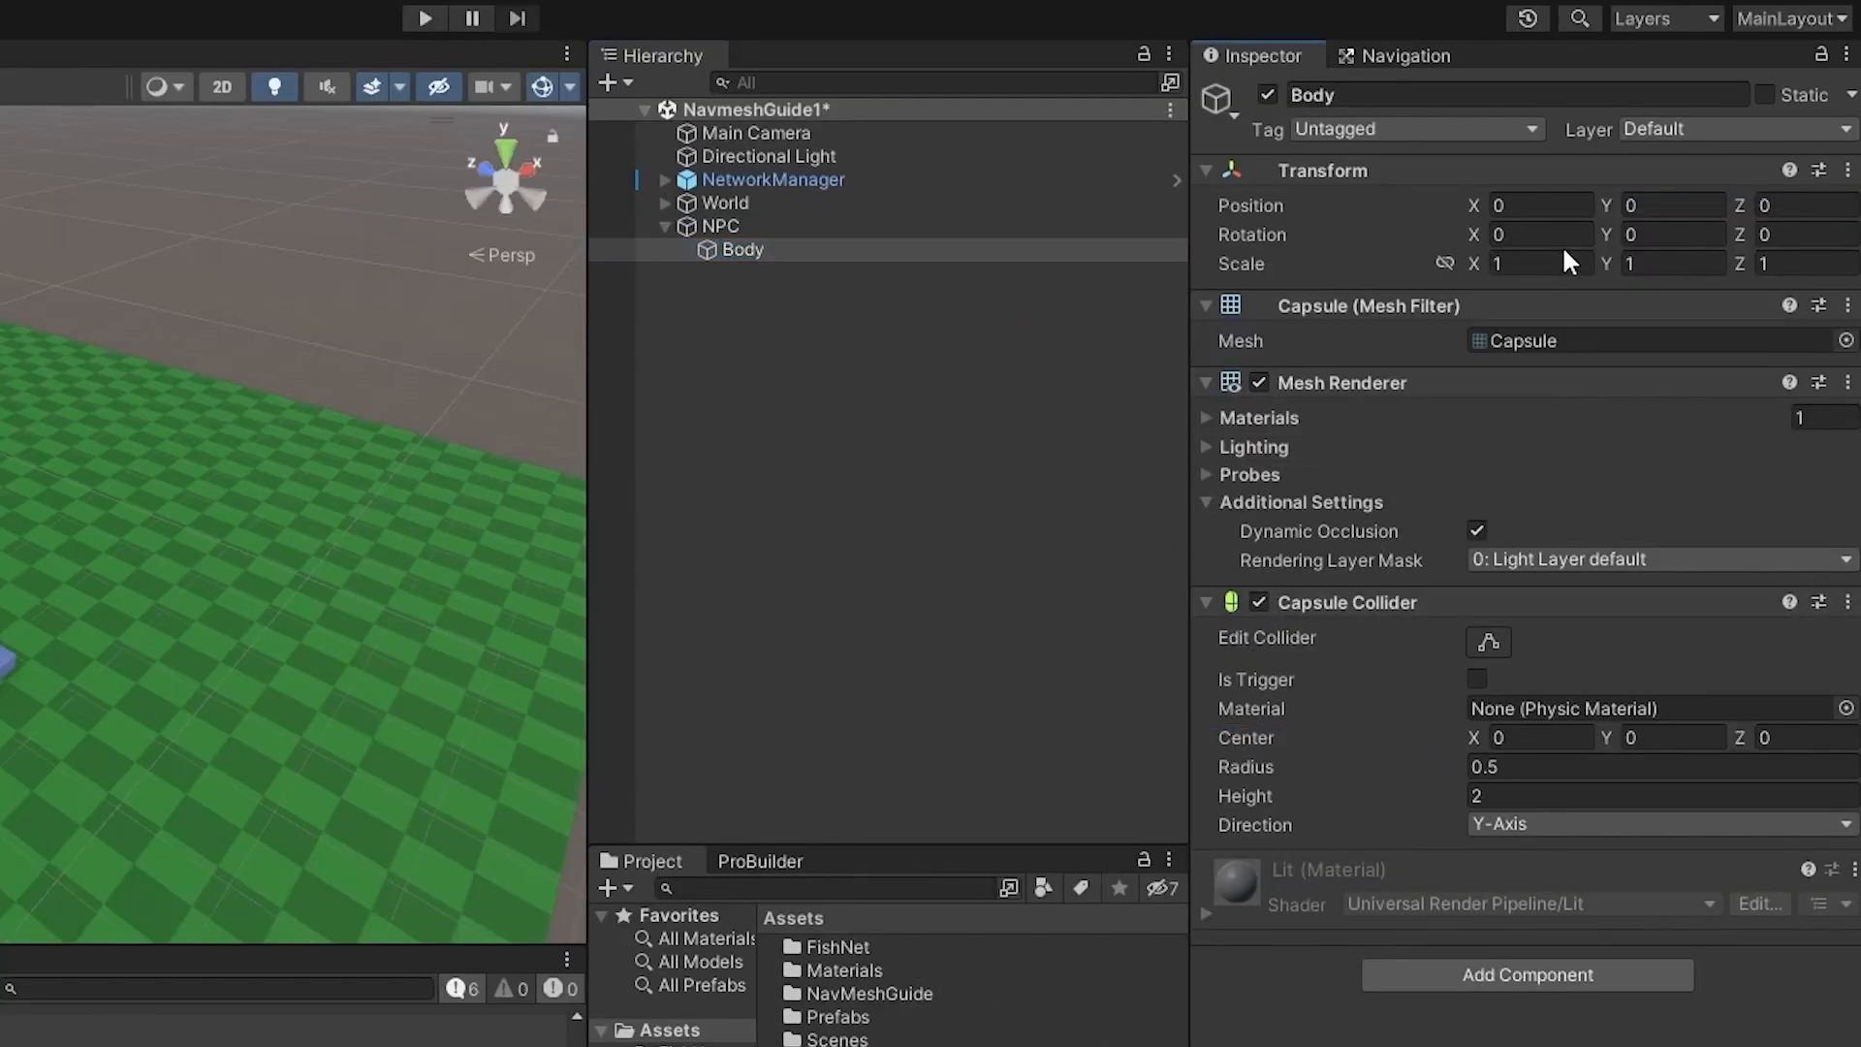
{"action": "type", "text": "0.5"}
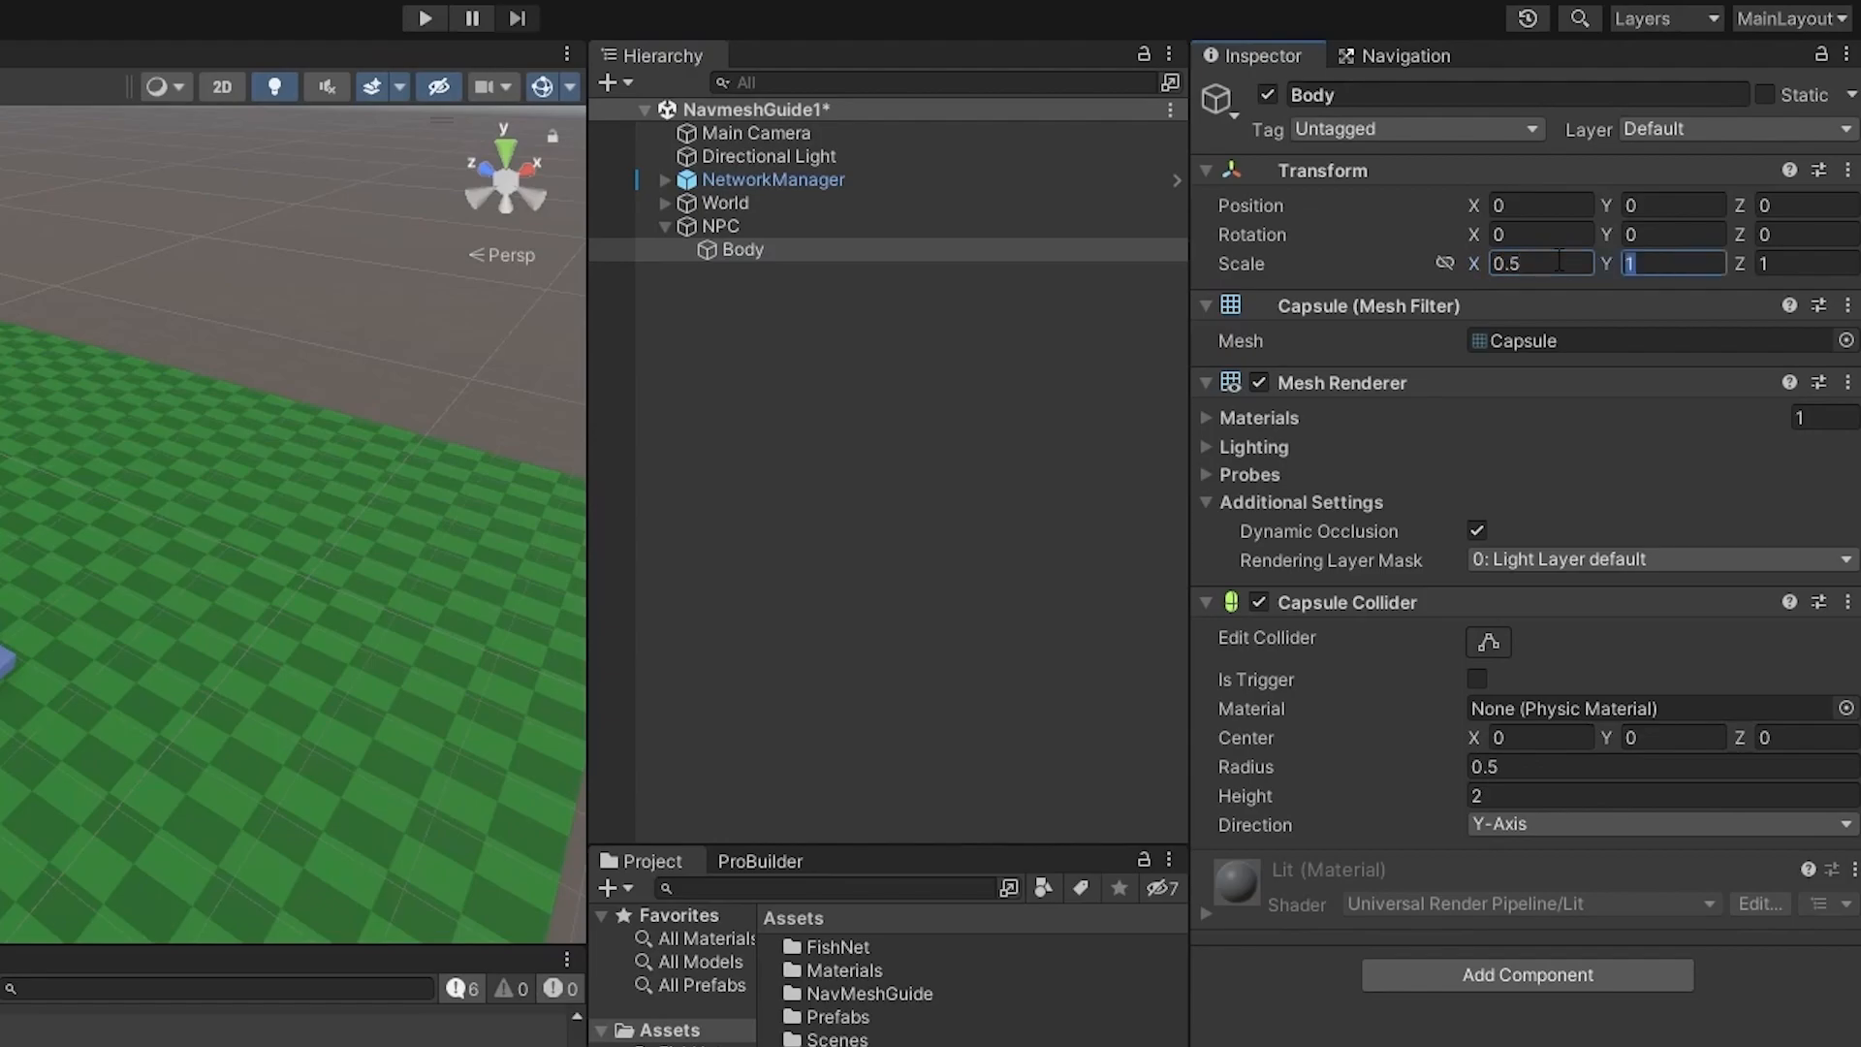
{"action": "type", "text": "0.5"}
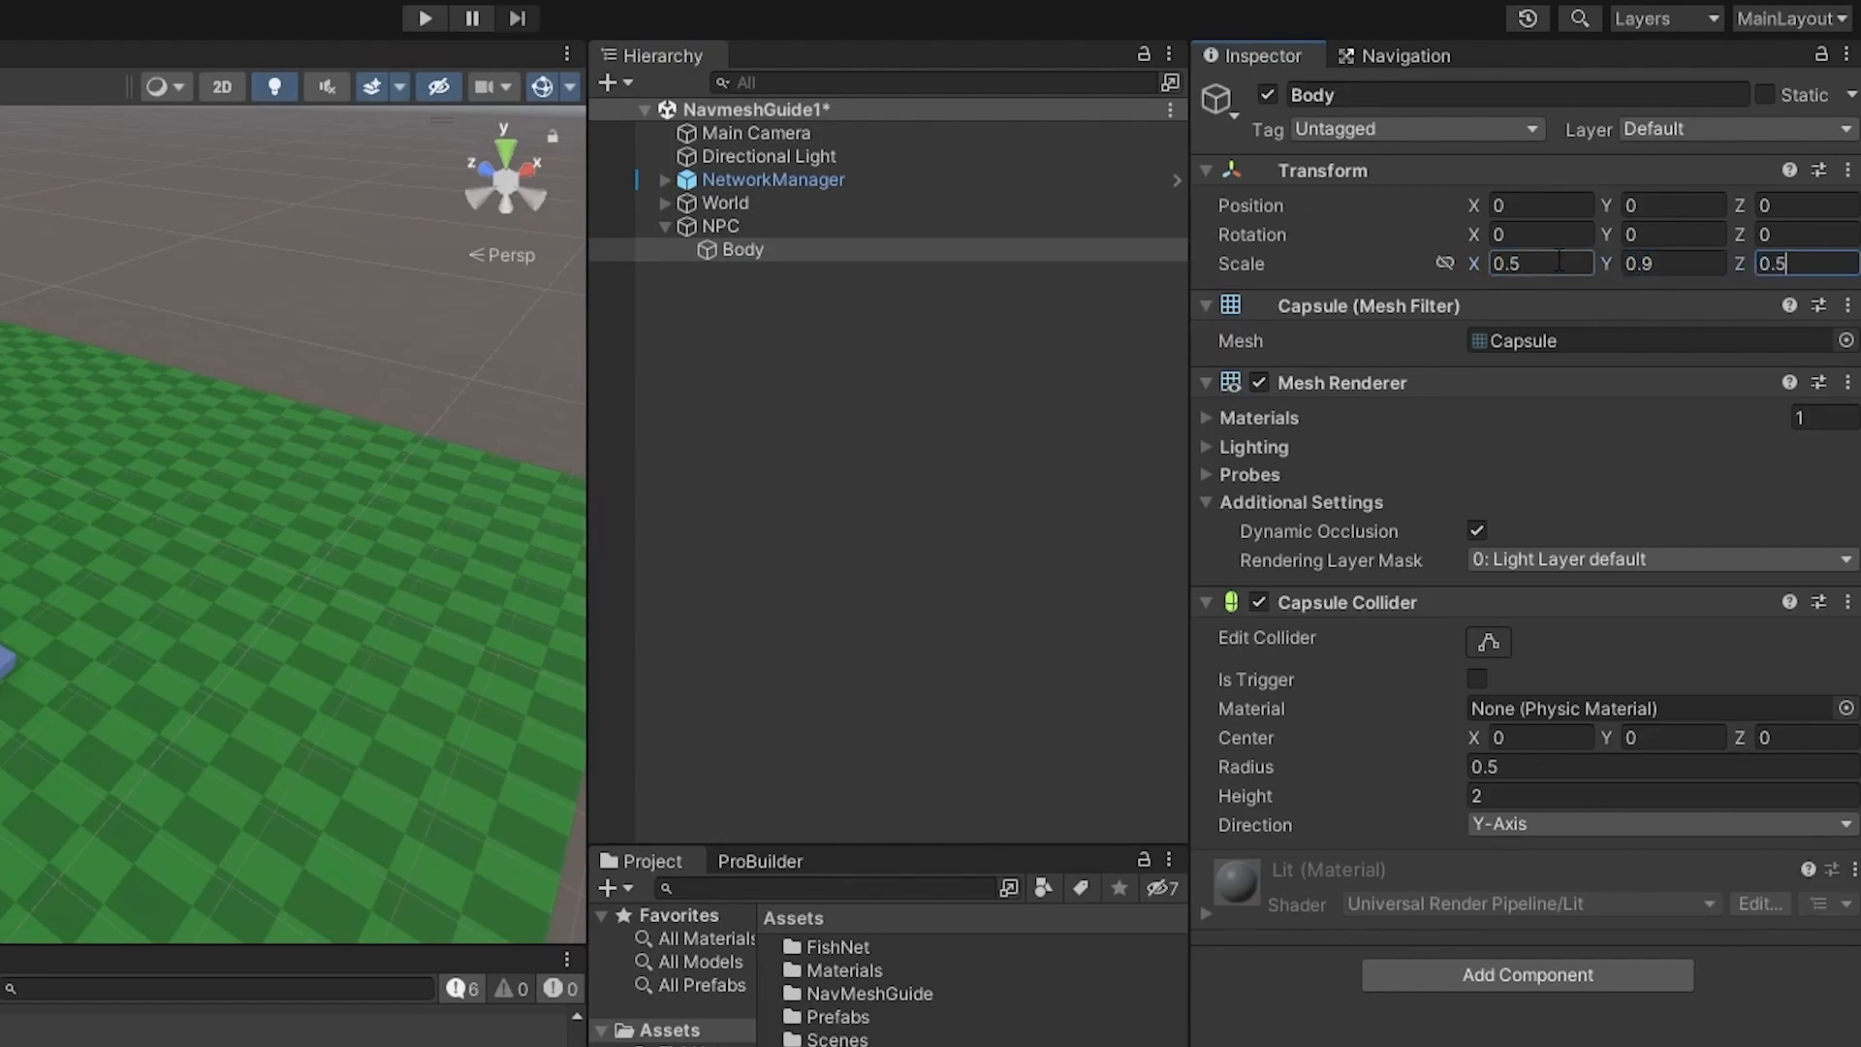
{"action": "left_click", "coordinate": [1673, 203]}
{"action": "type", "text": ".9"}
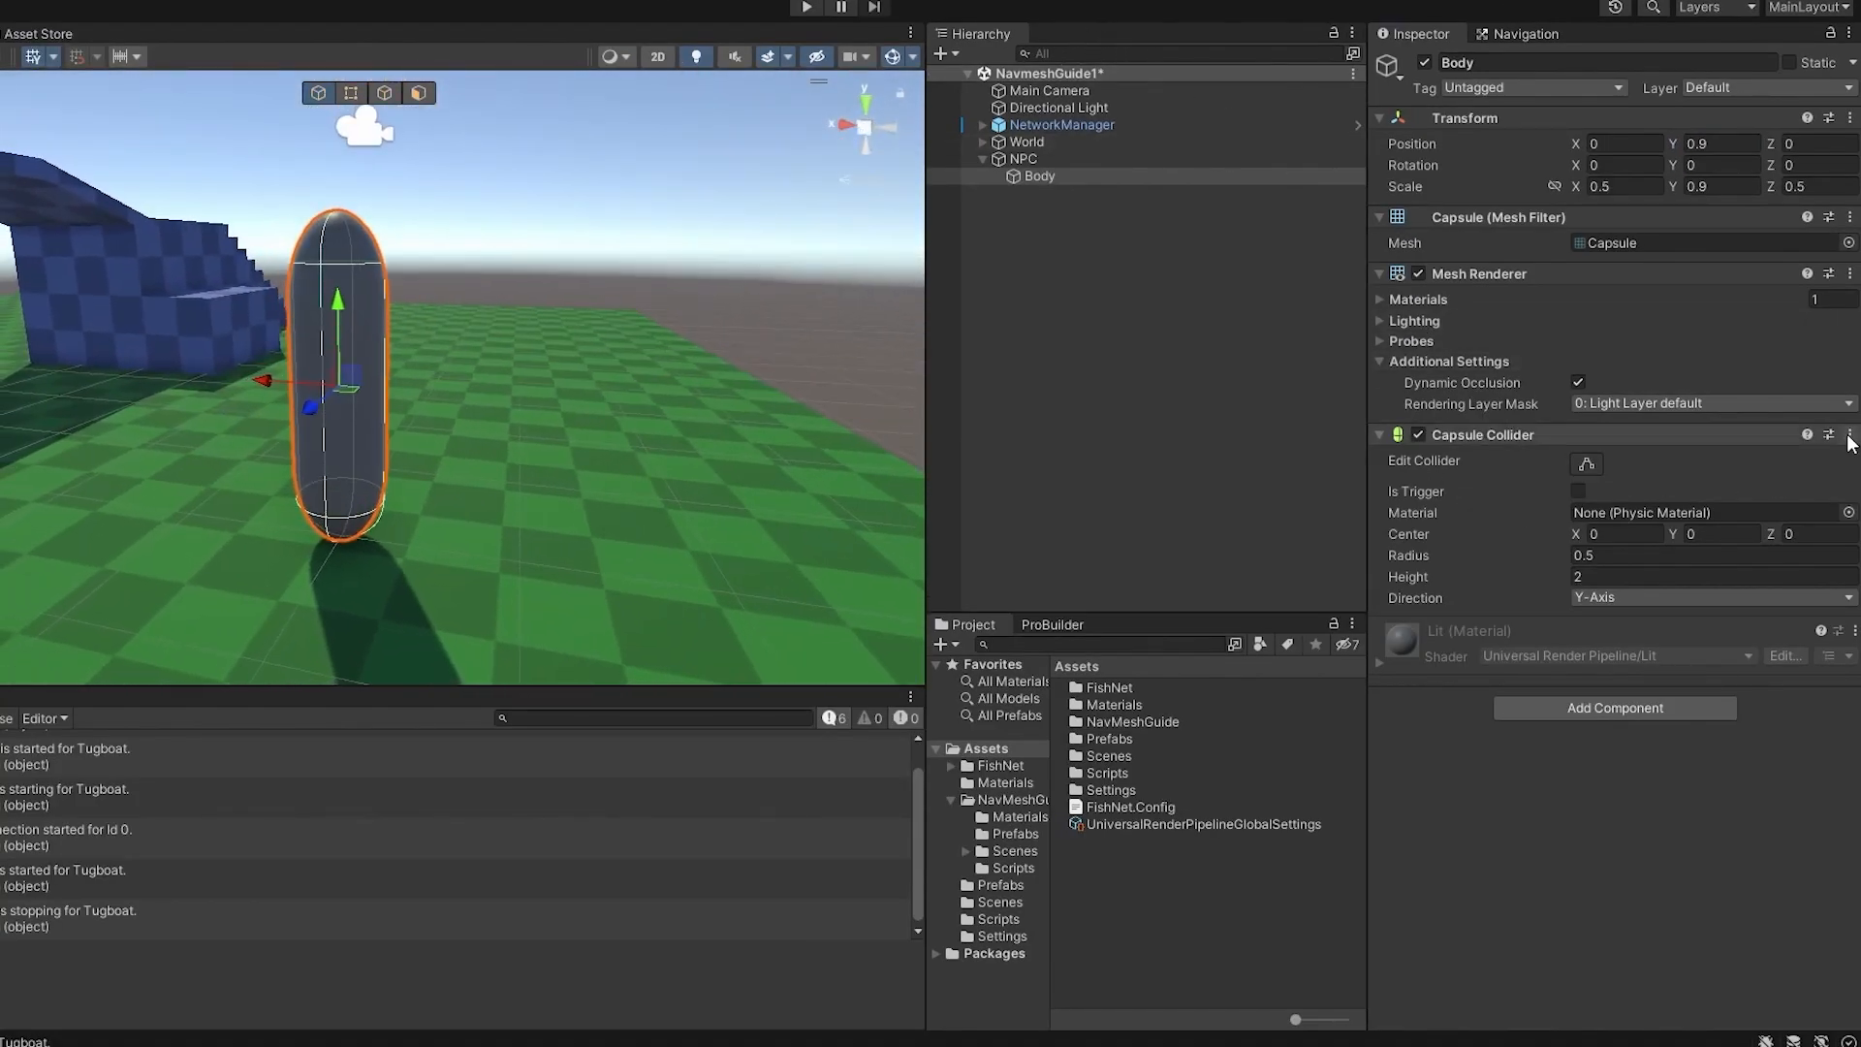
Step: Add a Capsule Collider and a Nav Mesh Agent component to the NPC parent object
{"action": "left_click", "coordinate": [1022, 157]}
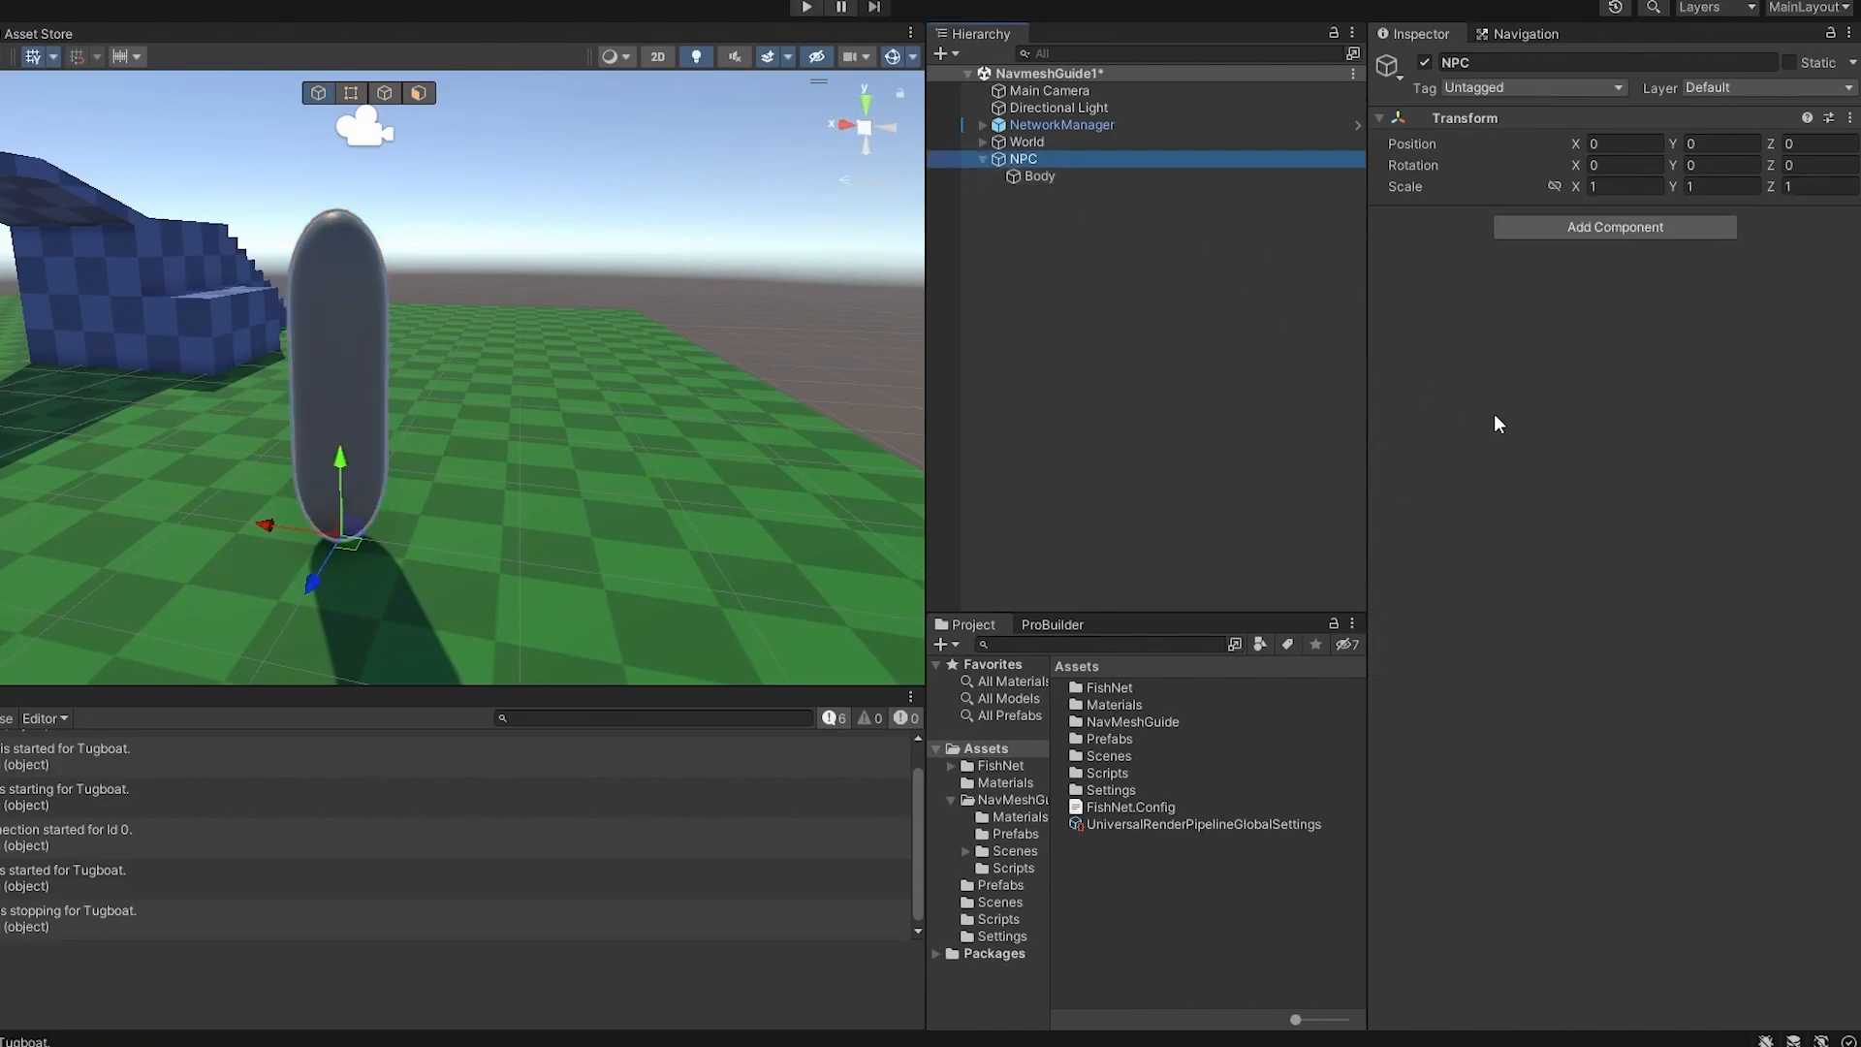
{"action": "type", "text": "Capsu"}
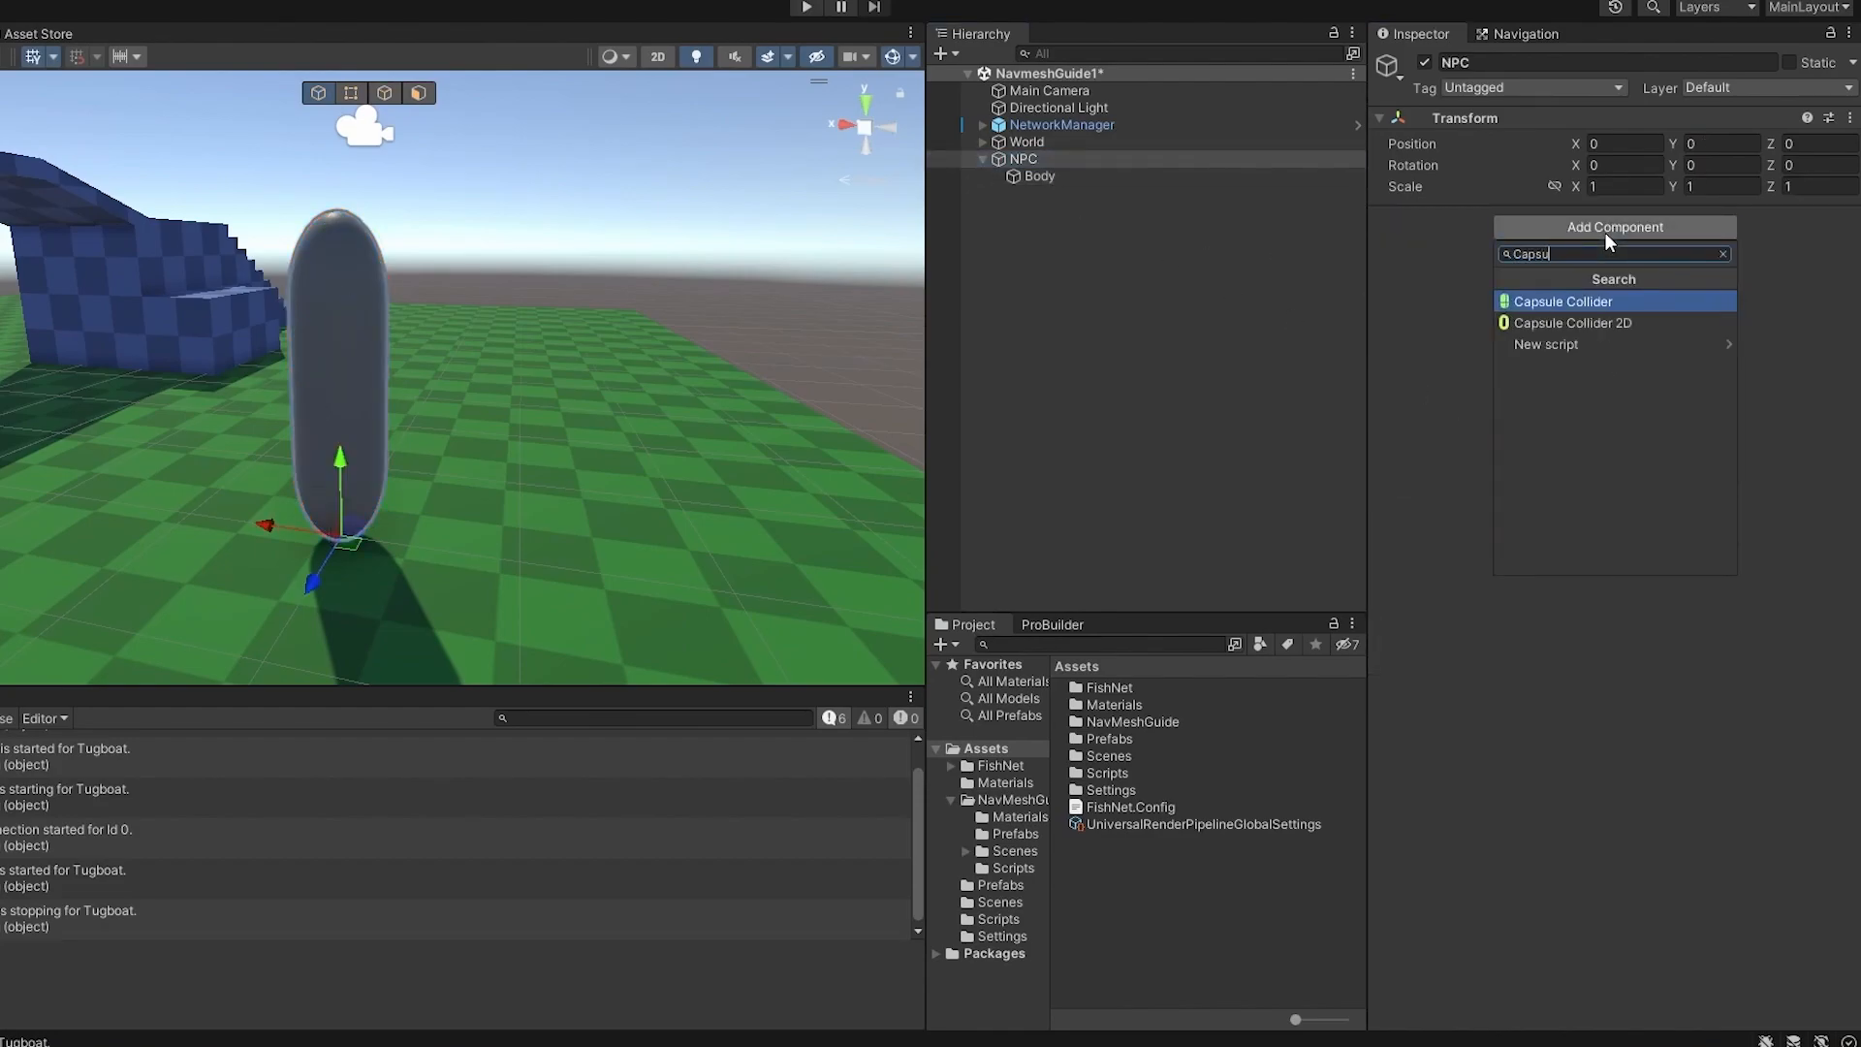
{"action": "left_click", "coordinate": [1563, 301]}
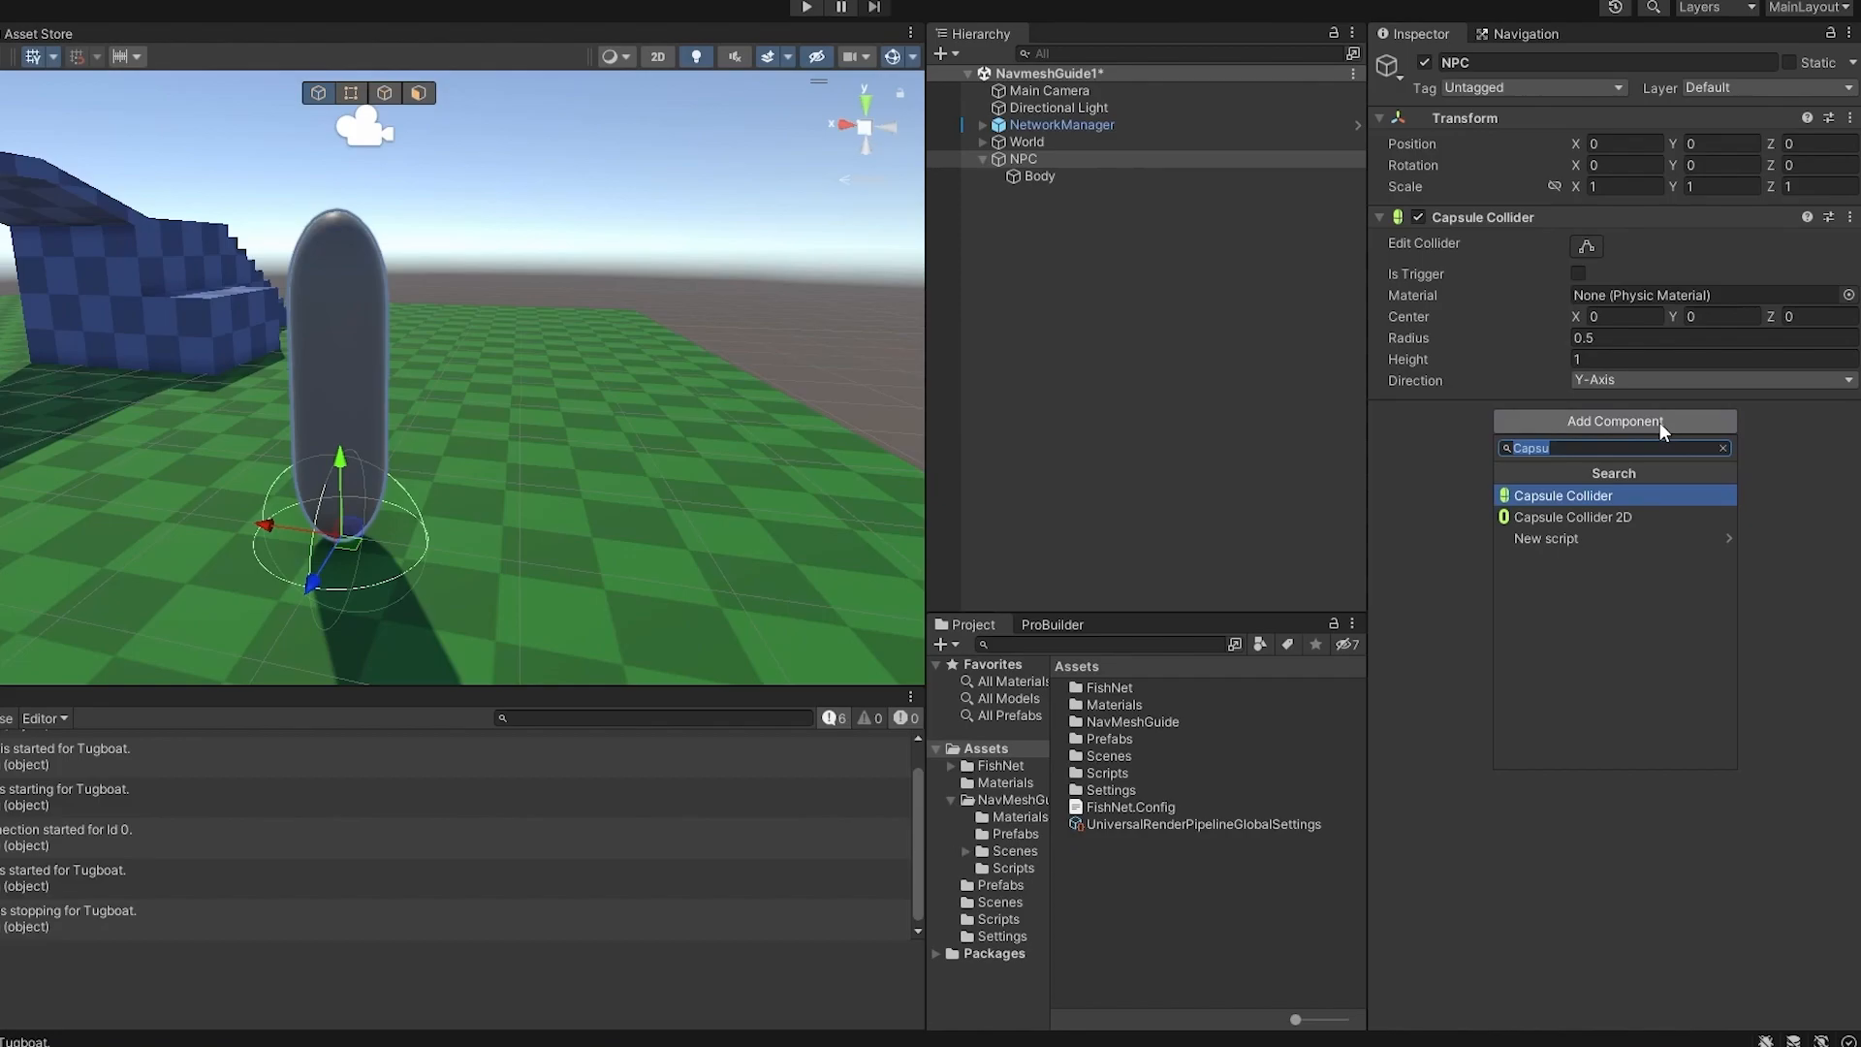
{"action": "left_click", "coordinate": [1563, 494]}
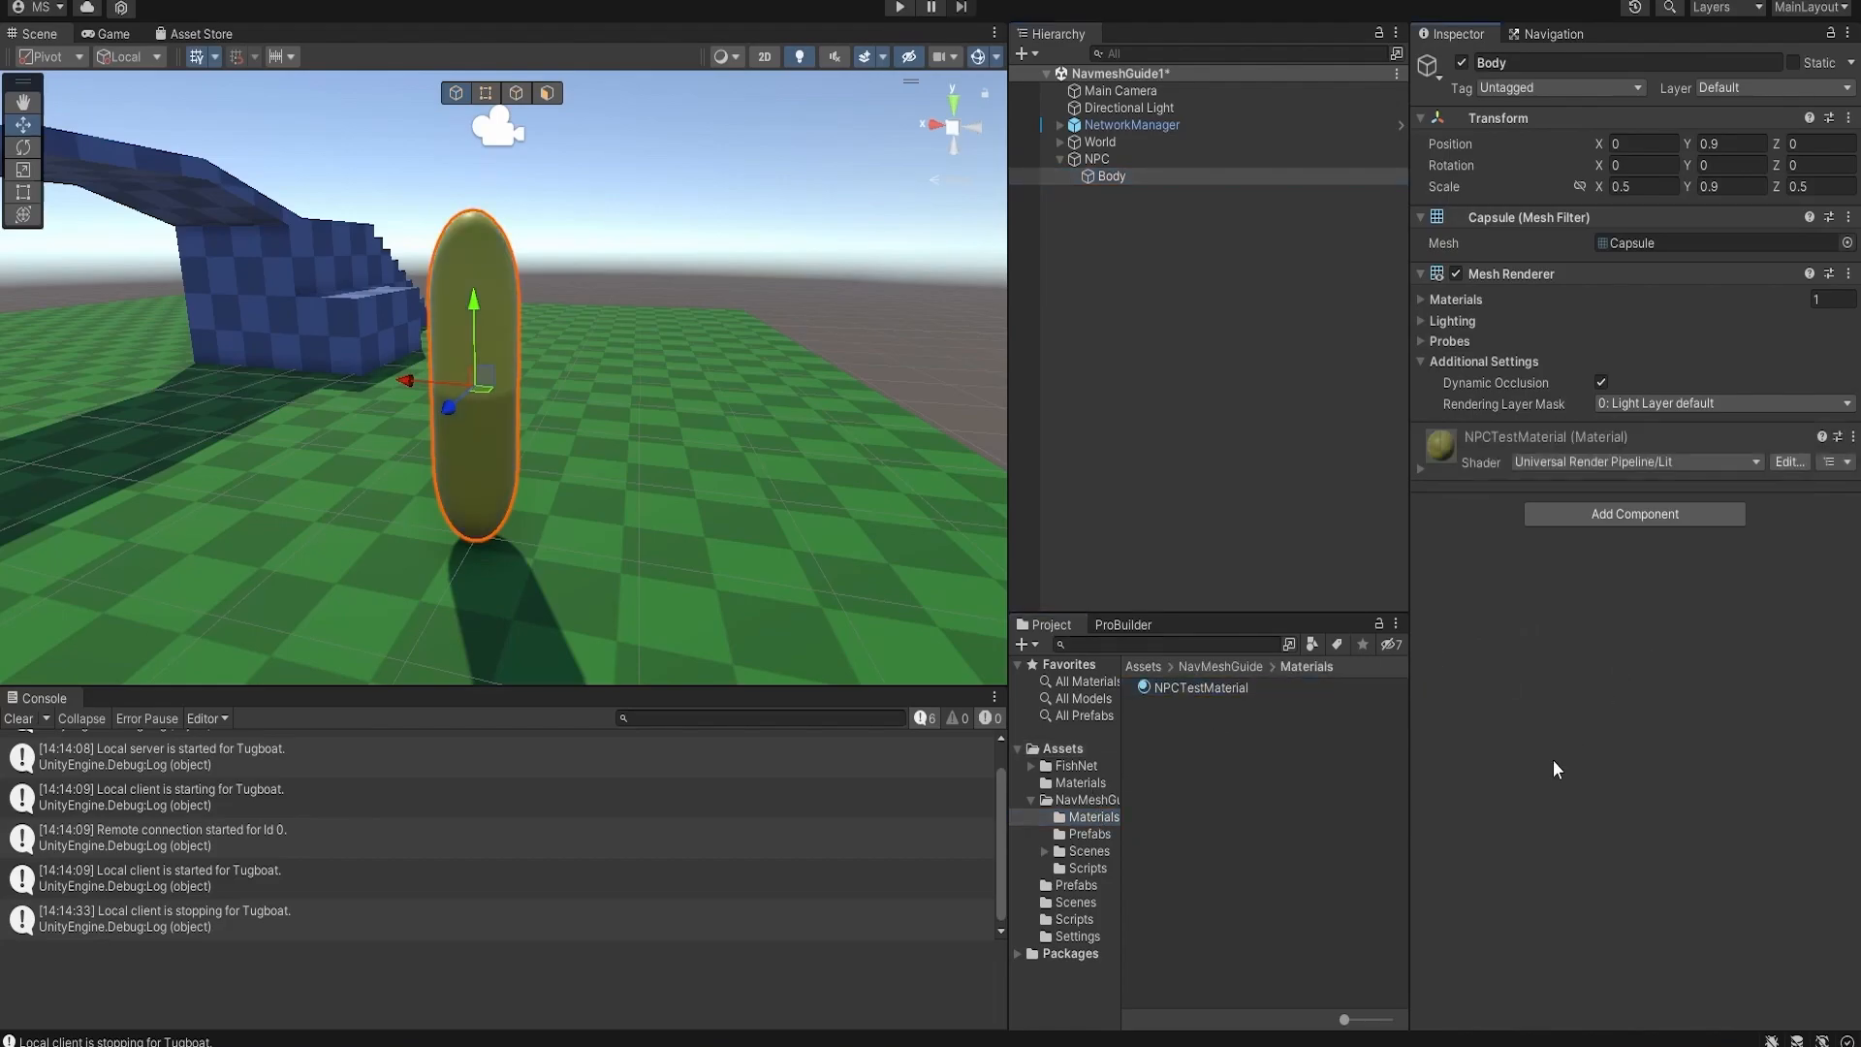
Step: Assign NPCTestMaterial to the Body and go to the project's Scripts folder
{"action": "left_click", "coordinate": [1094, 157]}
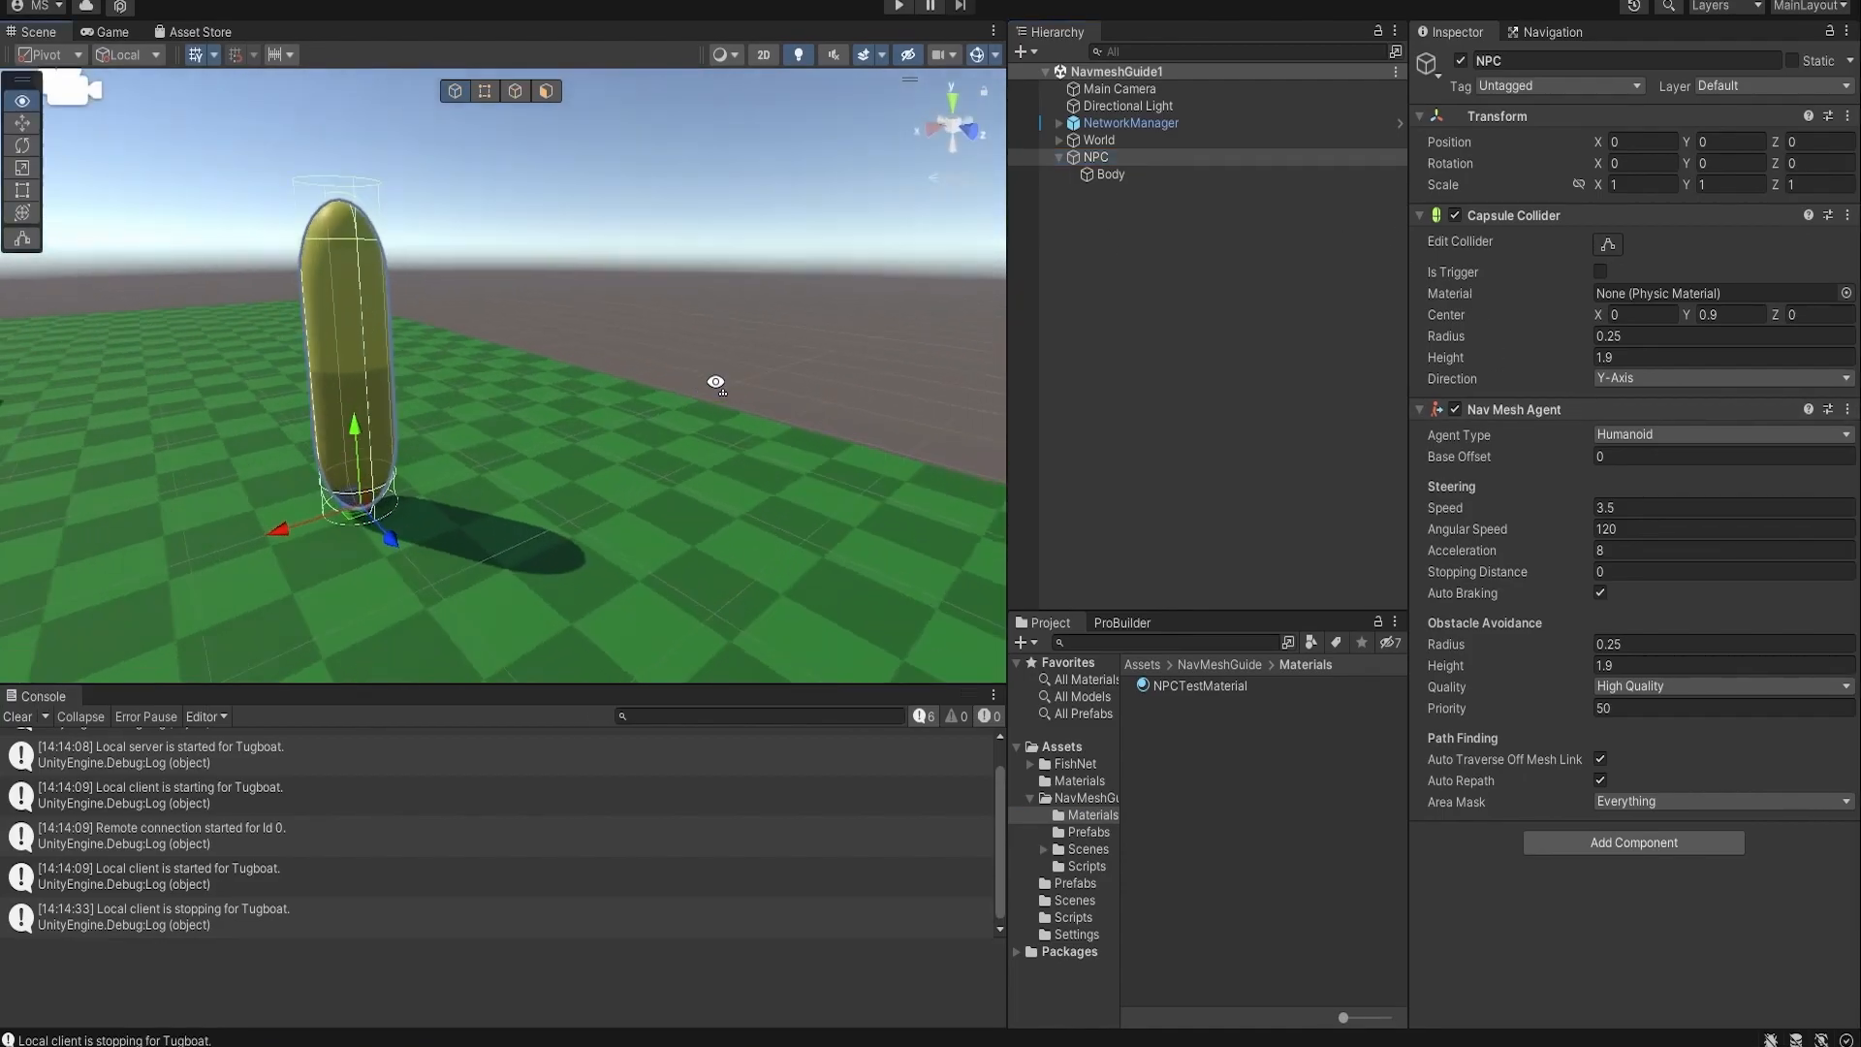
{"action": "left_click", "coordinate": [1074, 917]}
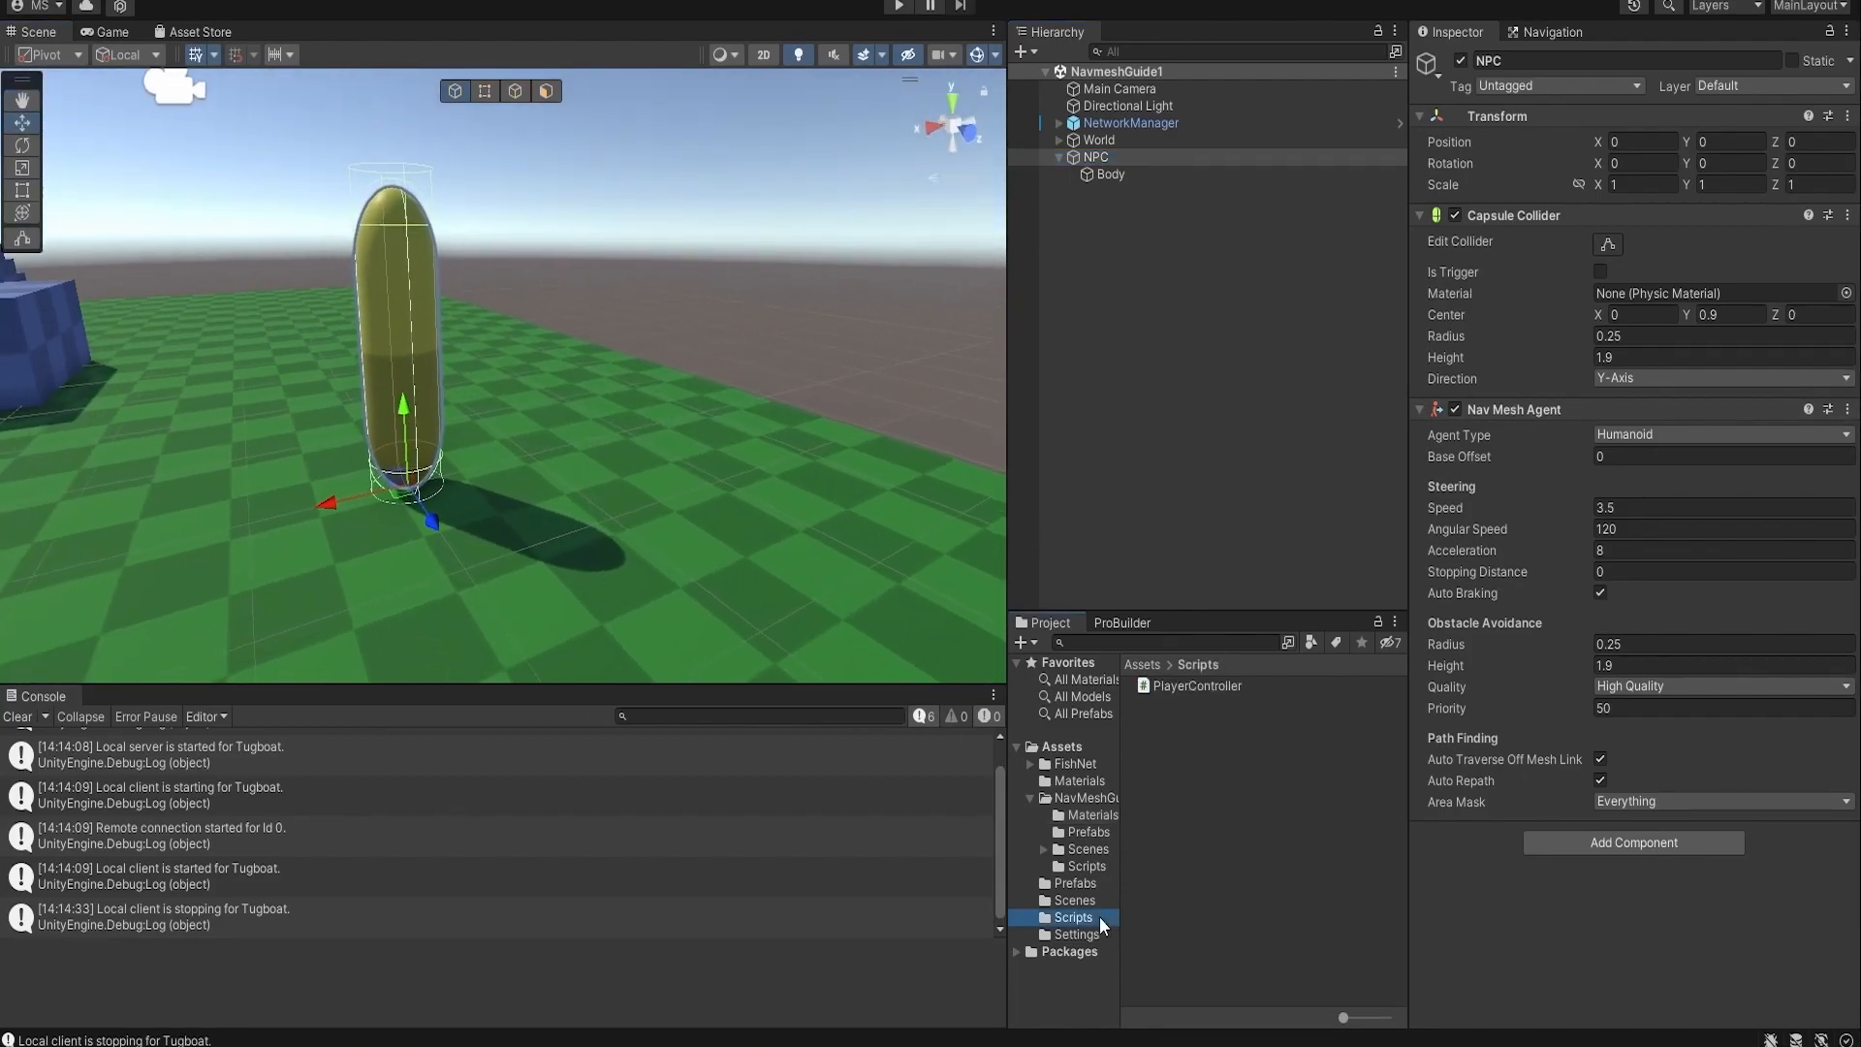
Step: Create a C# script named MultiplayerAgent in the Scripts folder and open it in Rider
{"action": "right_click", "coordinate": [1073, 917]}
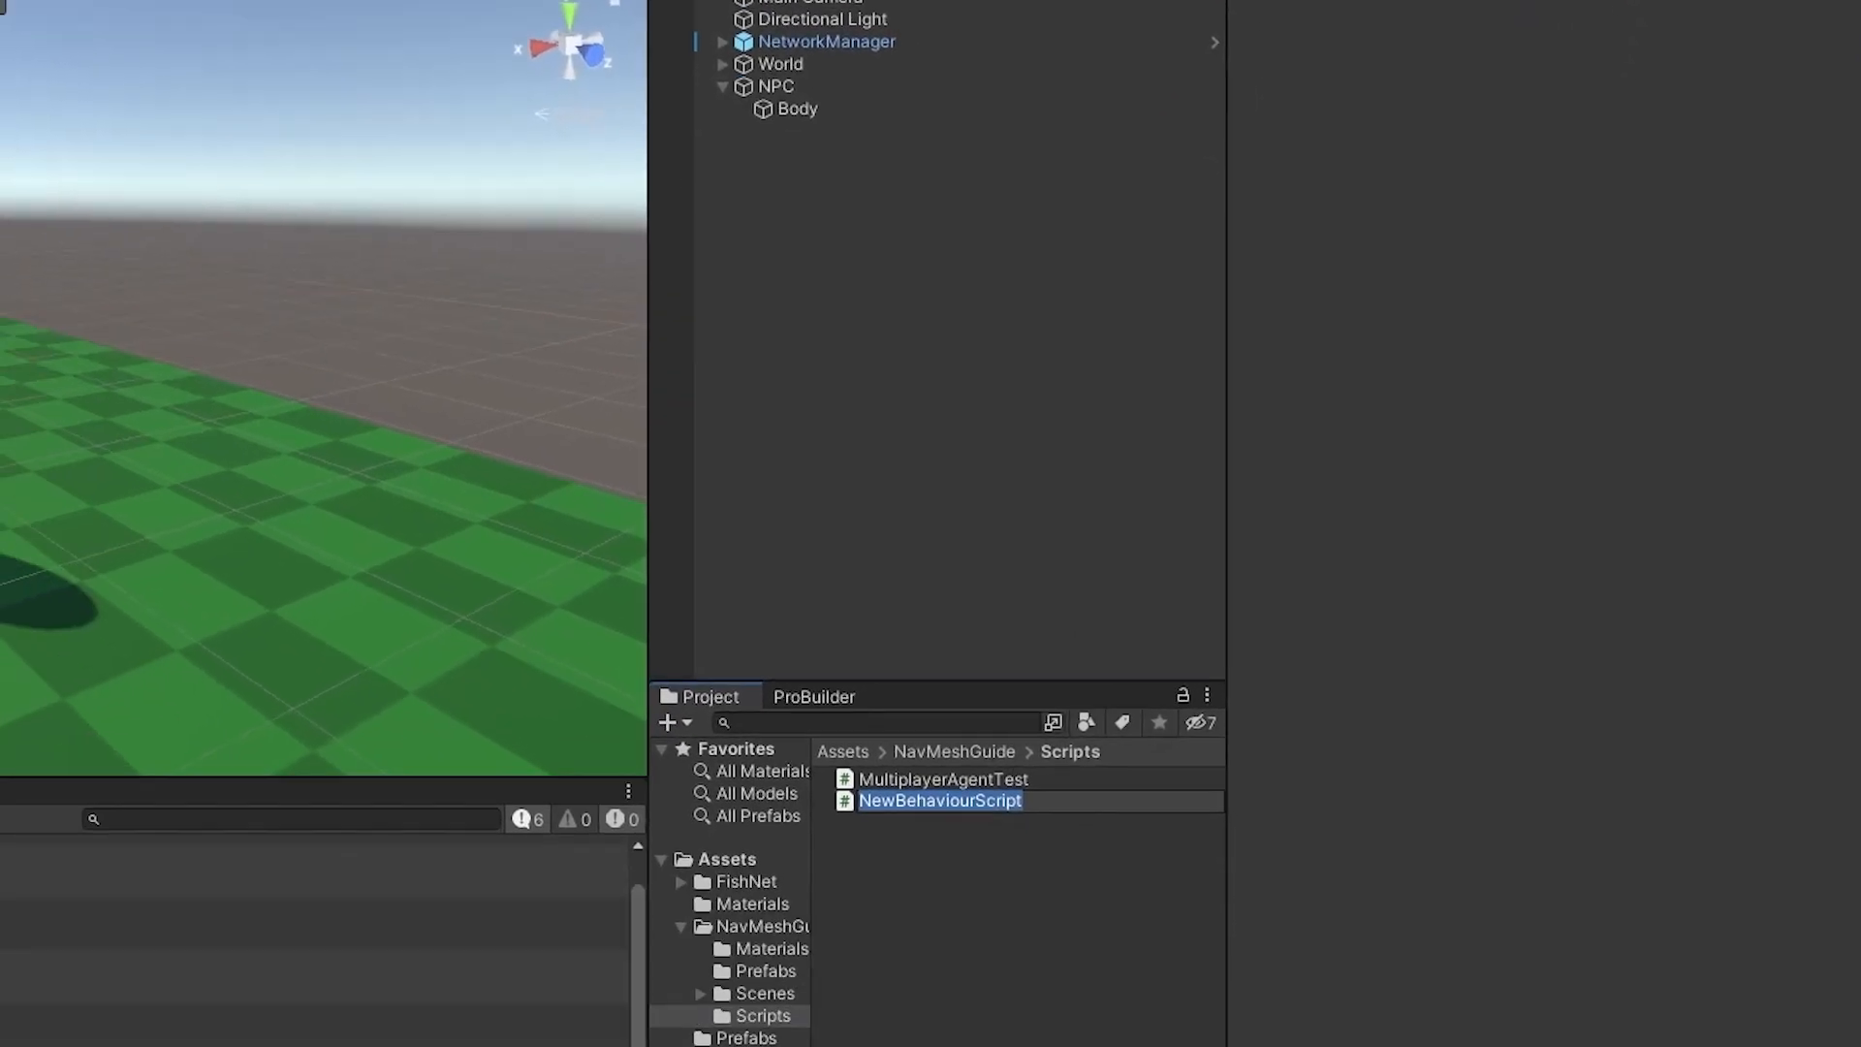
{"action": "type", "text": "MultiplayerAgent"}
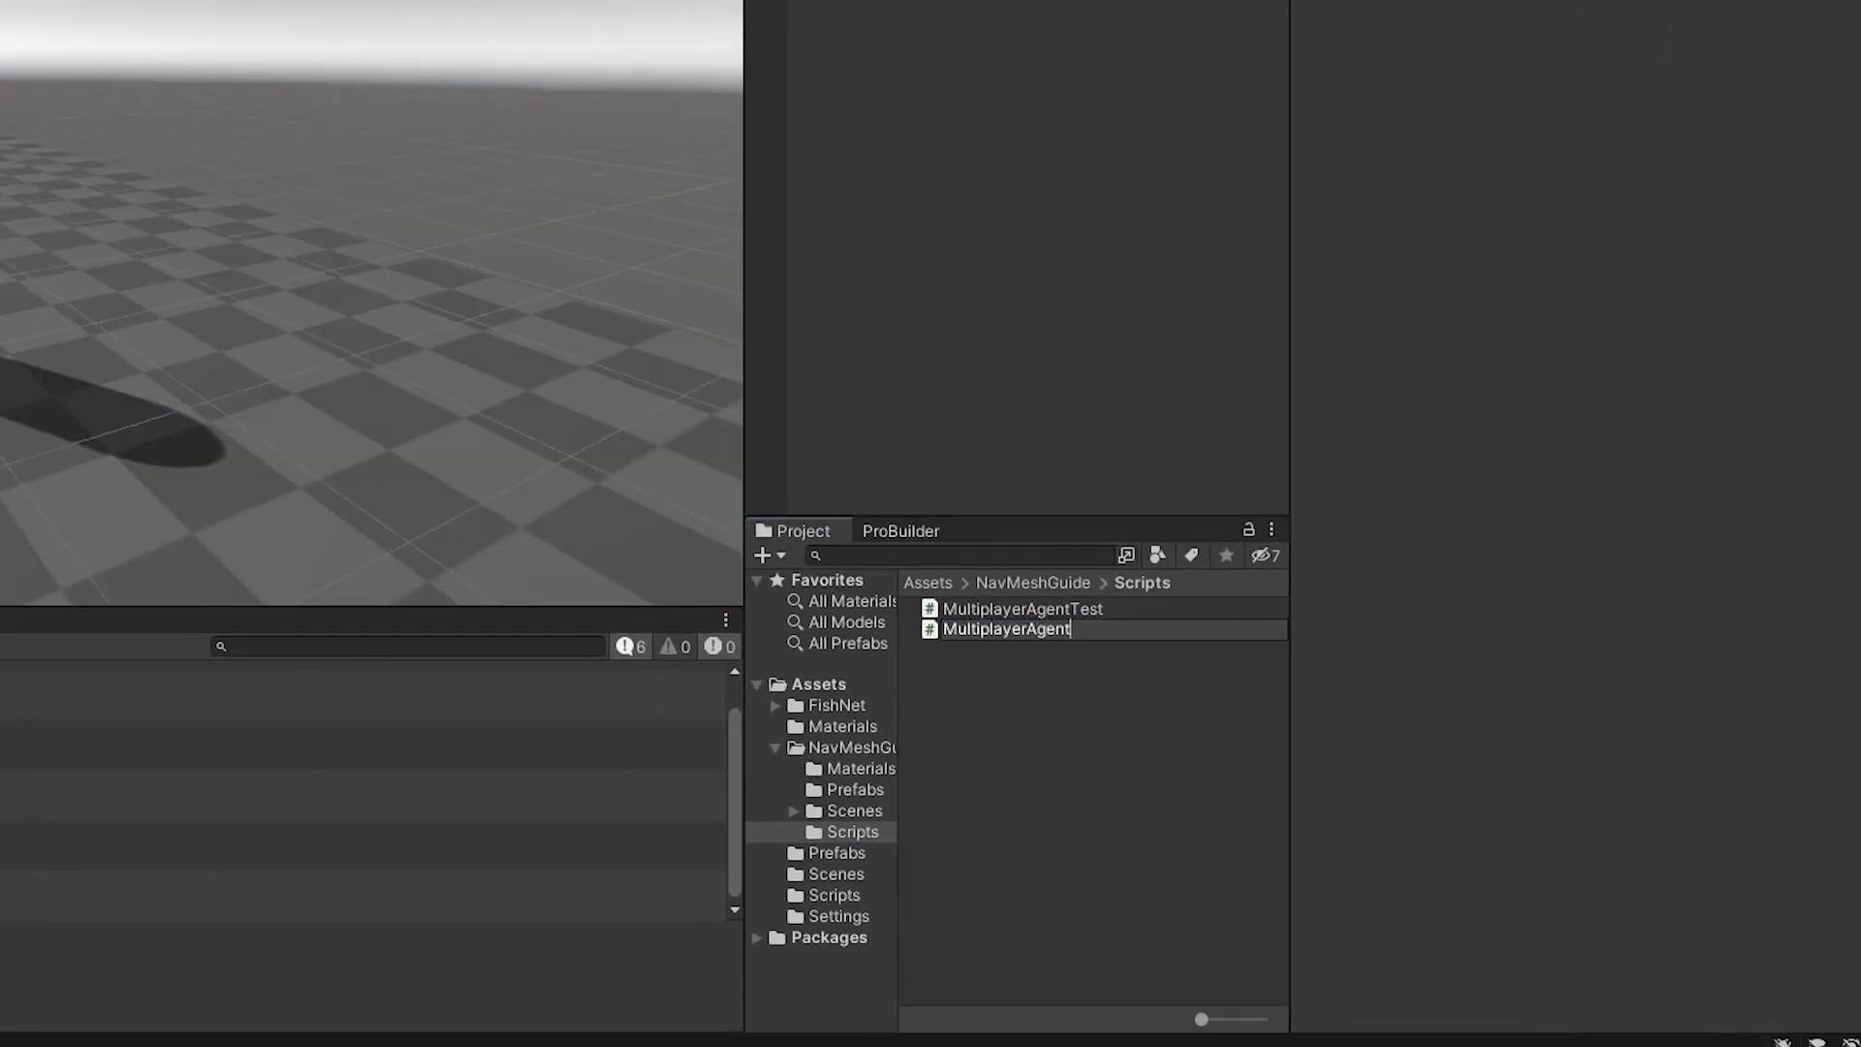
{"action": "double_click", "coordinate": [1006, 628]}
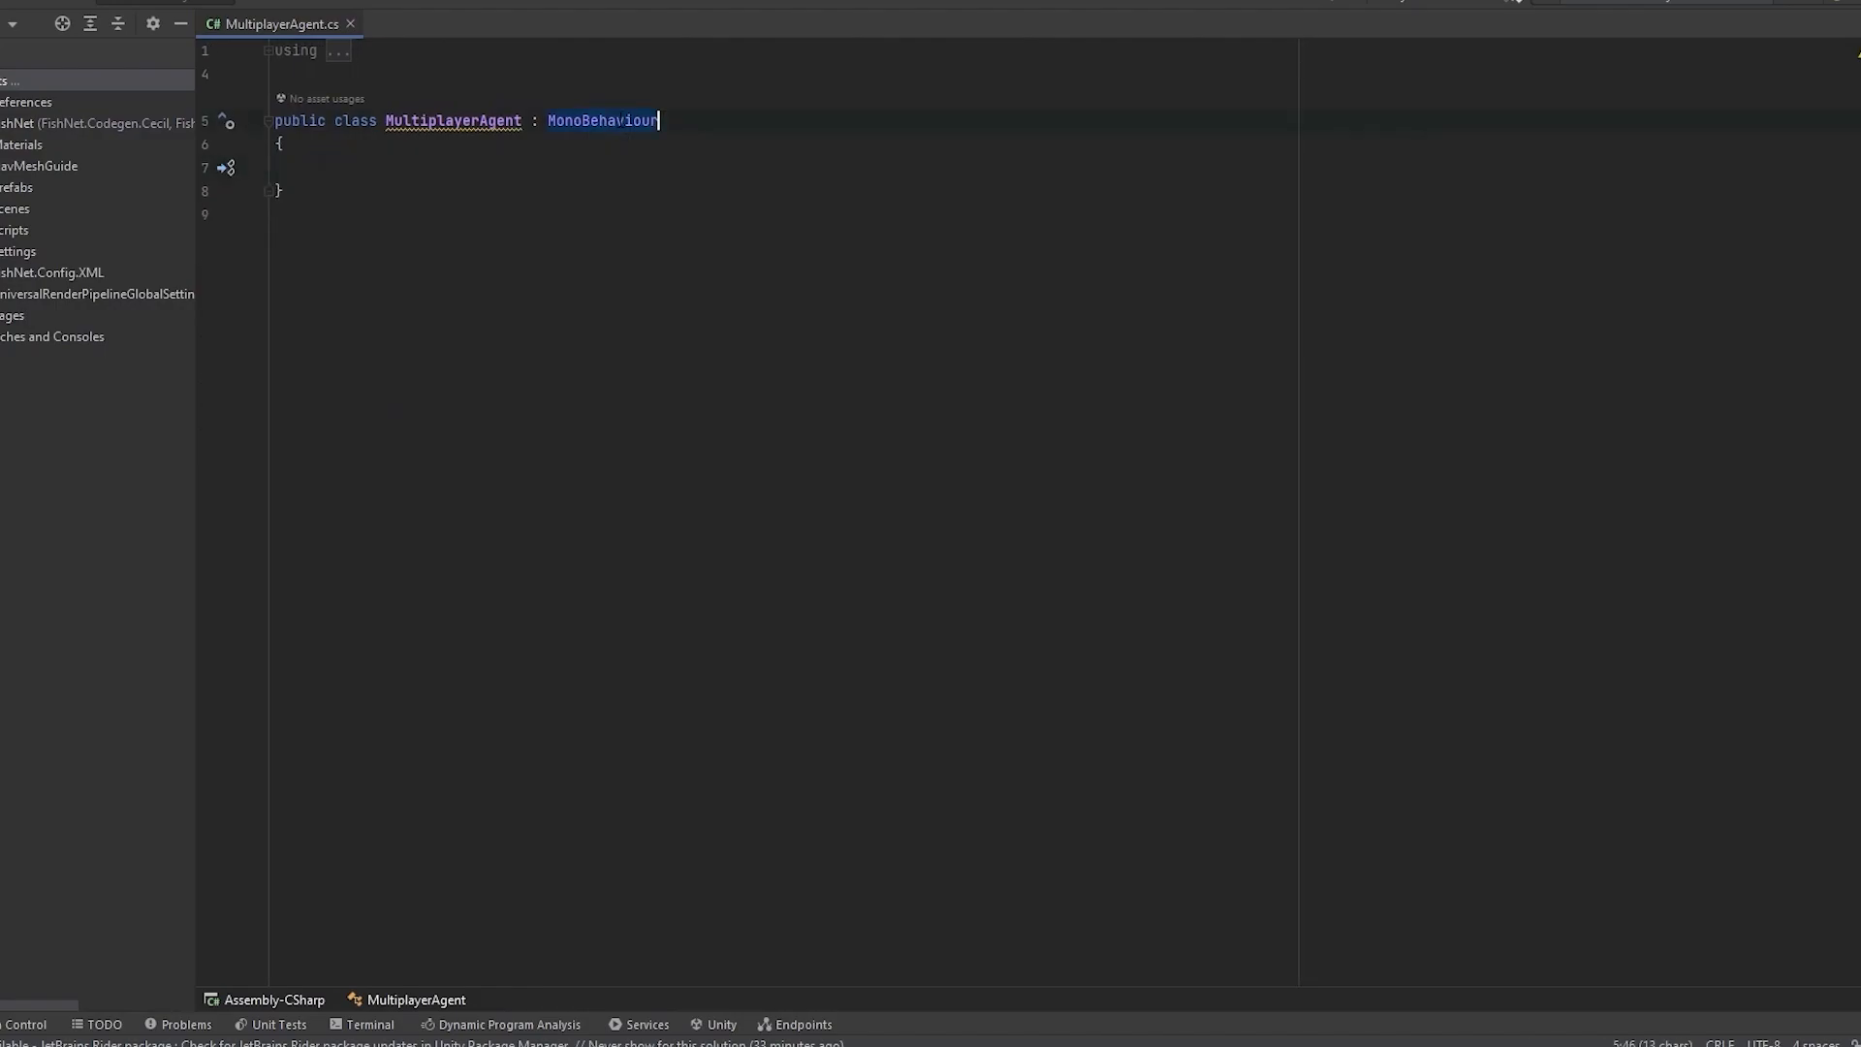
Step: Make MultiplayerAgent a NetworkBehaviour with a private NavMeshAgent _agent fetched via GetComponent
{"action": "type", "text": "network"}
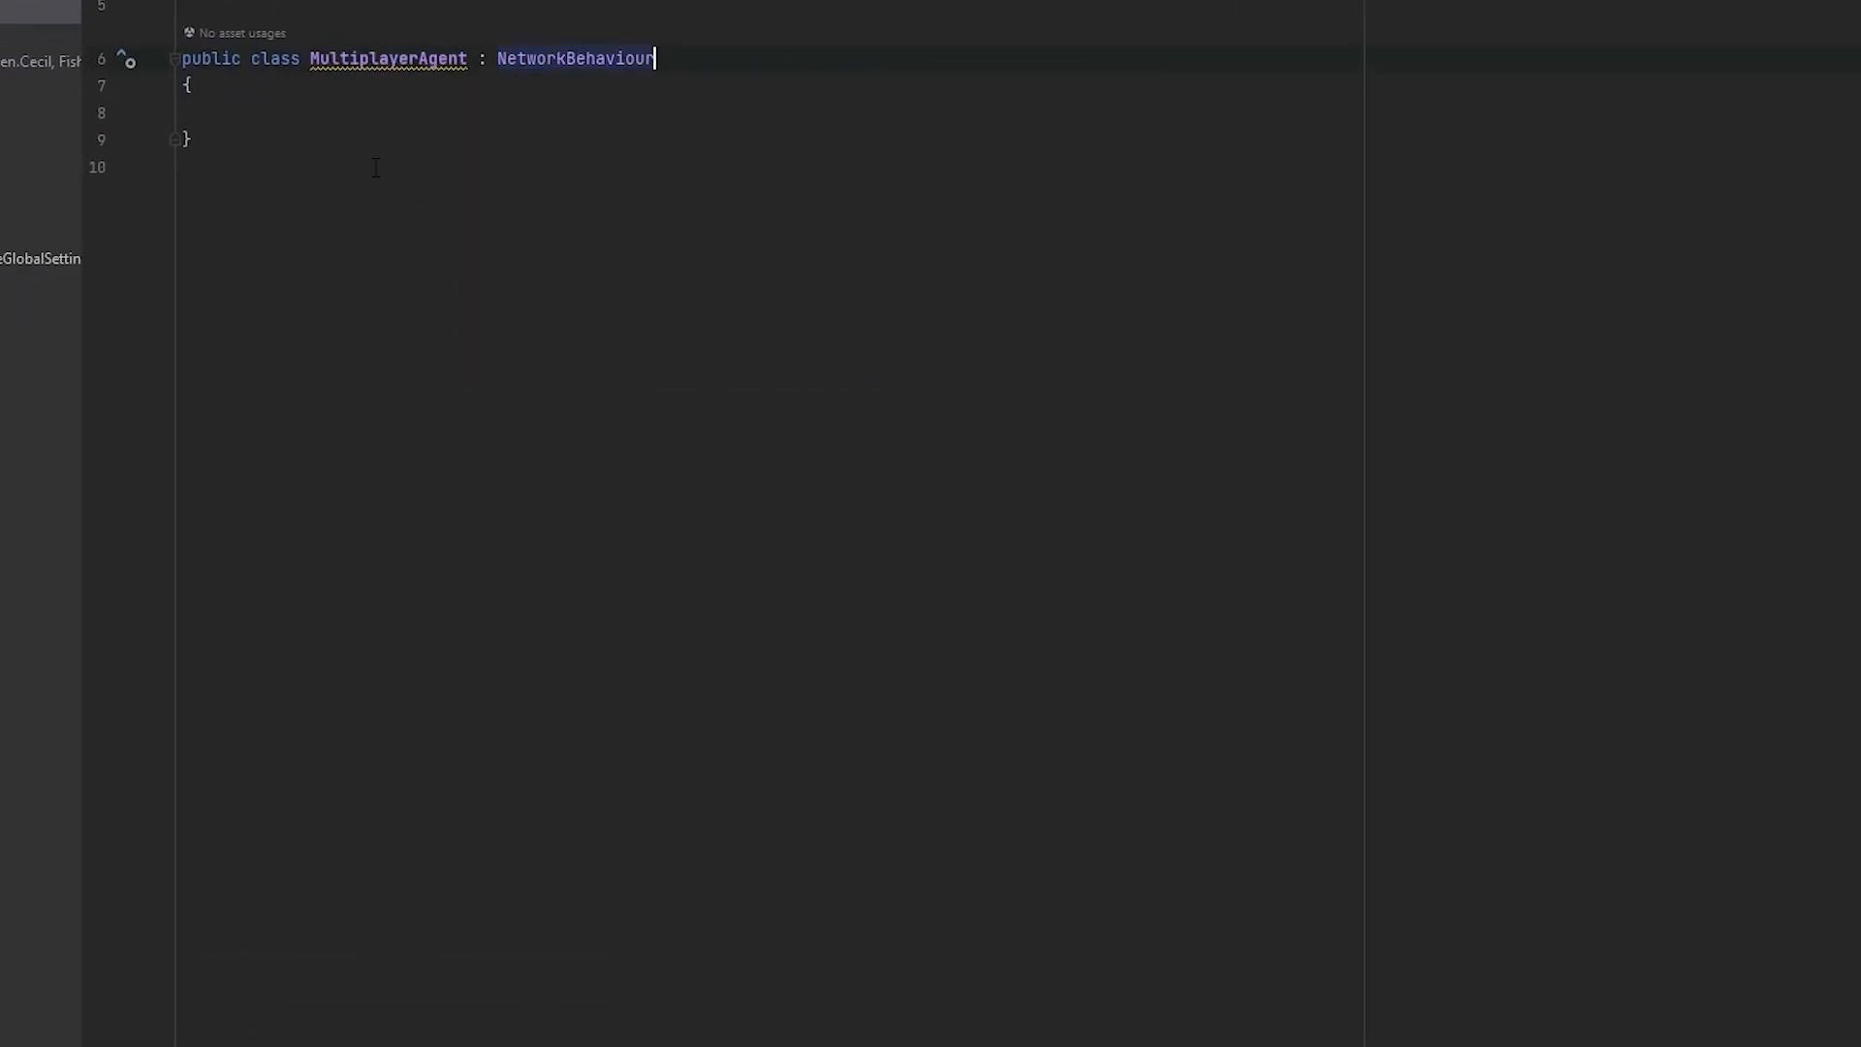
{"action": "type", "text": "private"}
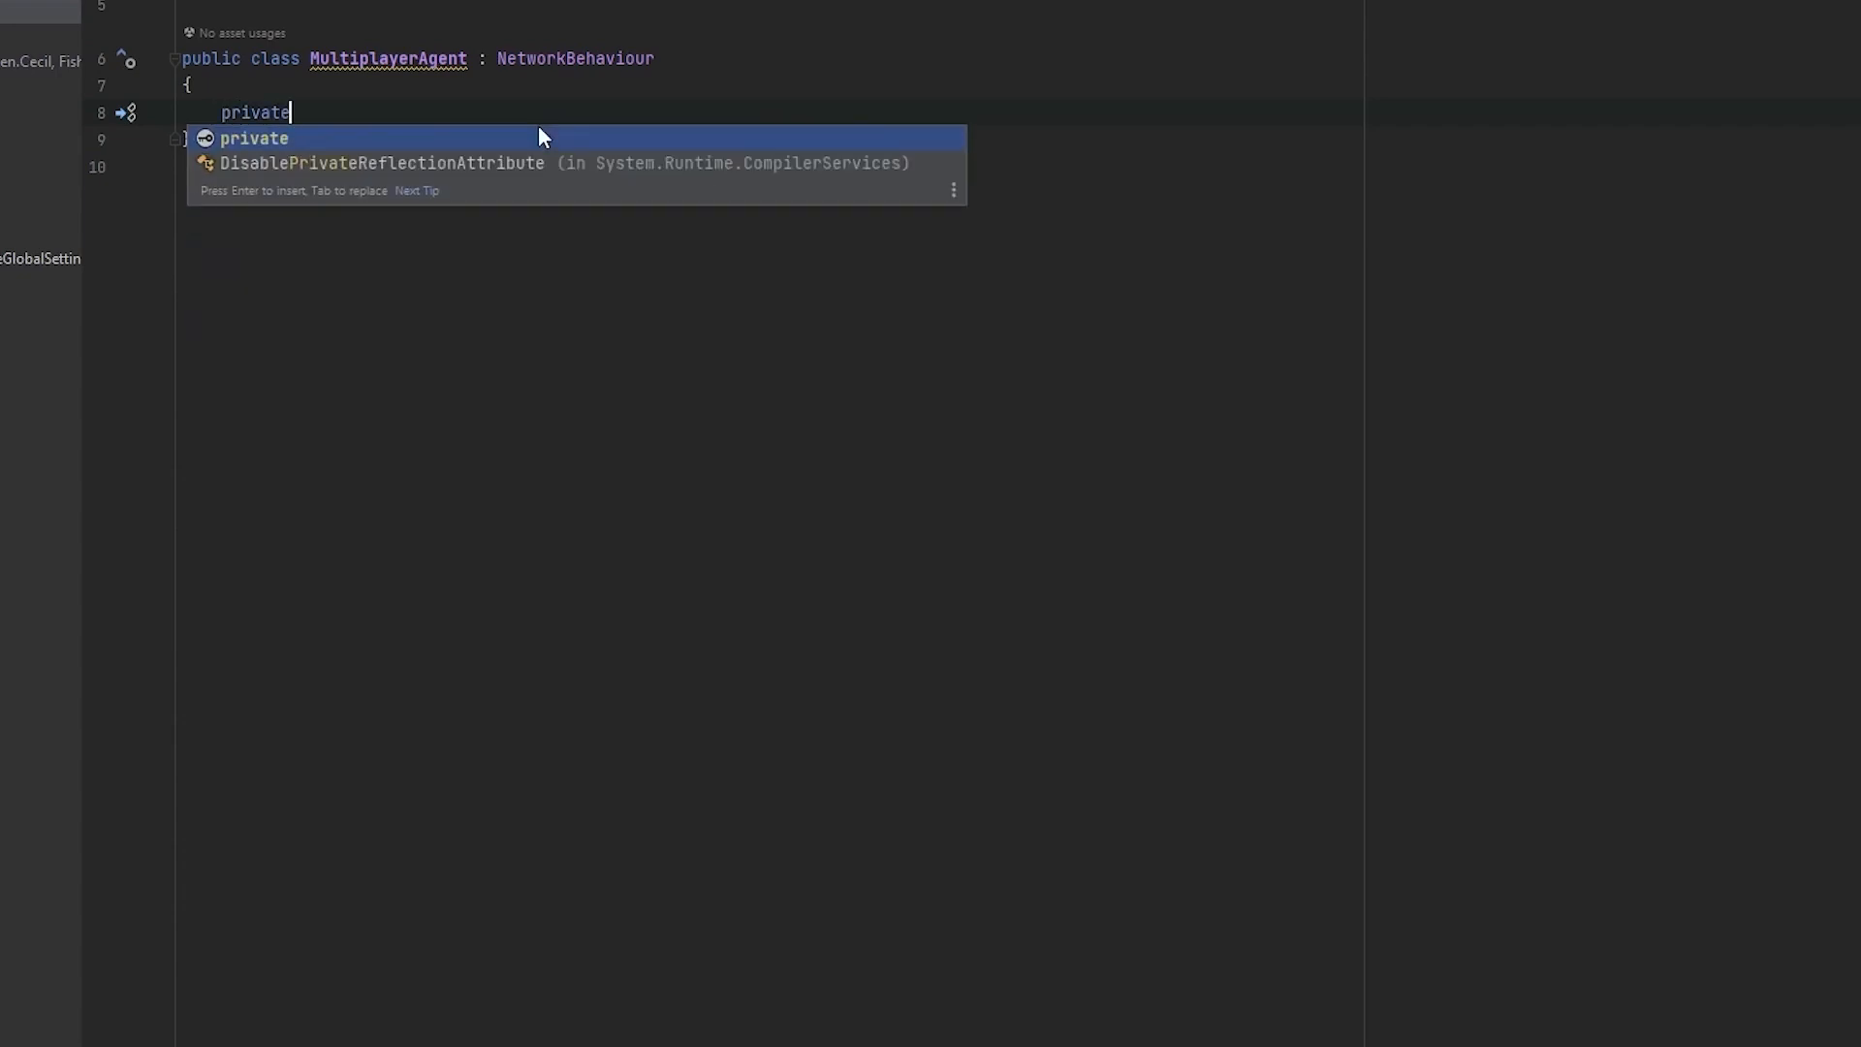
{"action": "type", "text": "navmesh"}
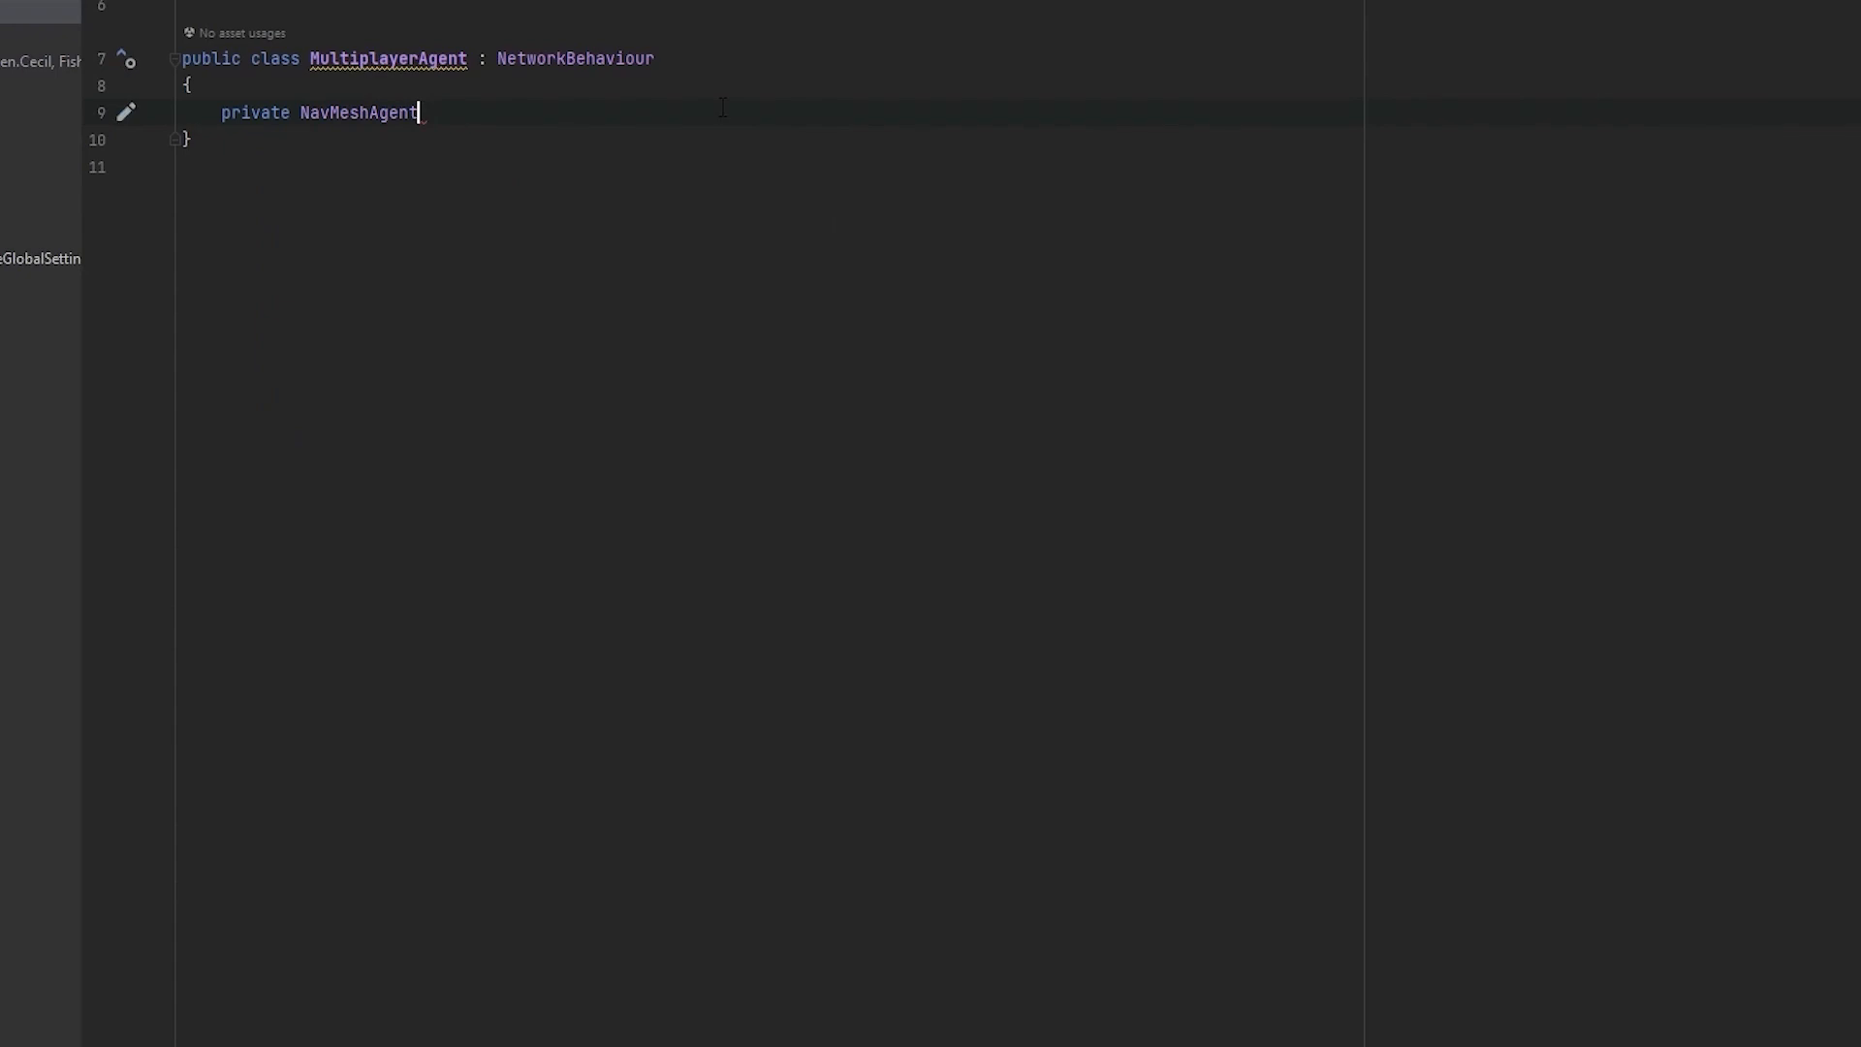
{"action": "type", "text": "_agent;"}
{"action": "type", "text": "private void Awake("}
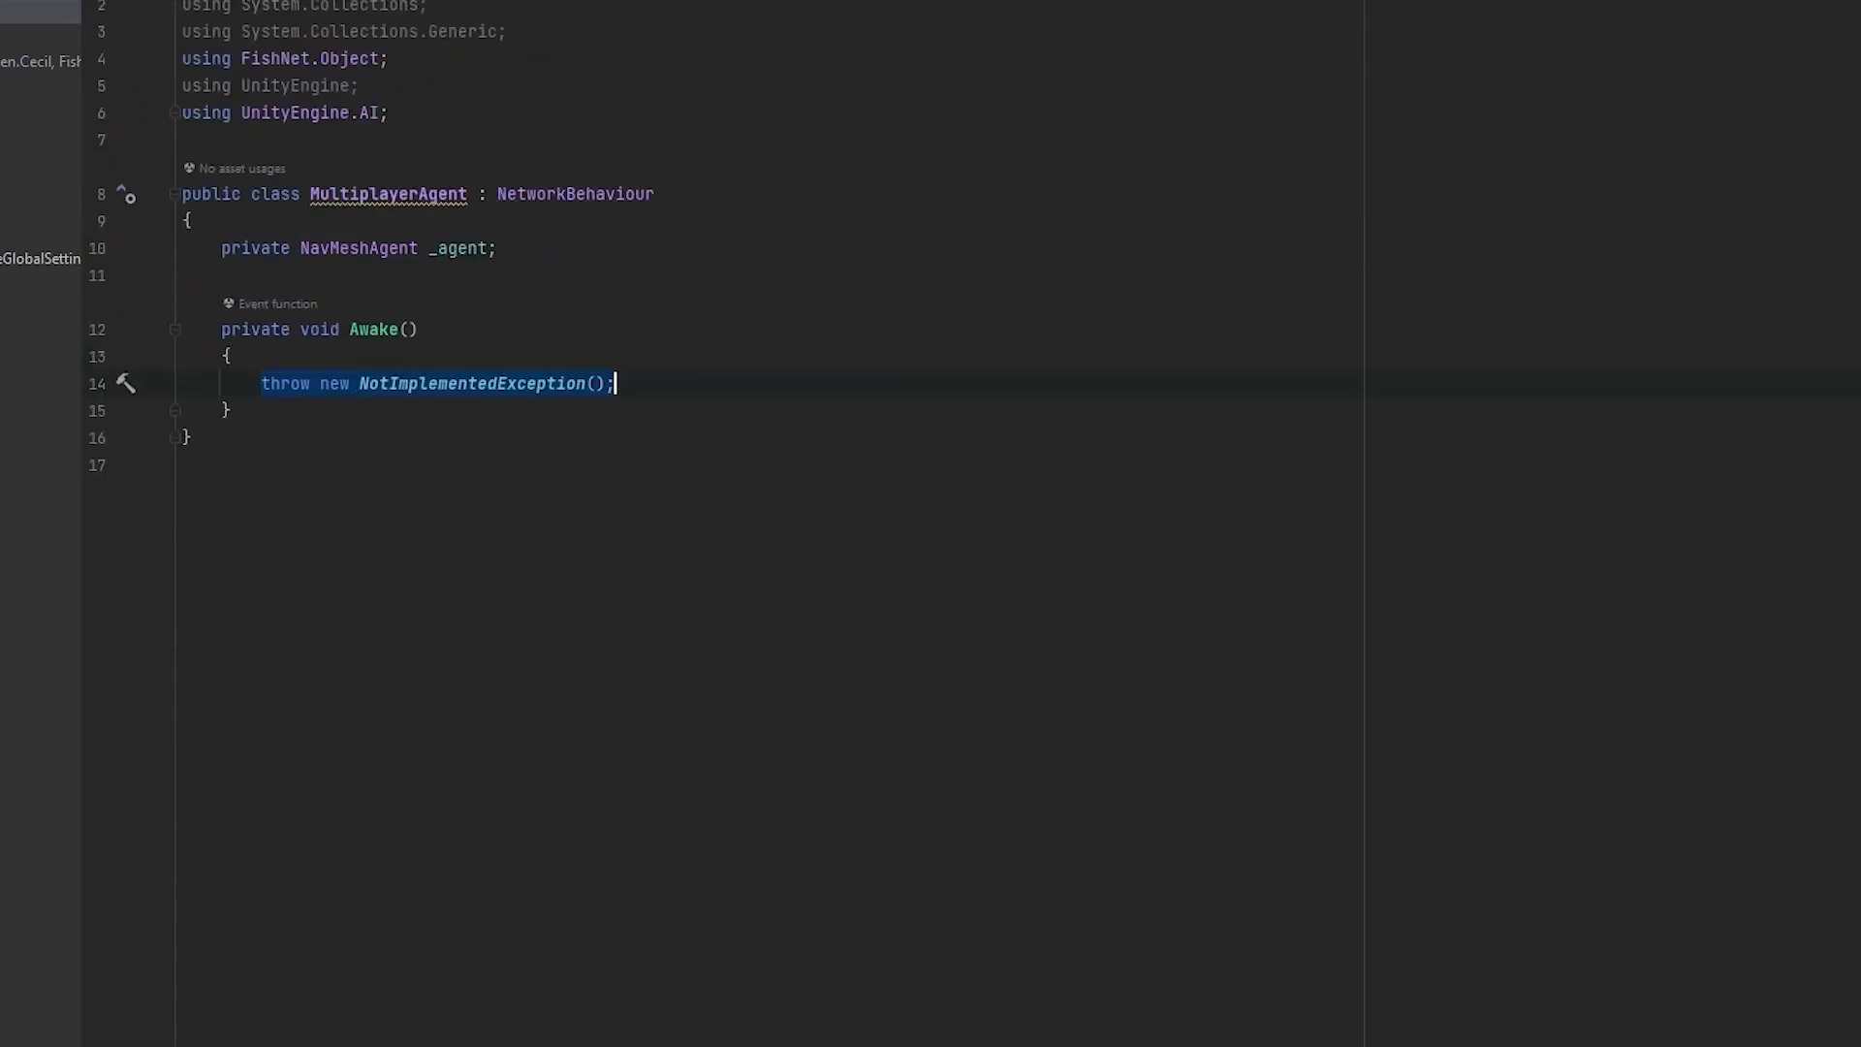
{"action": "type", "text": "_agent"}
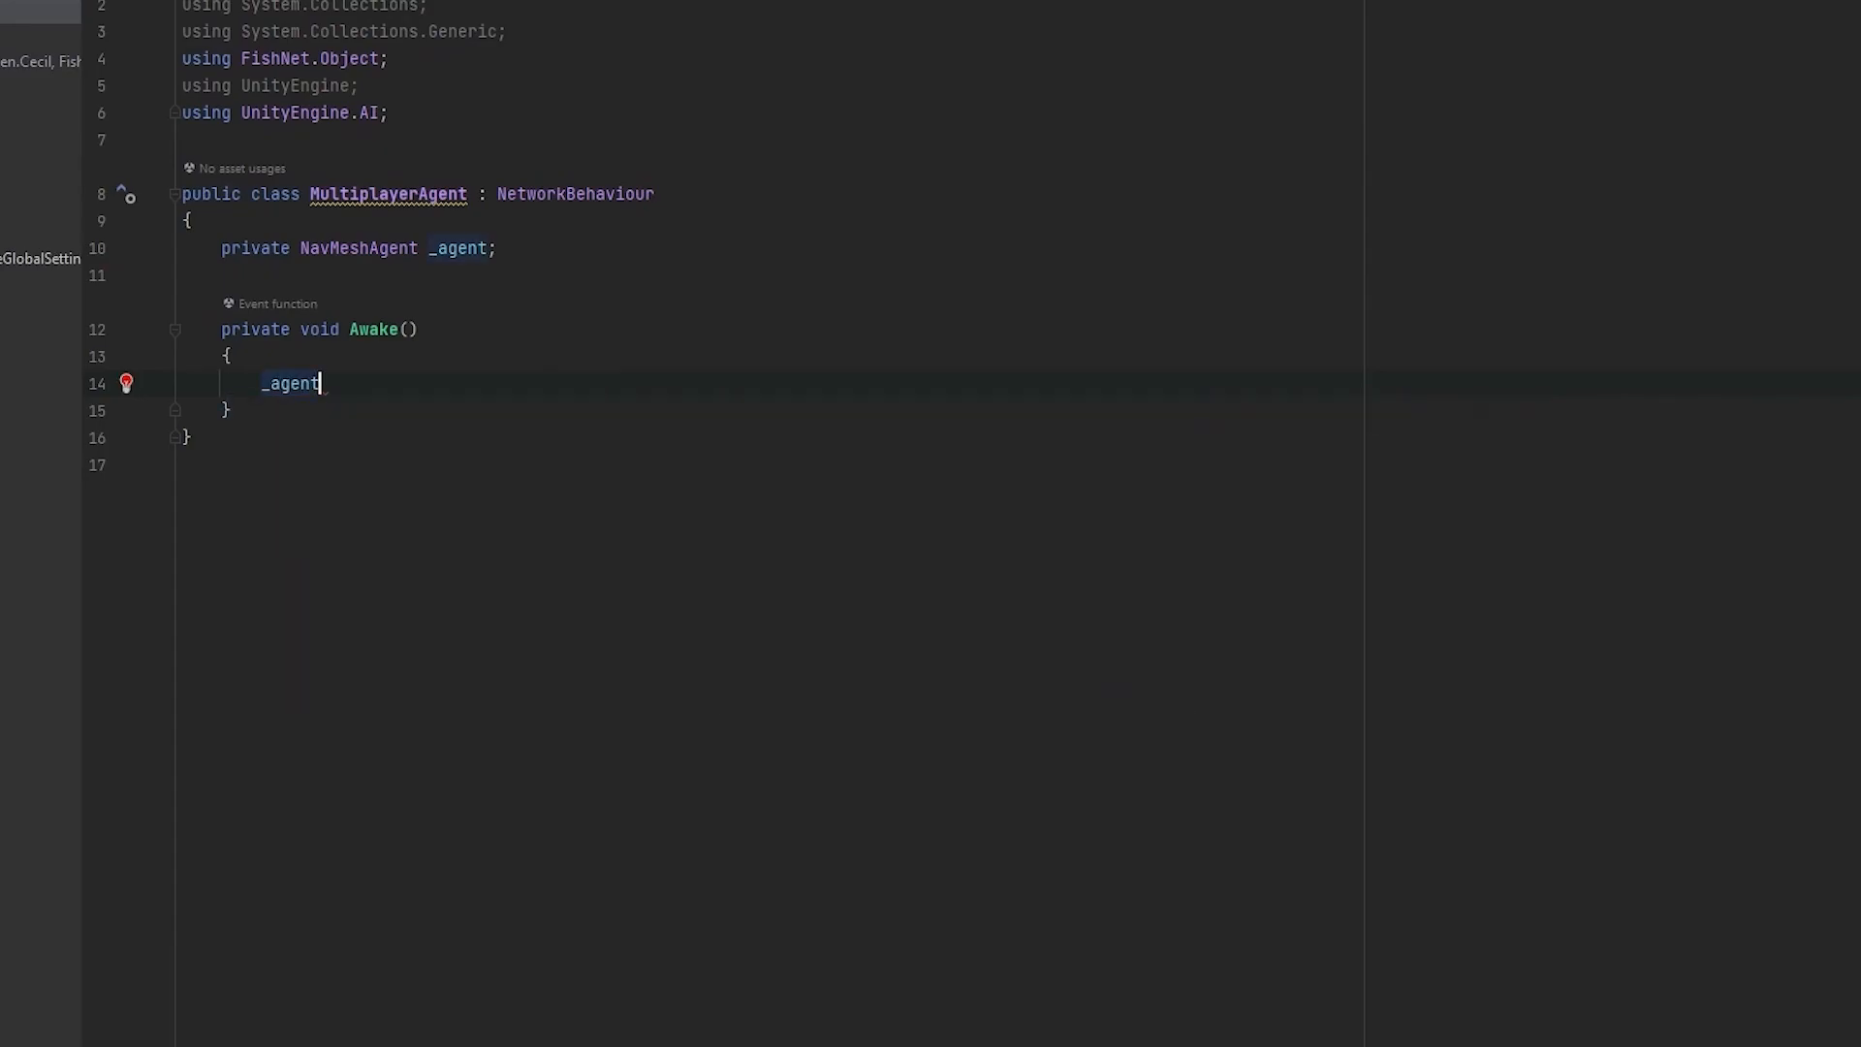
{"action": "type", "text": "= GetComponent()"}
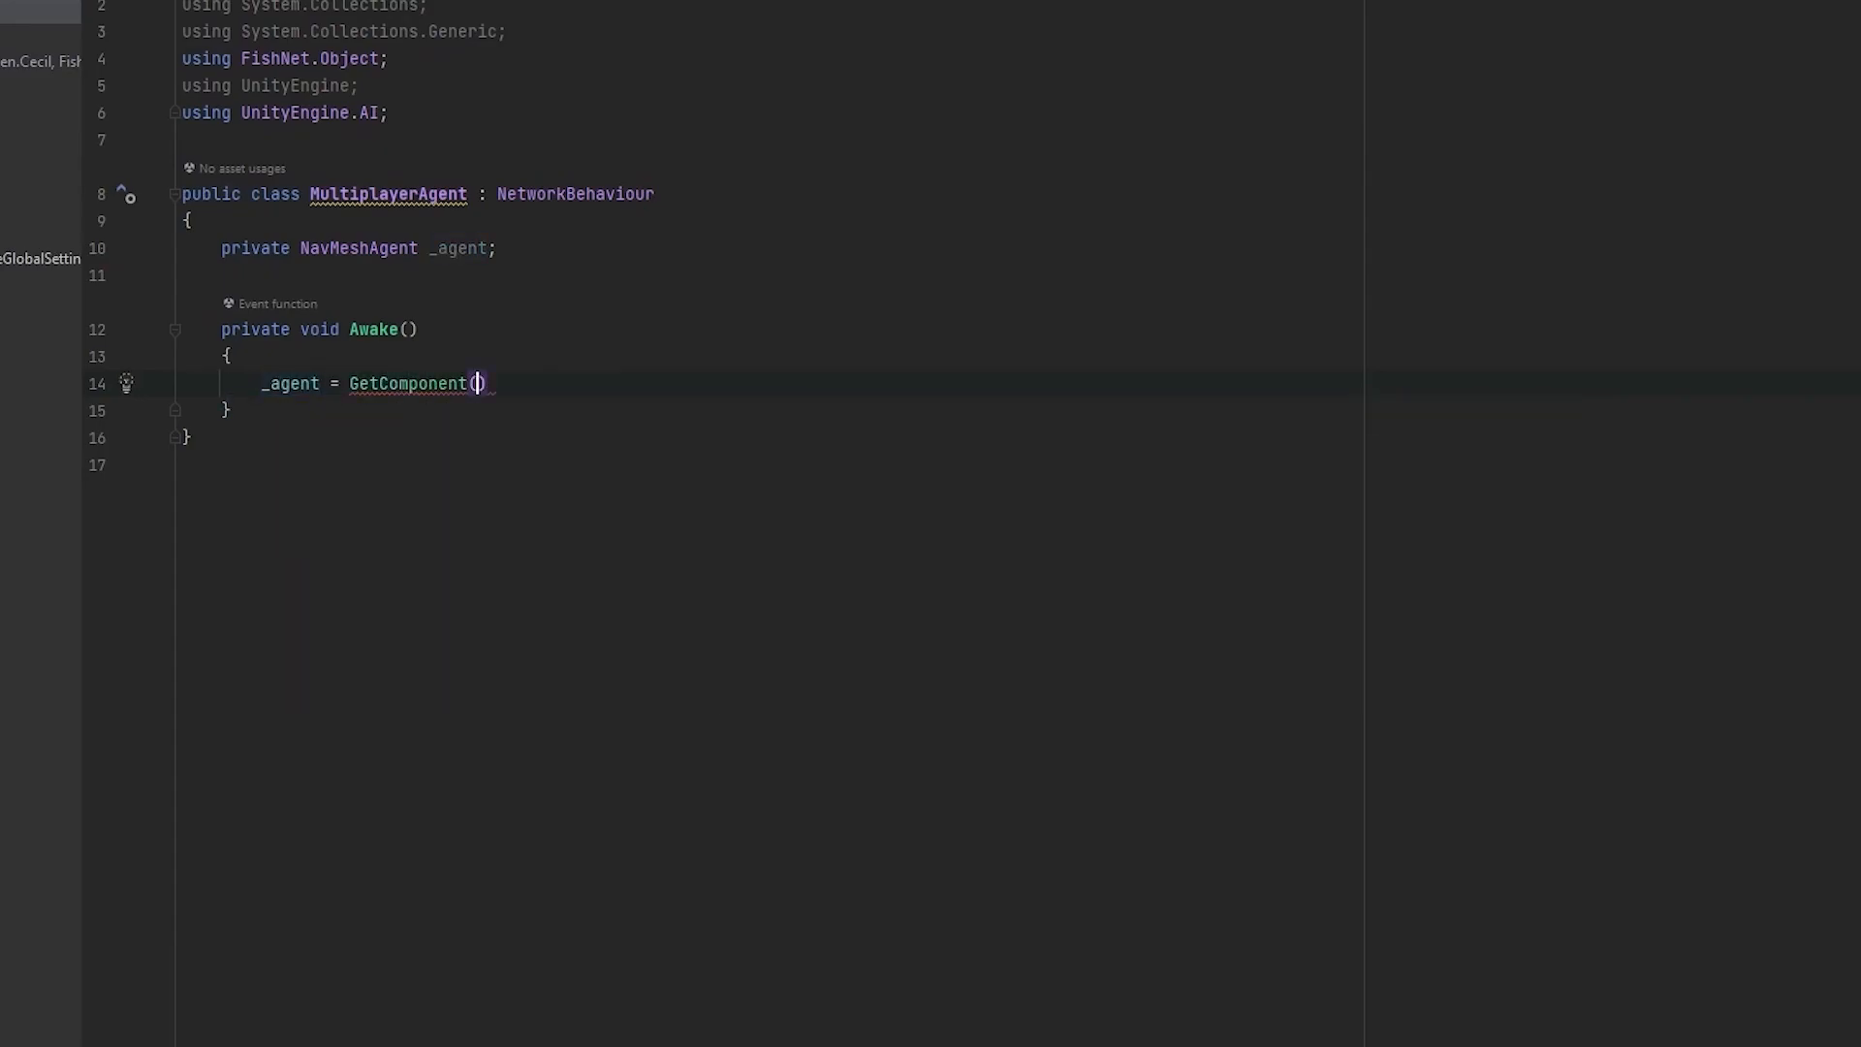
{"action": "type", "text": "<navm"}
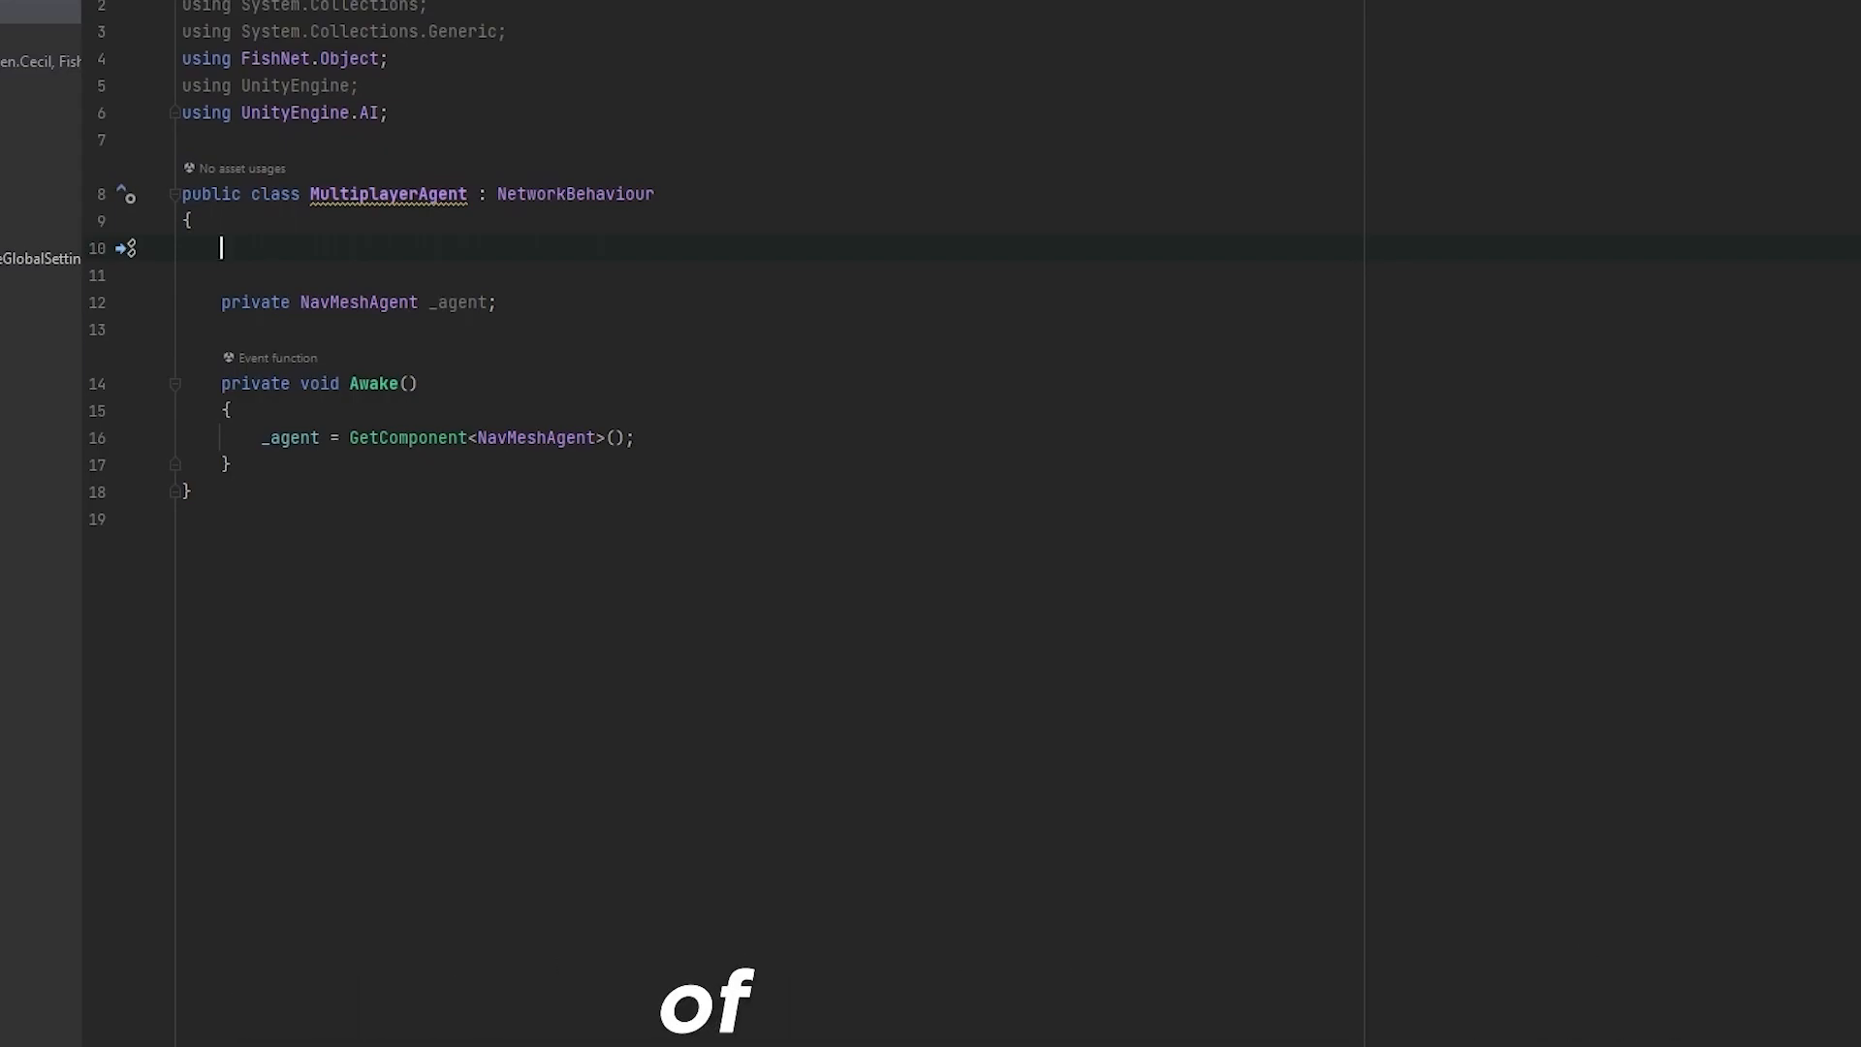
Step: Add a serialized List<Transform> positions field and a private int positionIndex = 0
{"action": "type", "text": "[serializeField] private li"}
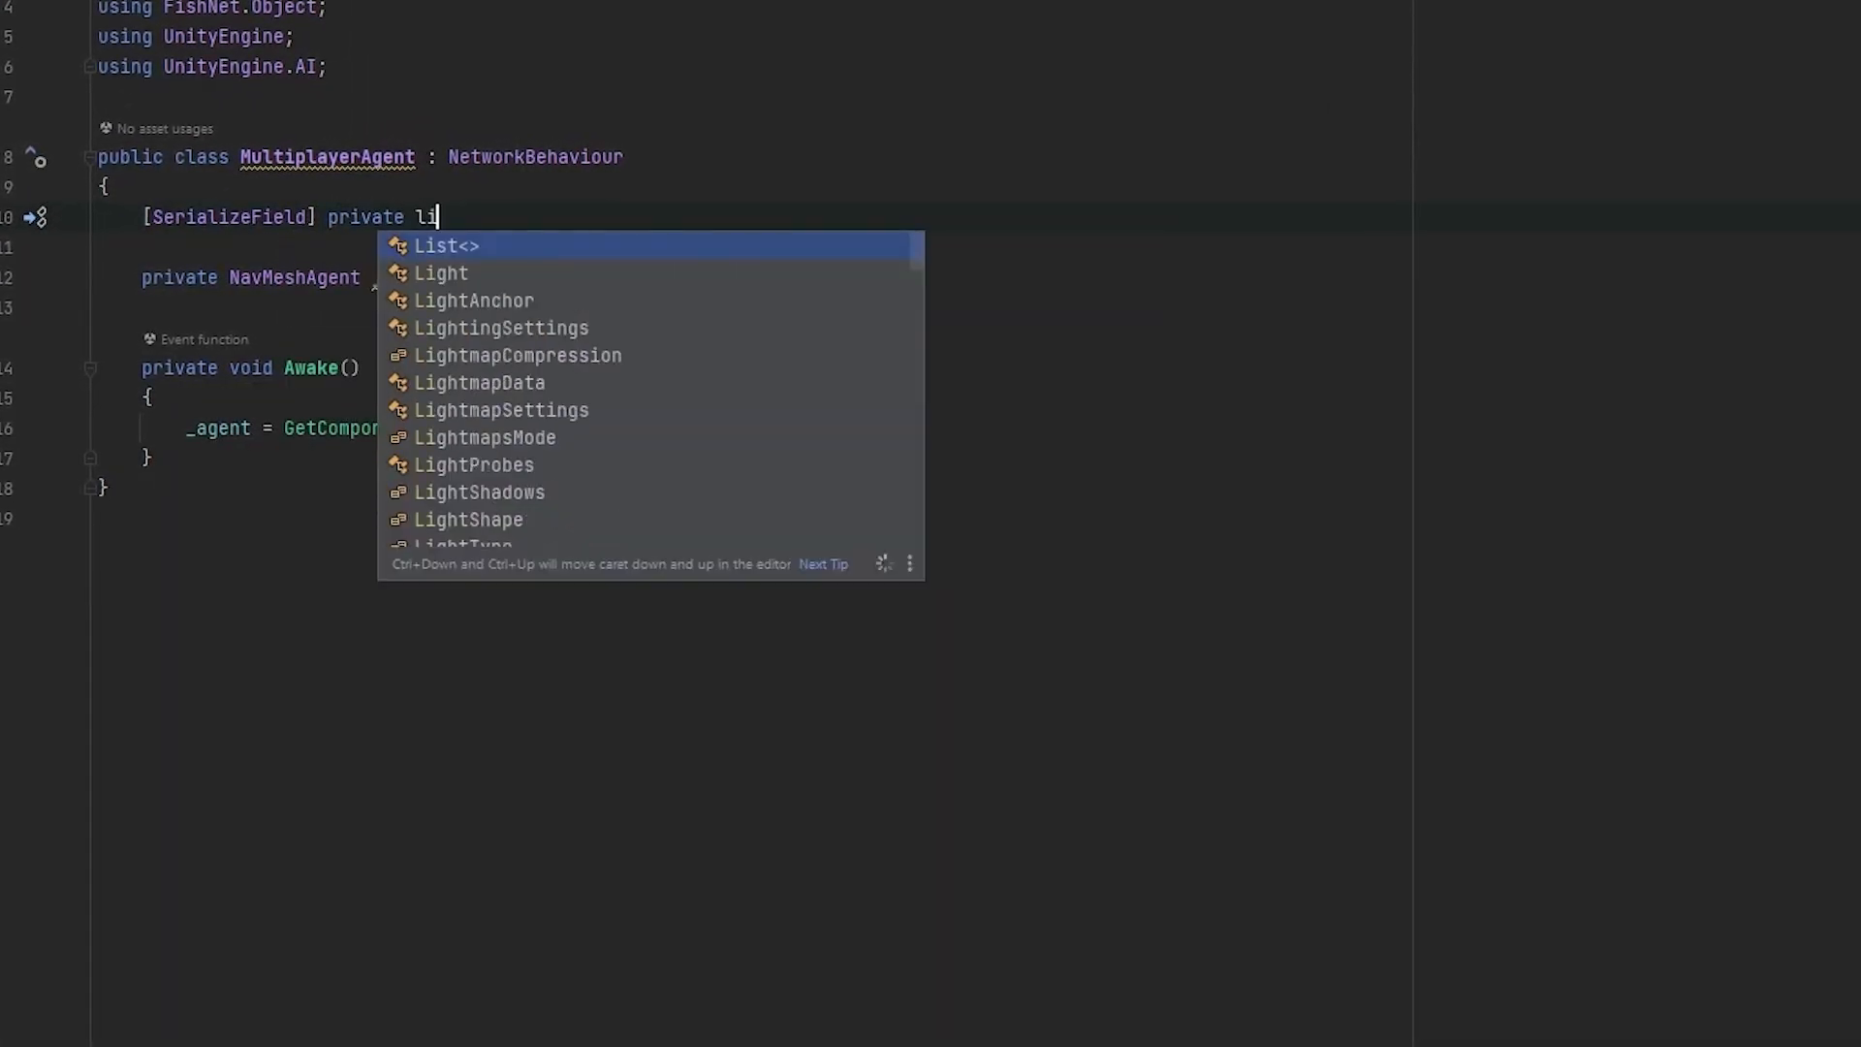
{"action": "type", "text": "st<Transform> _po"}
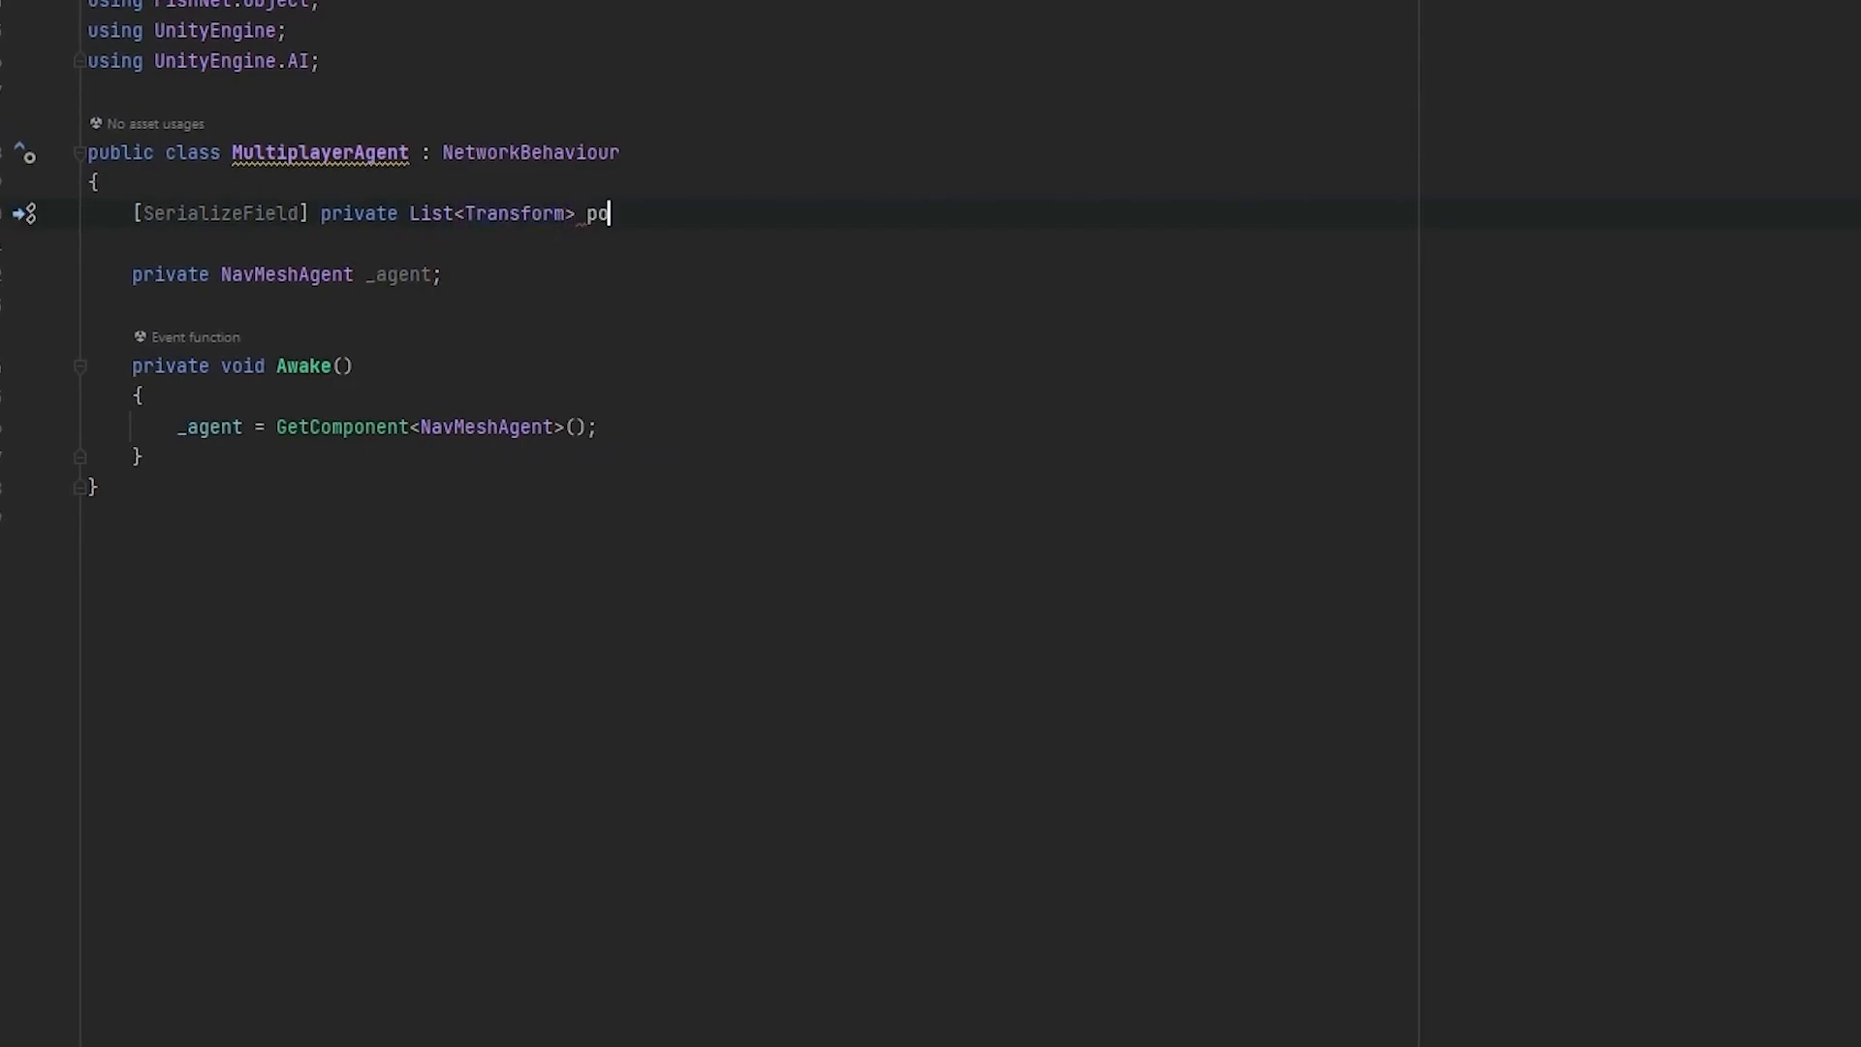
{"action": "type", "text": "sitions = new List<Transform>();"}
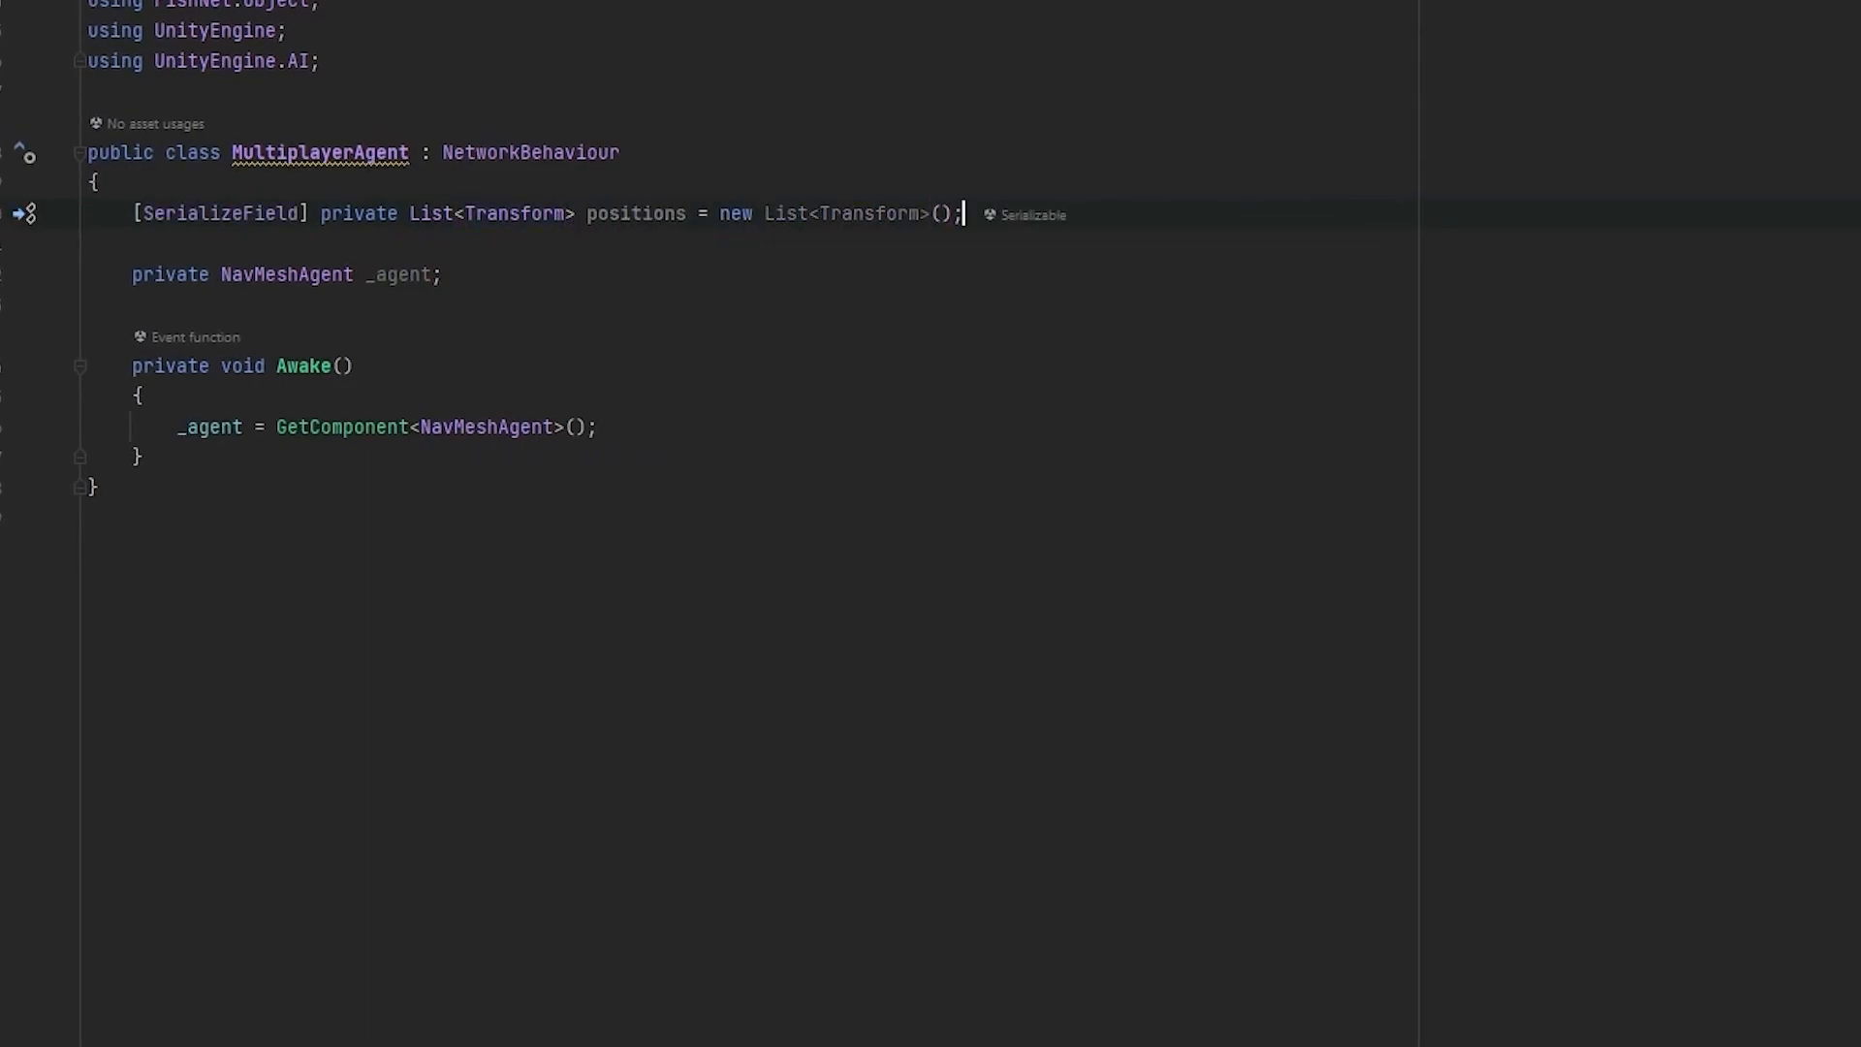
{"action": "type", "text": "prive int"}
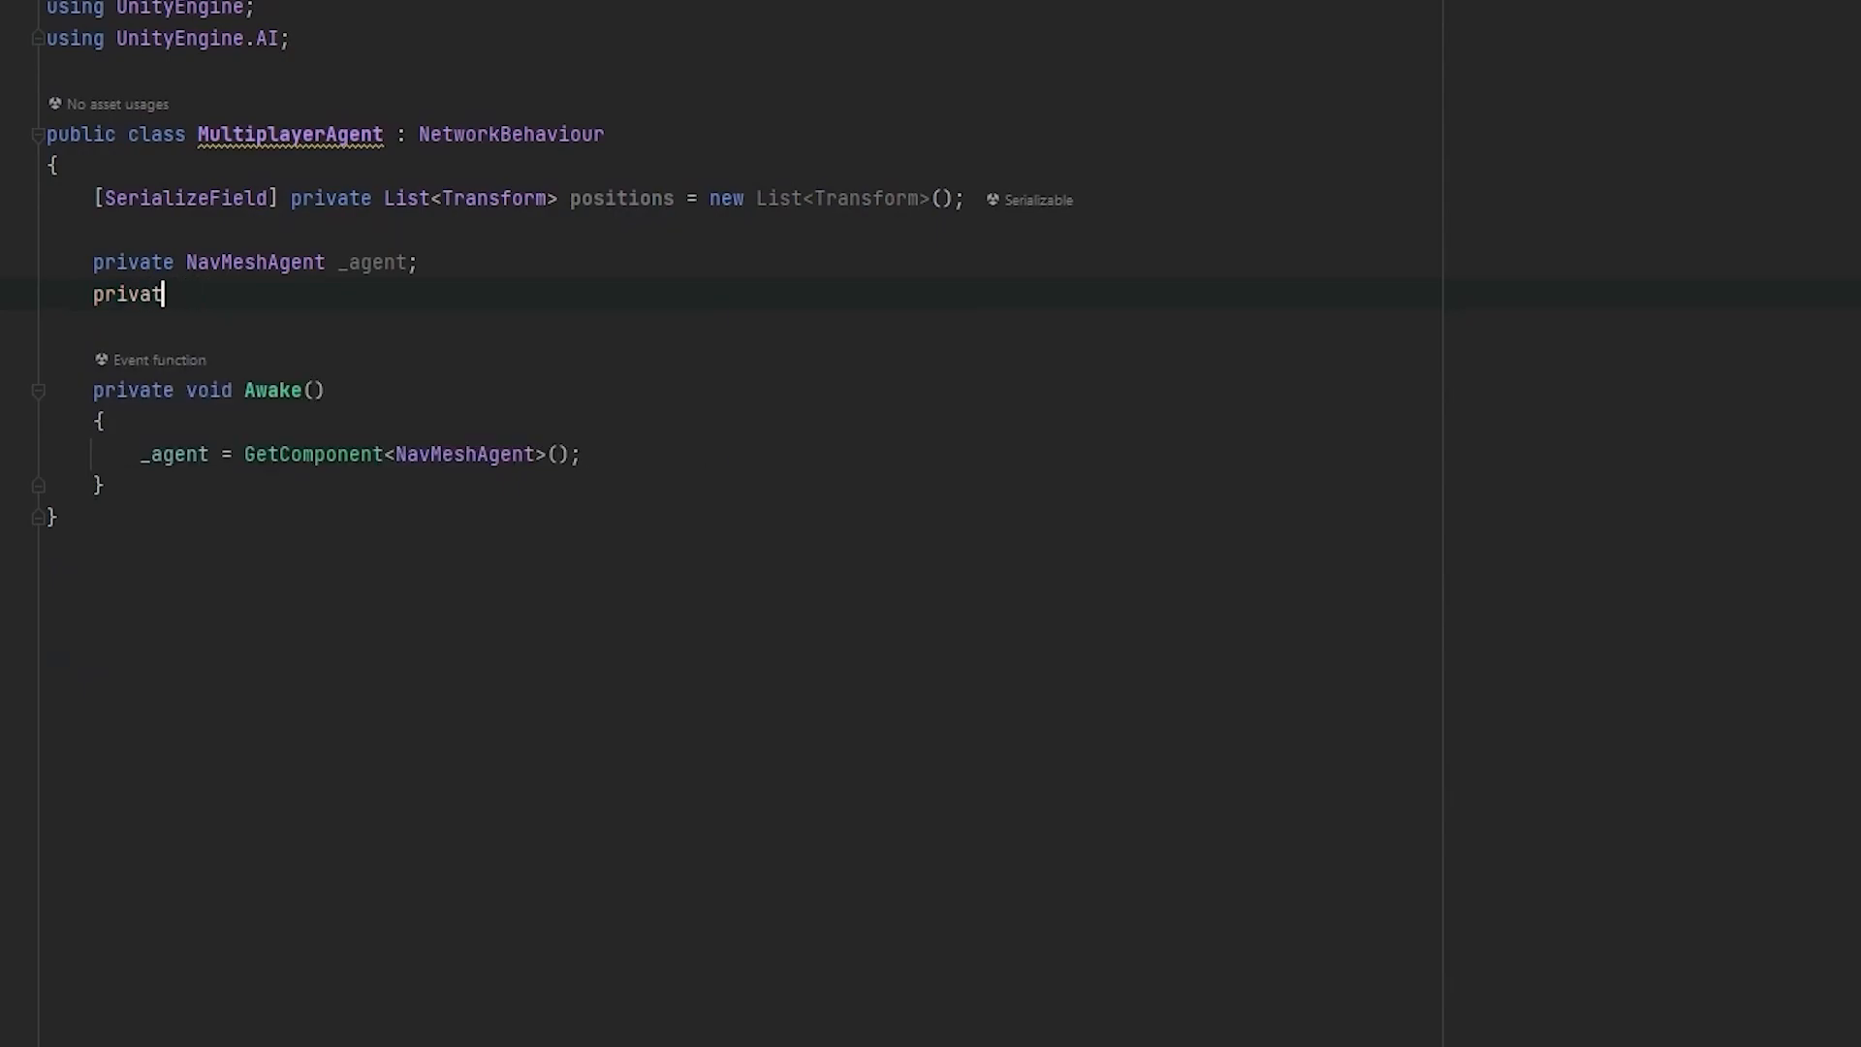
{"action": "type", "text": "e int"}
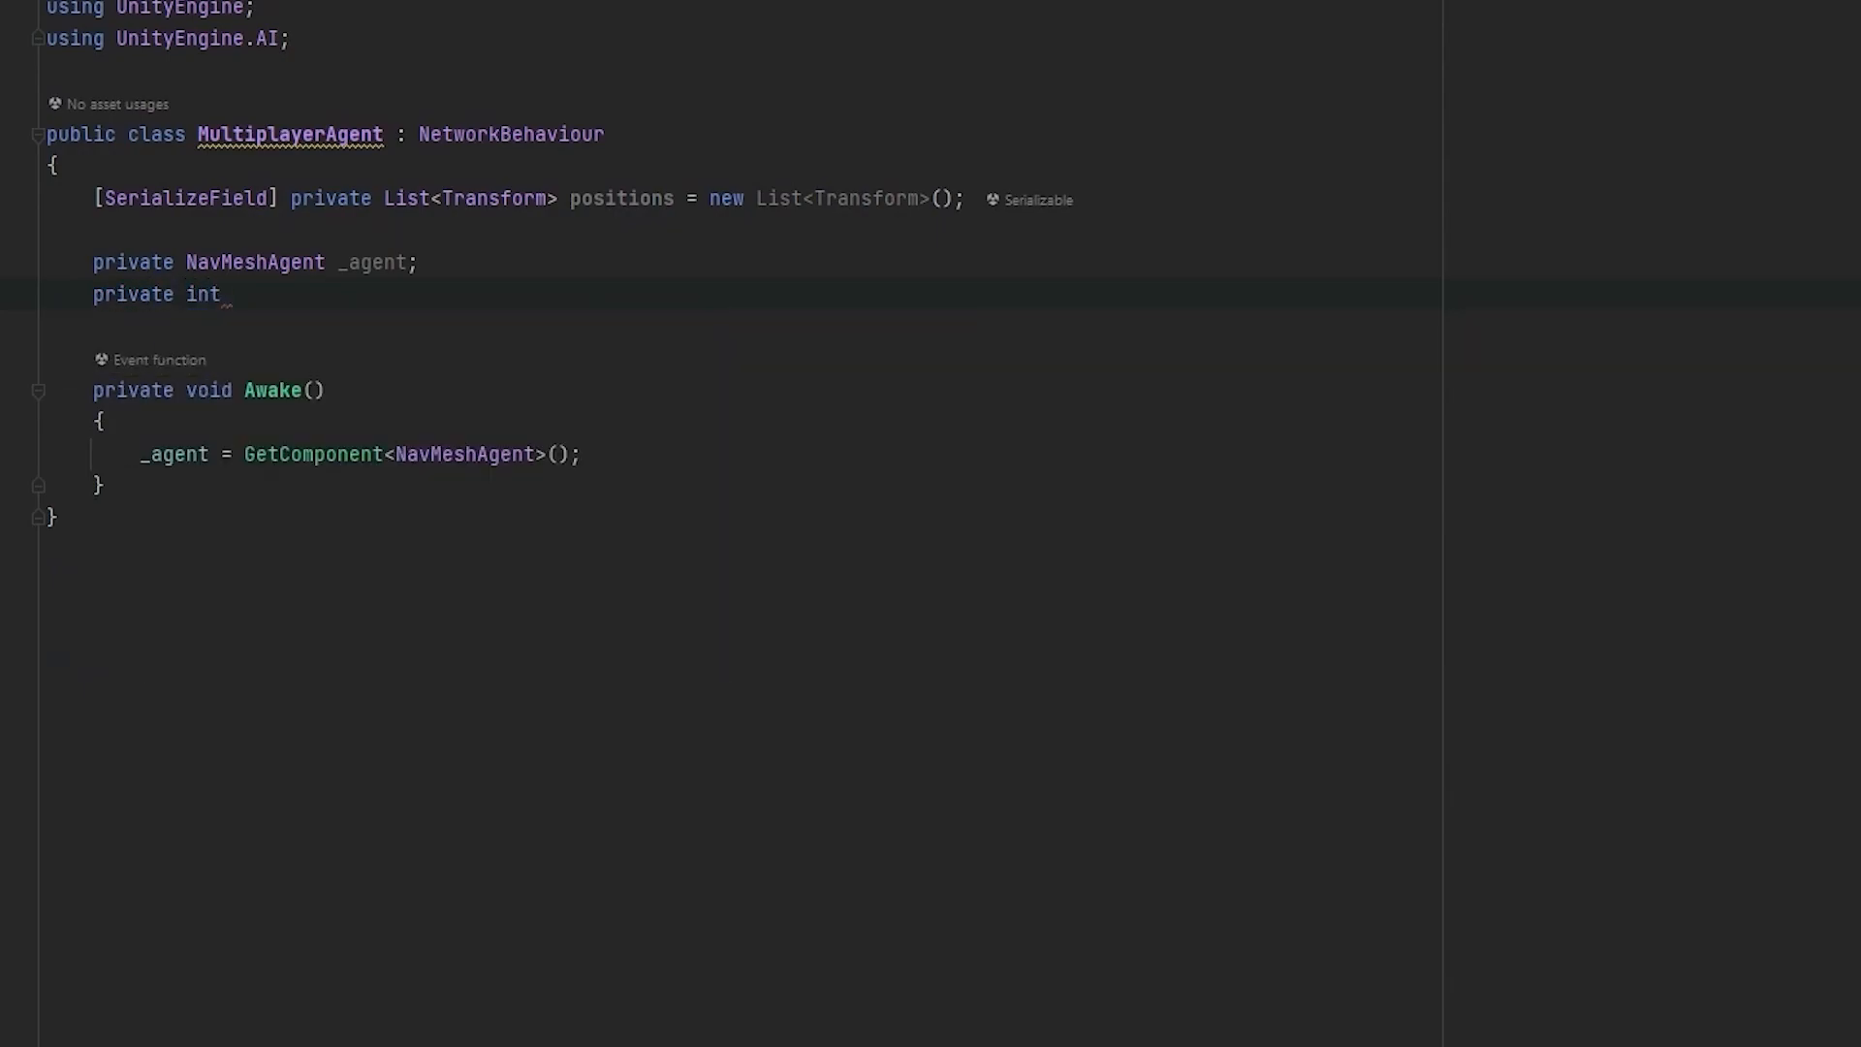
{"action": "type", "text": "positionIndex"}
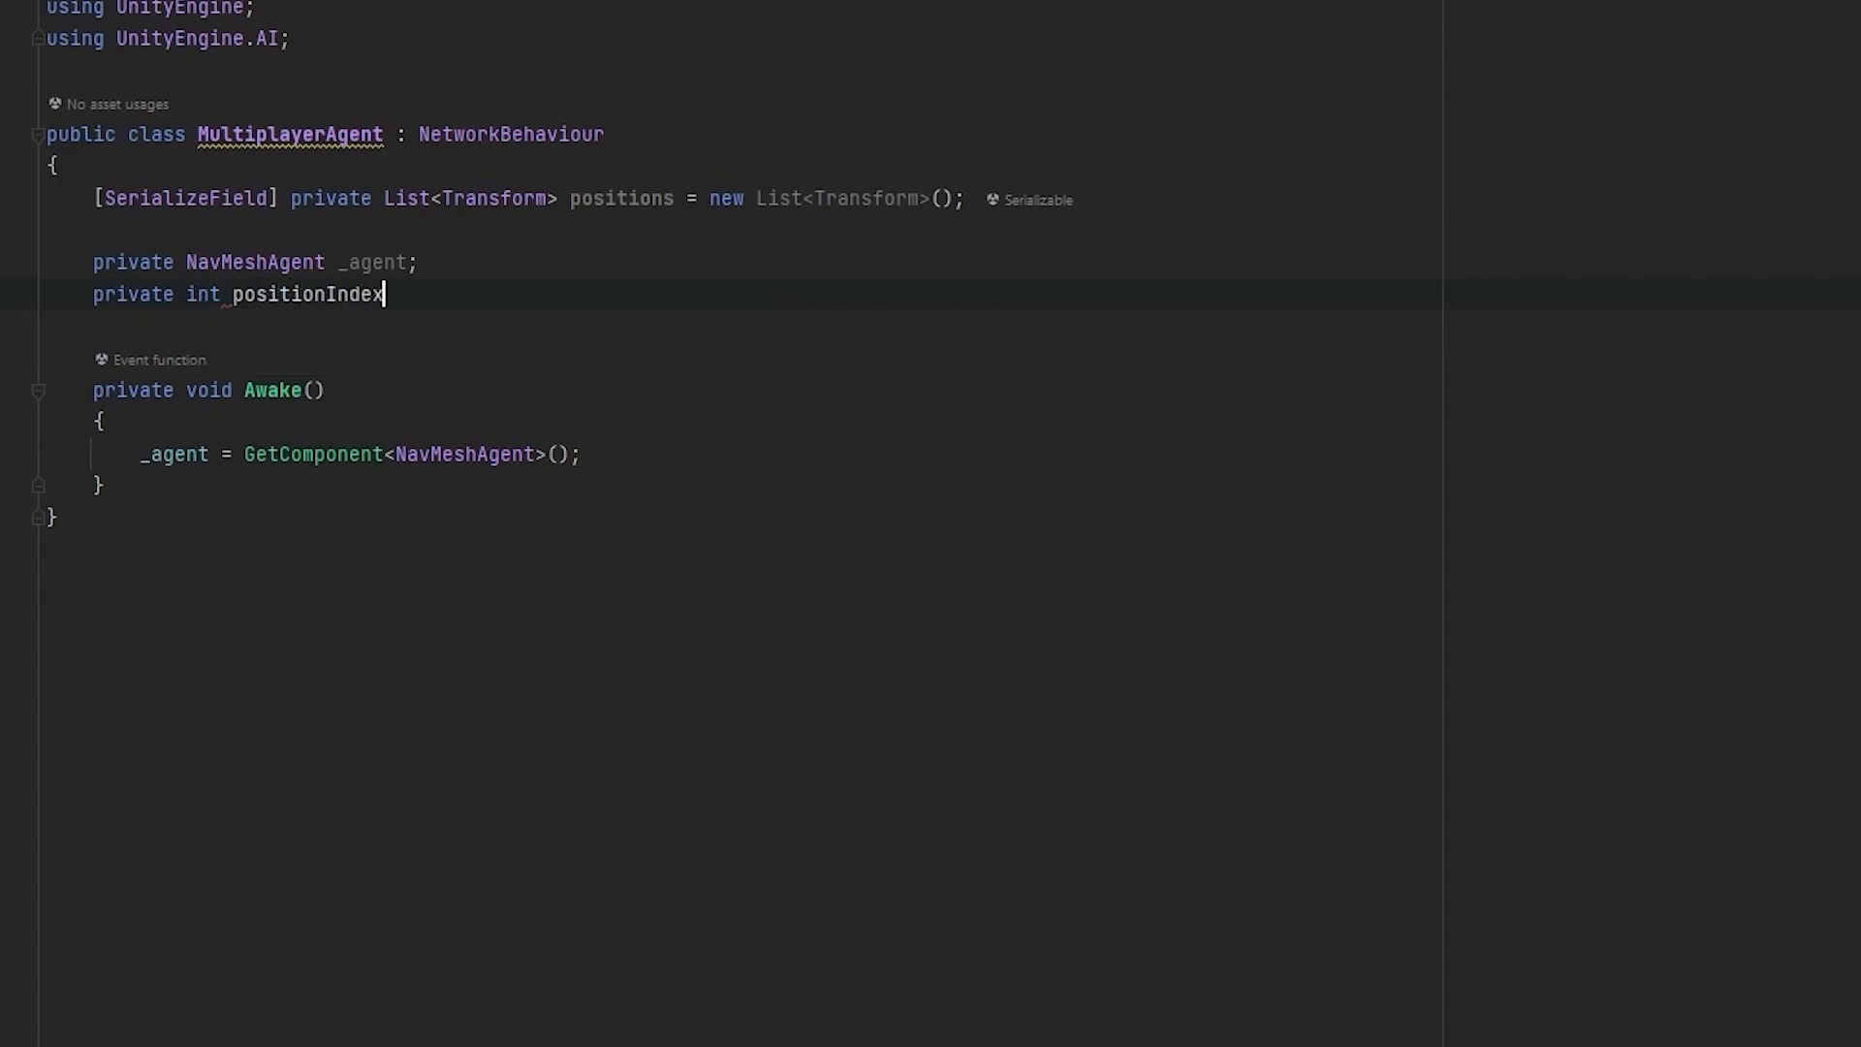
{"action": "type", "text": "= 0;"}
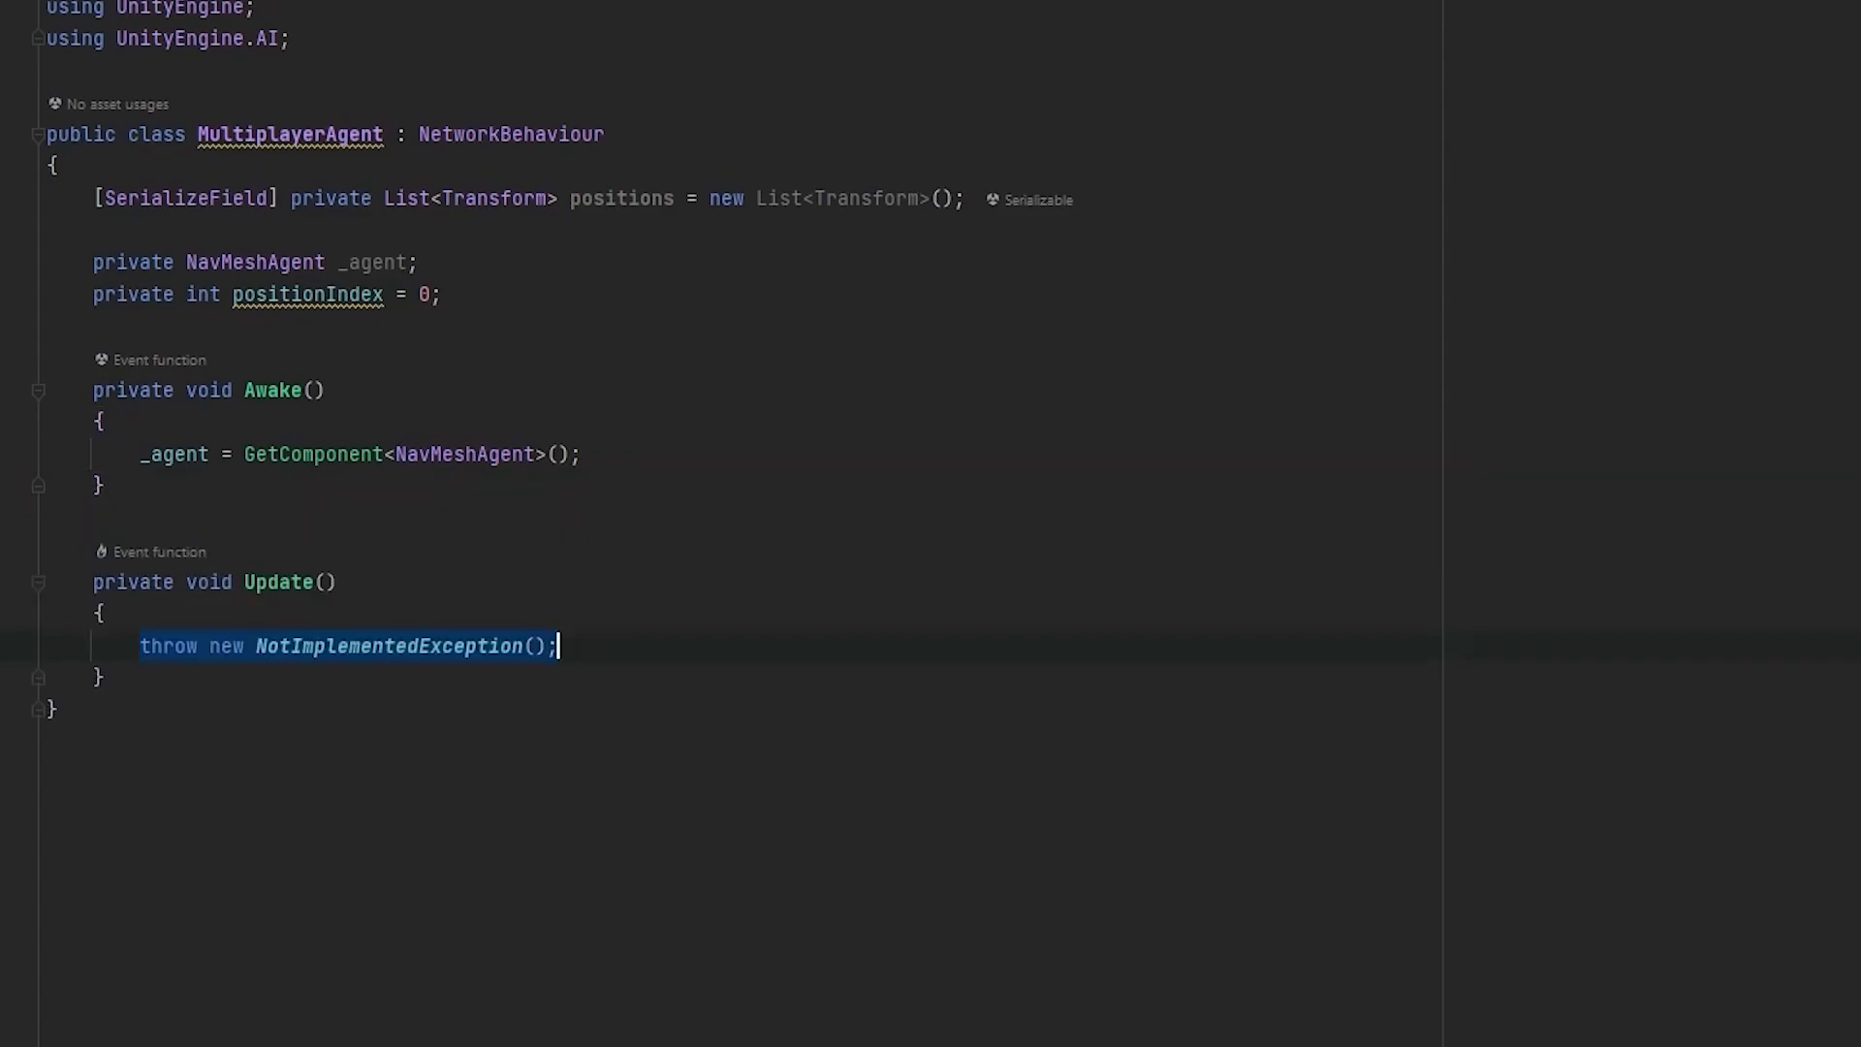
Step: Add an Update that calls NextPosition when F is pressed and declare an empty NextPosition method
{"action": "type", "text": "if(Input.getk"}
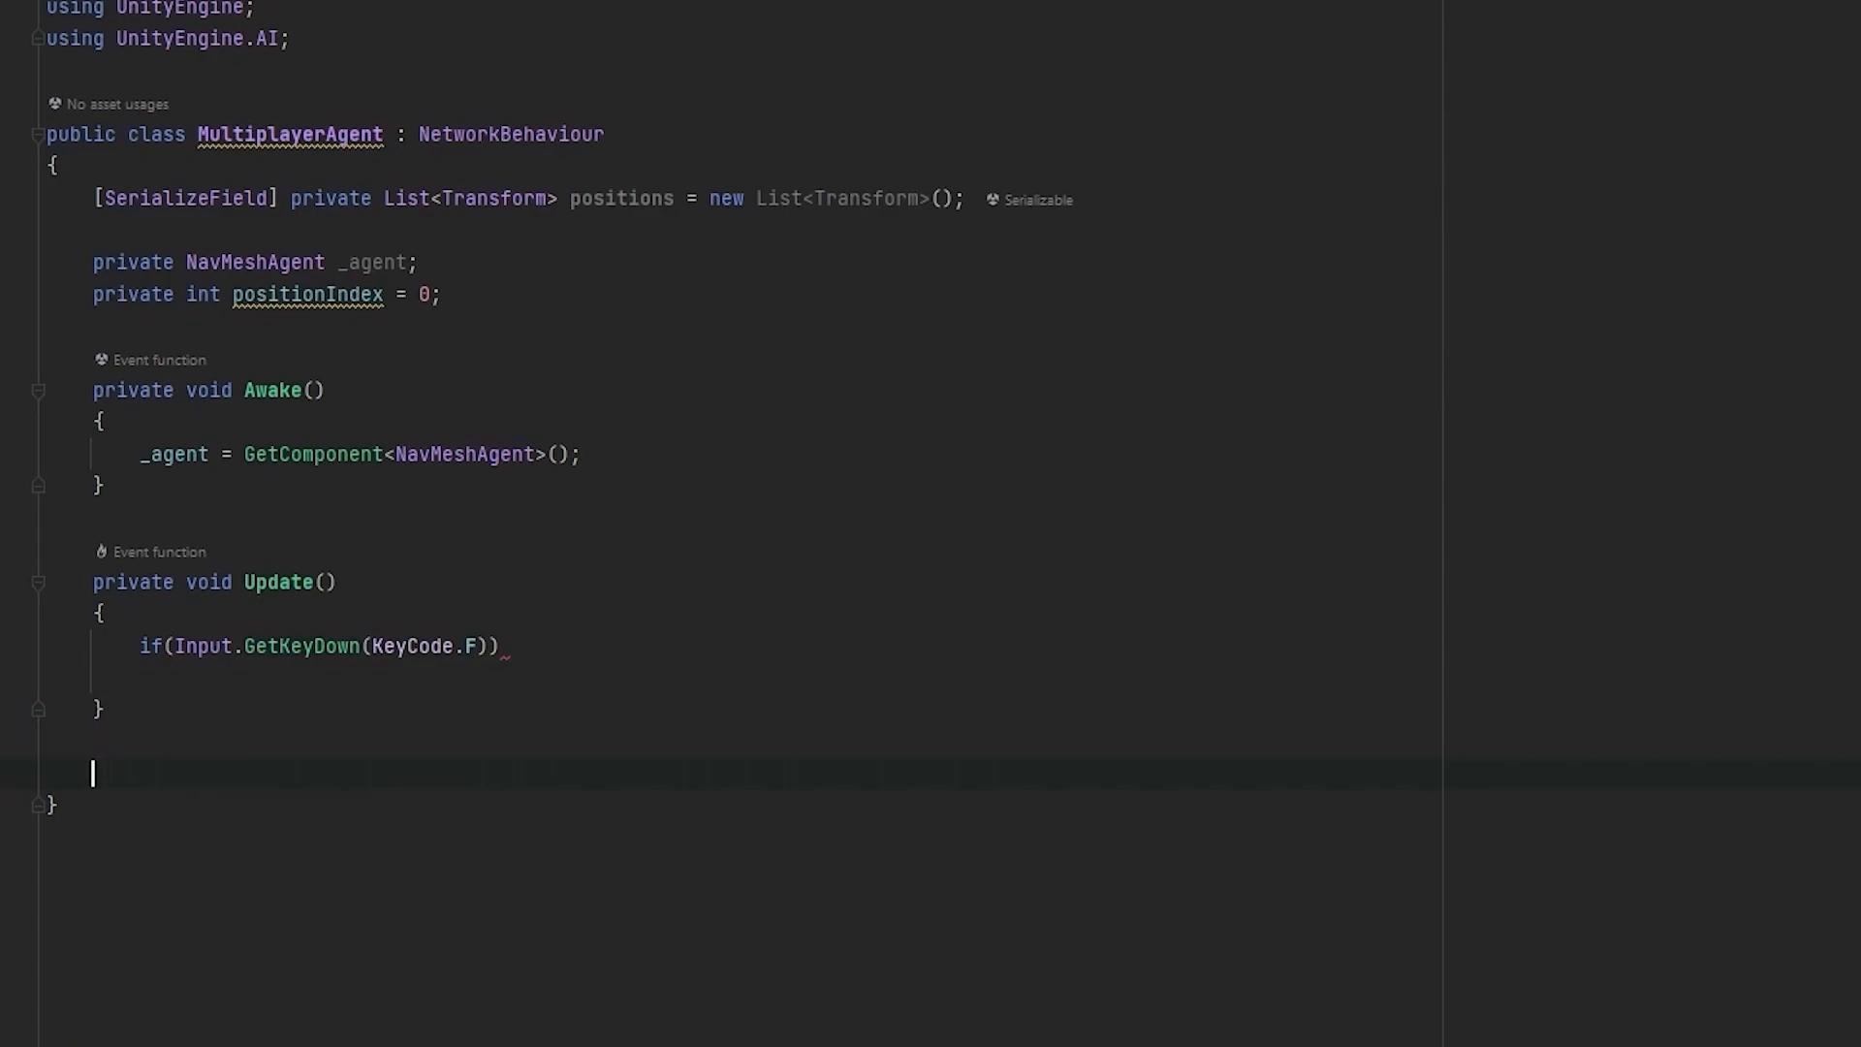
{"action": "type", "text": "void Ne"}
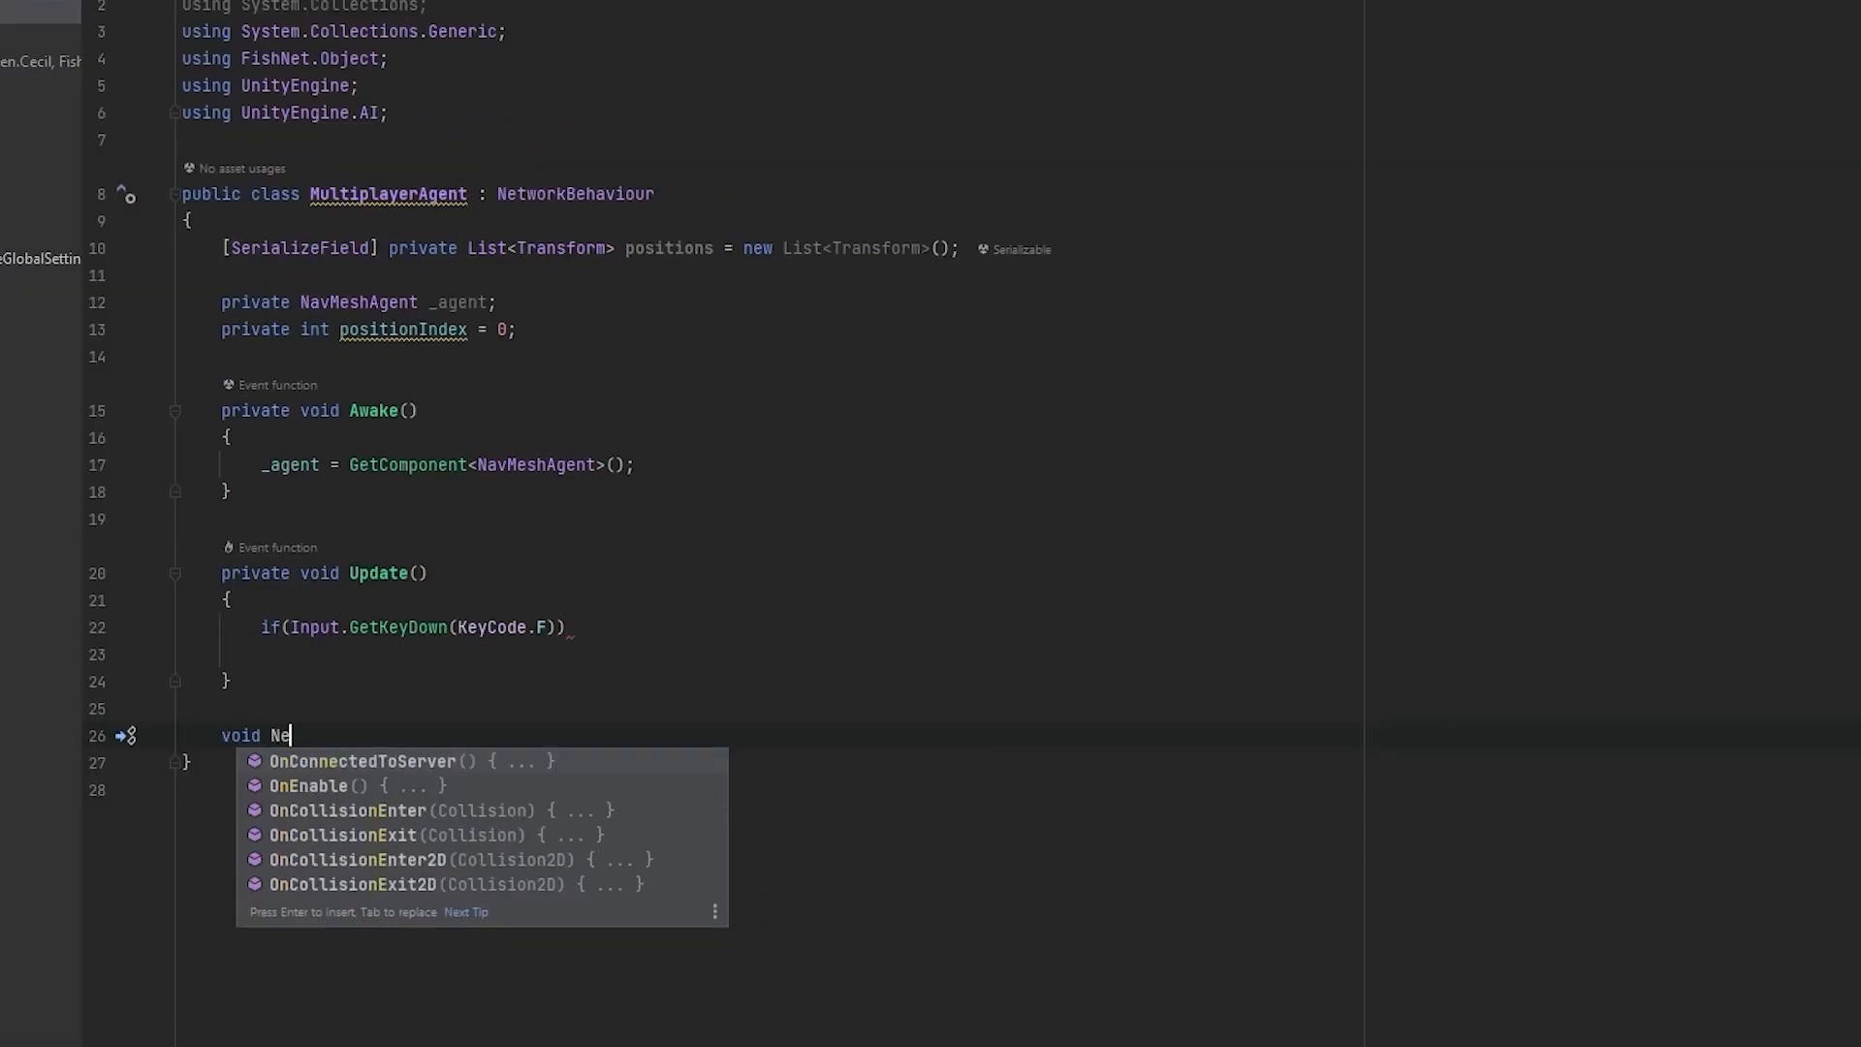
{"action": "type", "text": "xtPosition()"}
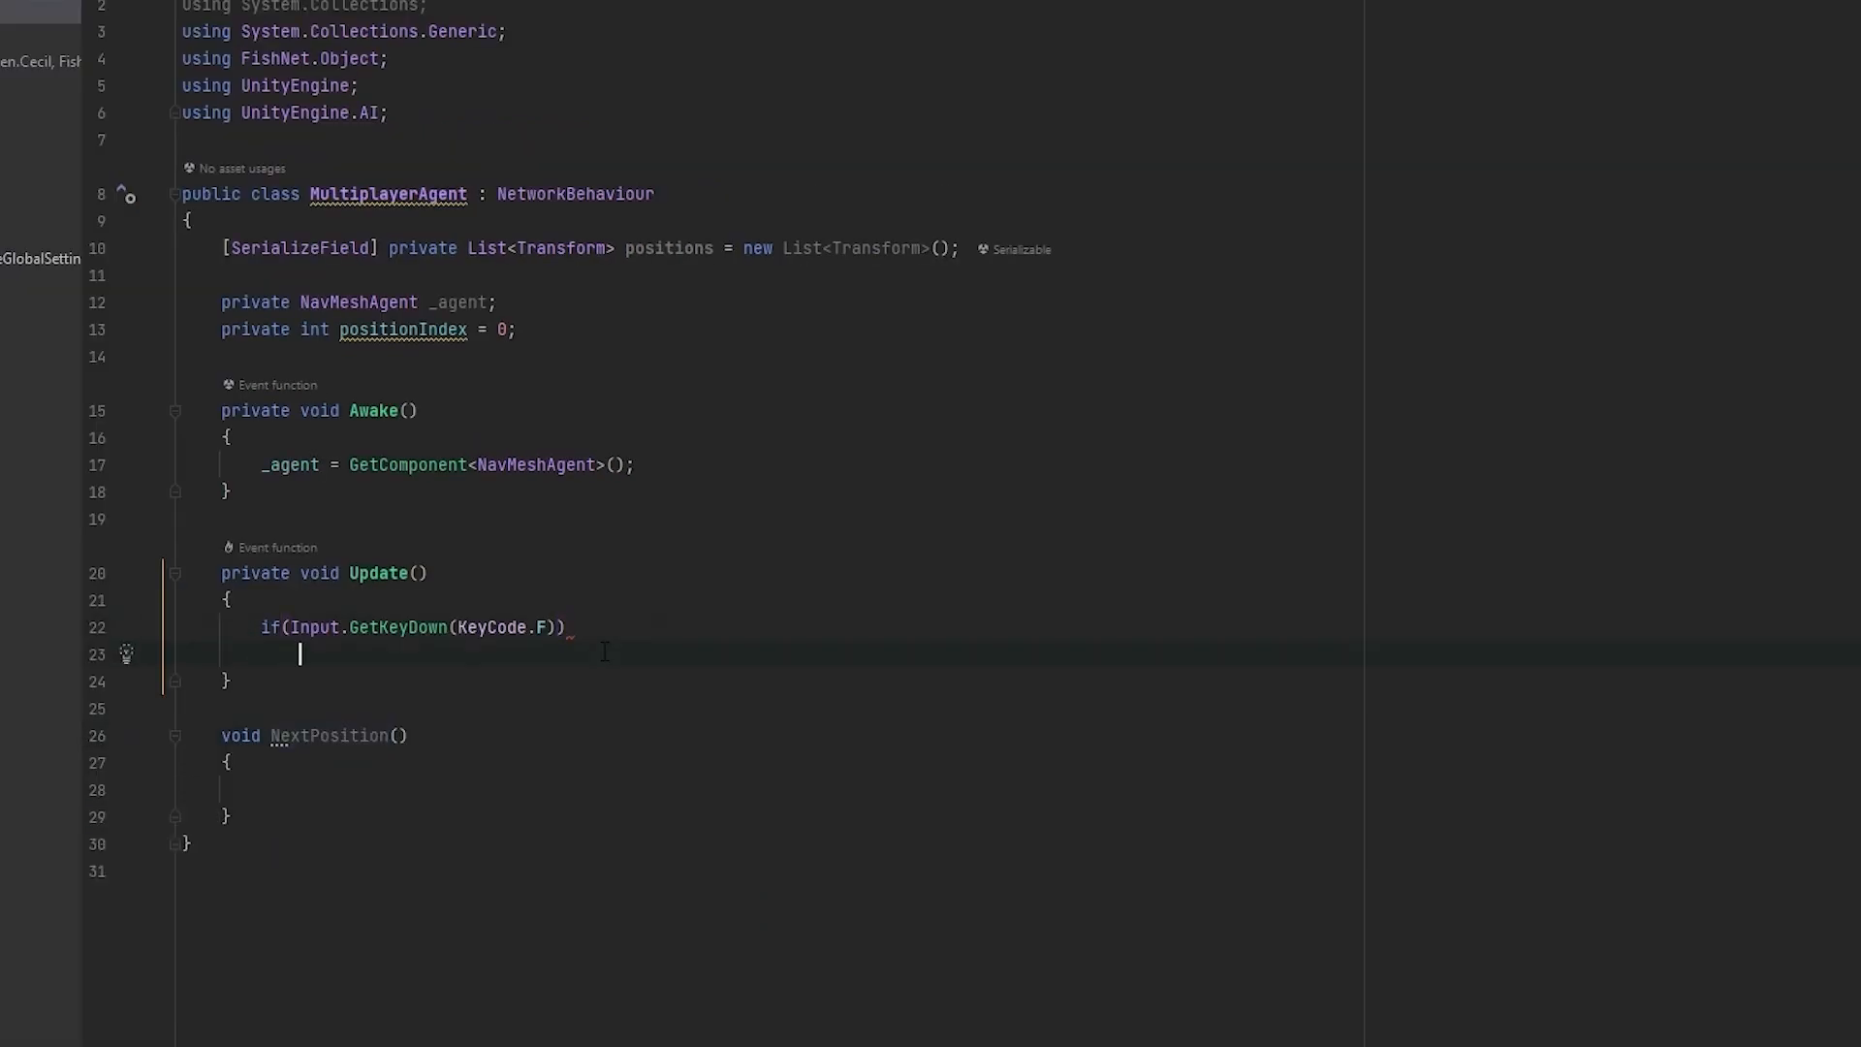
{"action": "type", "text": "NextPosition();"}
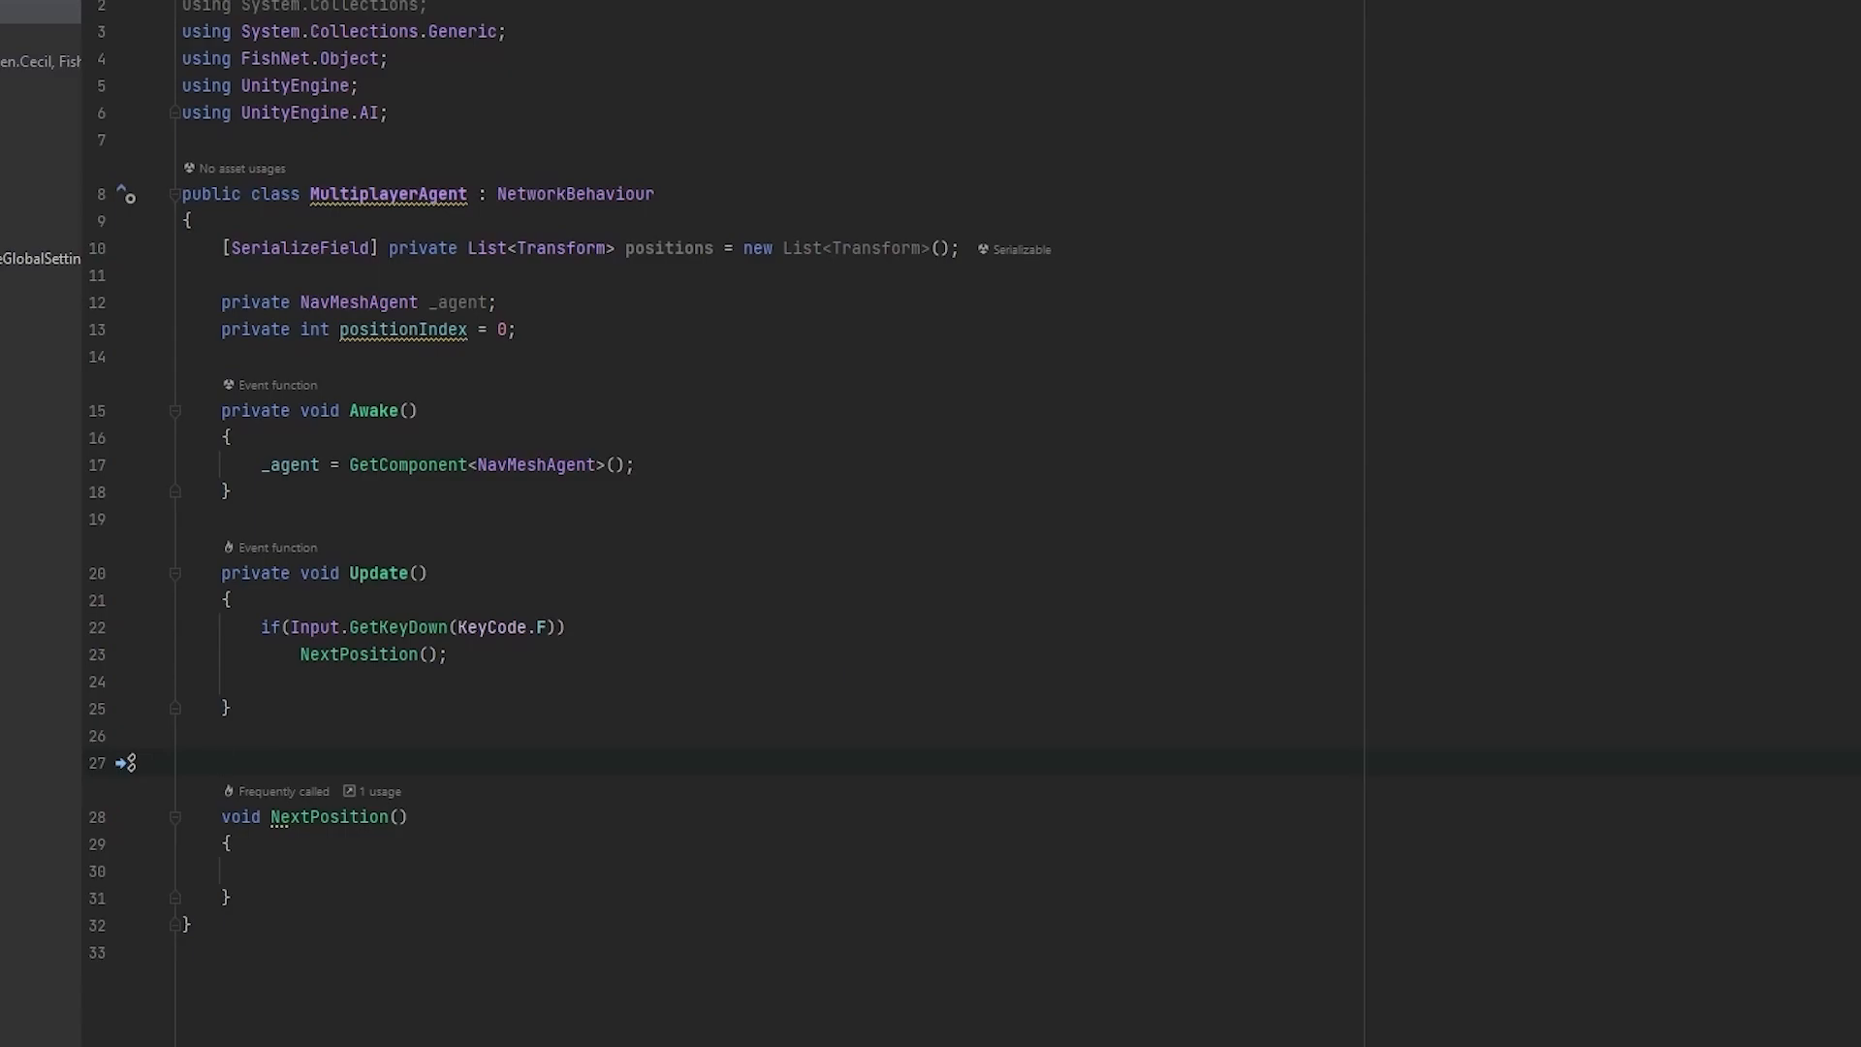
{"action": "left_click", "coordinate": [221, 760]}
{"action": "type", "text": "[ServerRpc("}
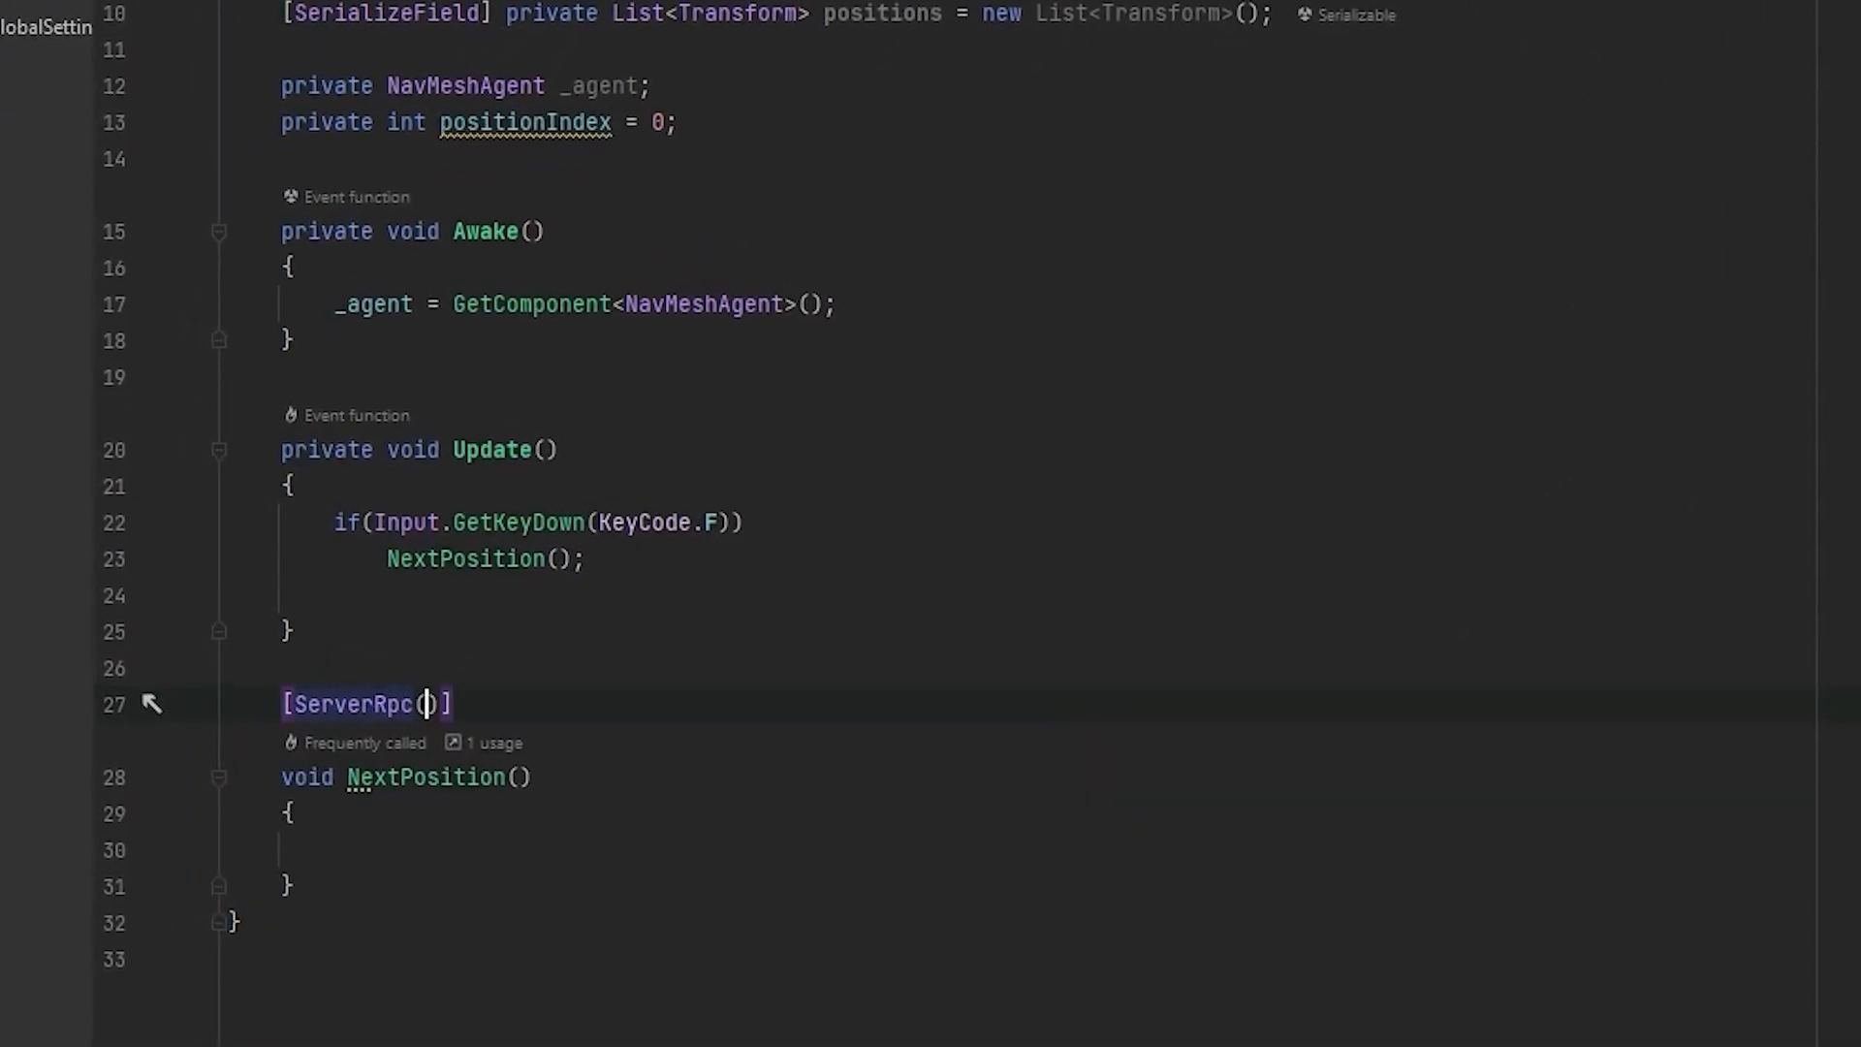
Step: Mark NextPosition with [ServerRpc(RequireOwnership = false)]
{"action": "type", "text": "RequireOwnership = fals"}
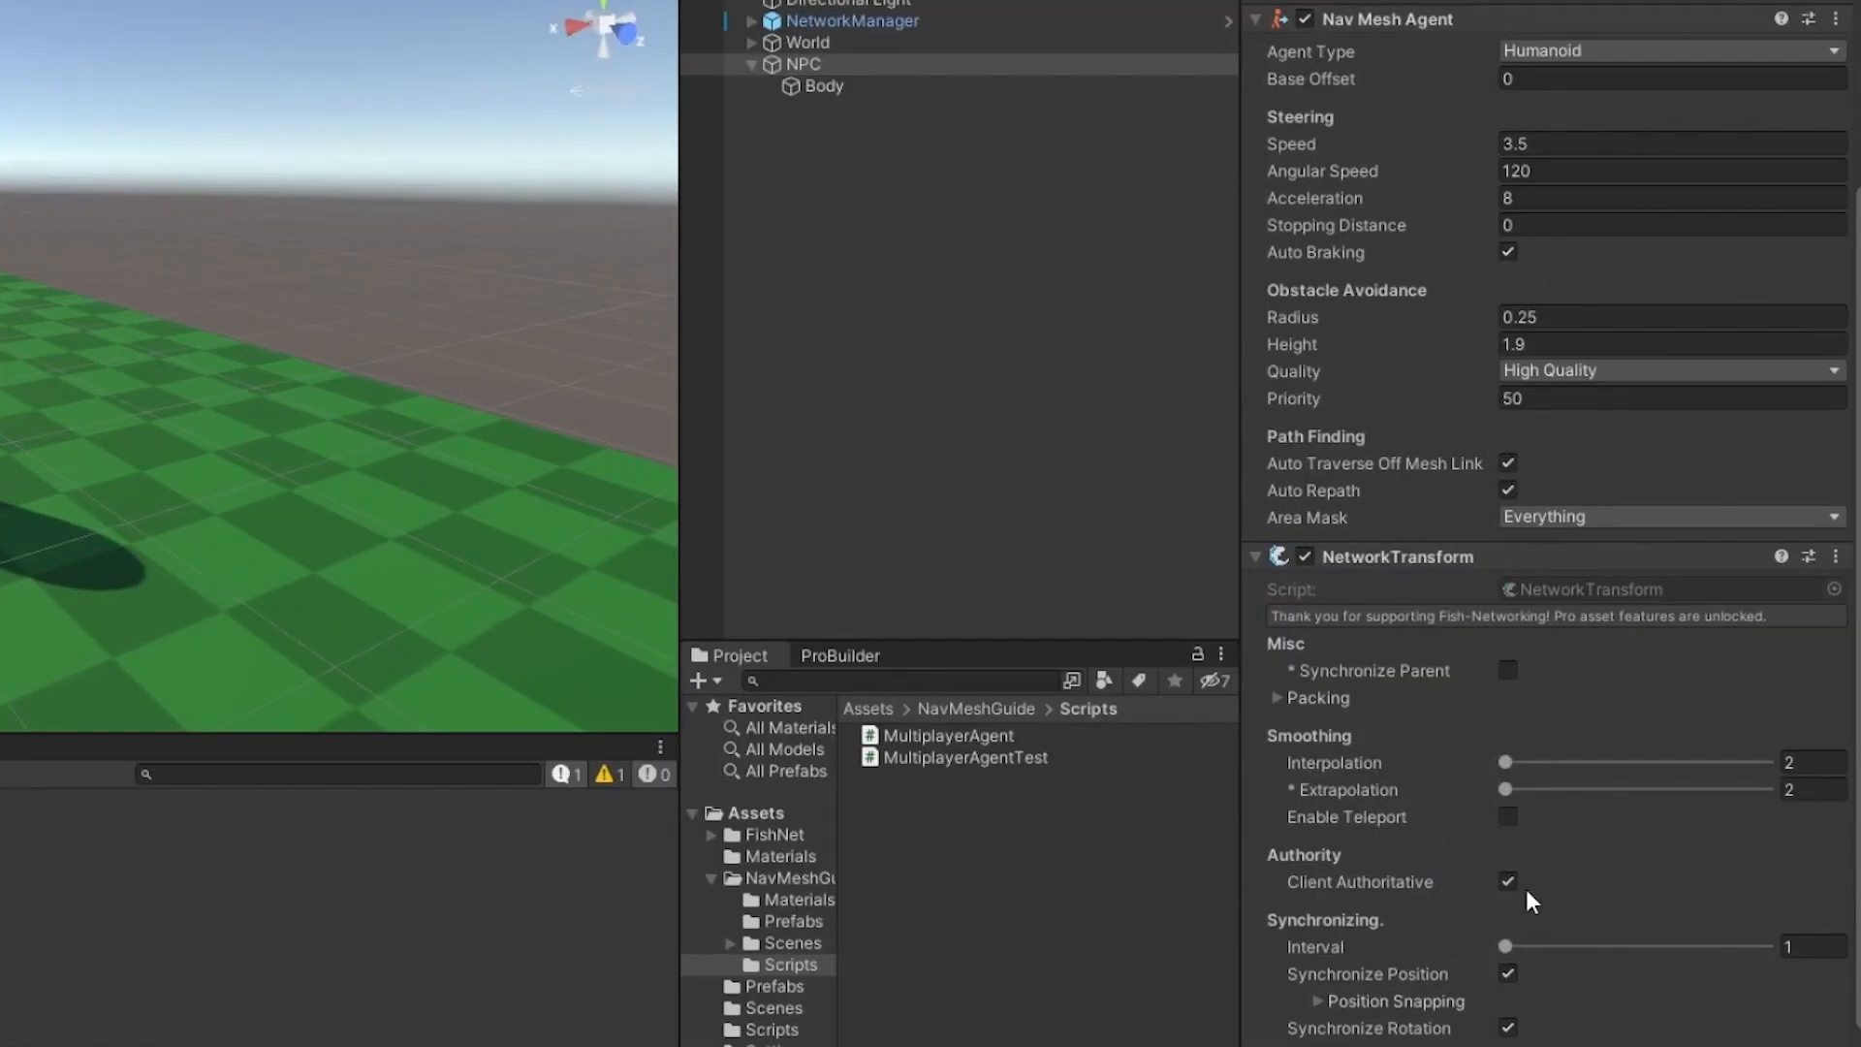
Step: Untick Client Authoritative on the NPC's NetworkTransform component
{"action": "left_click", "coordinate": [1509, 883]}
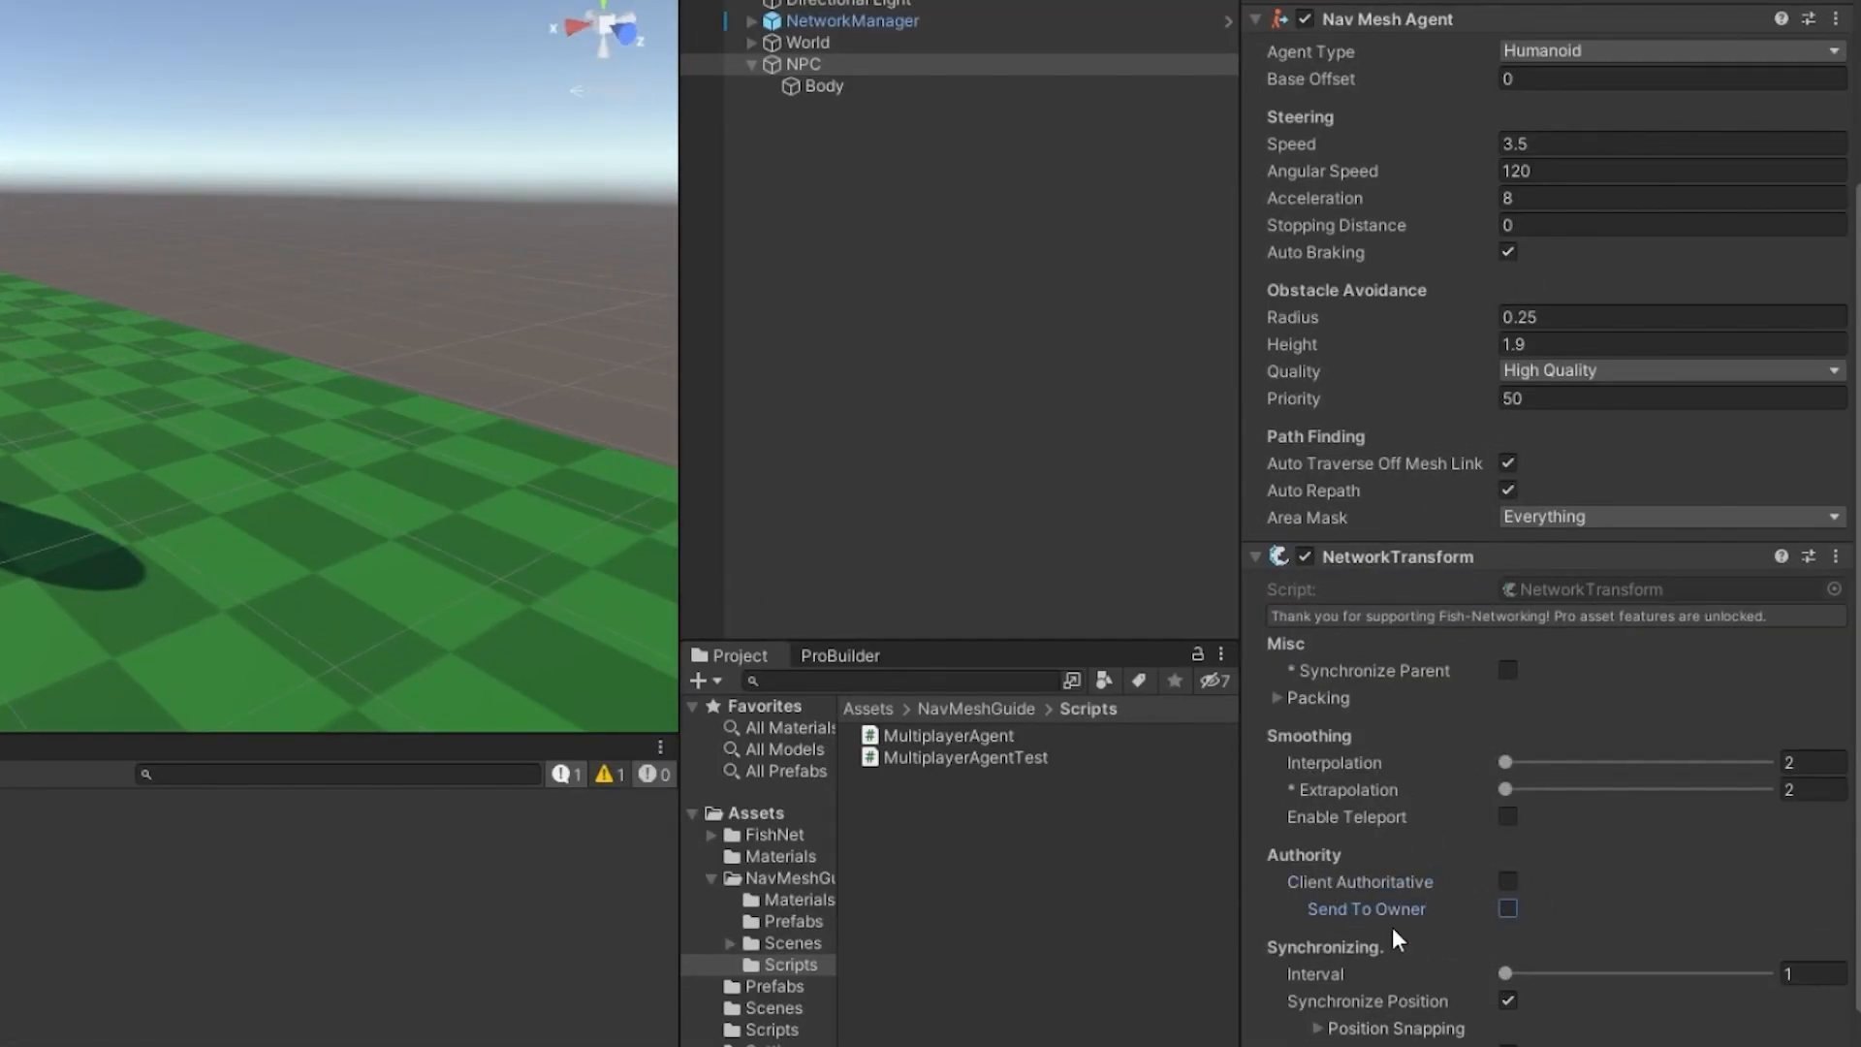
{"action": "mouse_move", "coordinate": [1413, 882]}
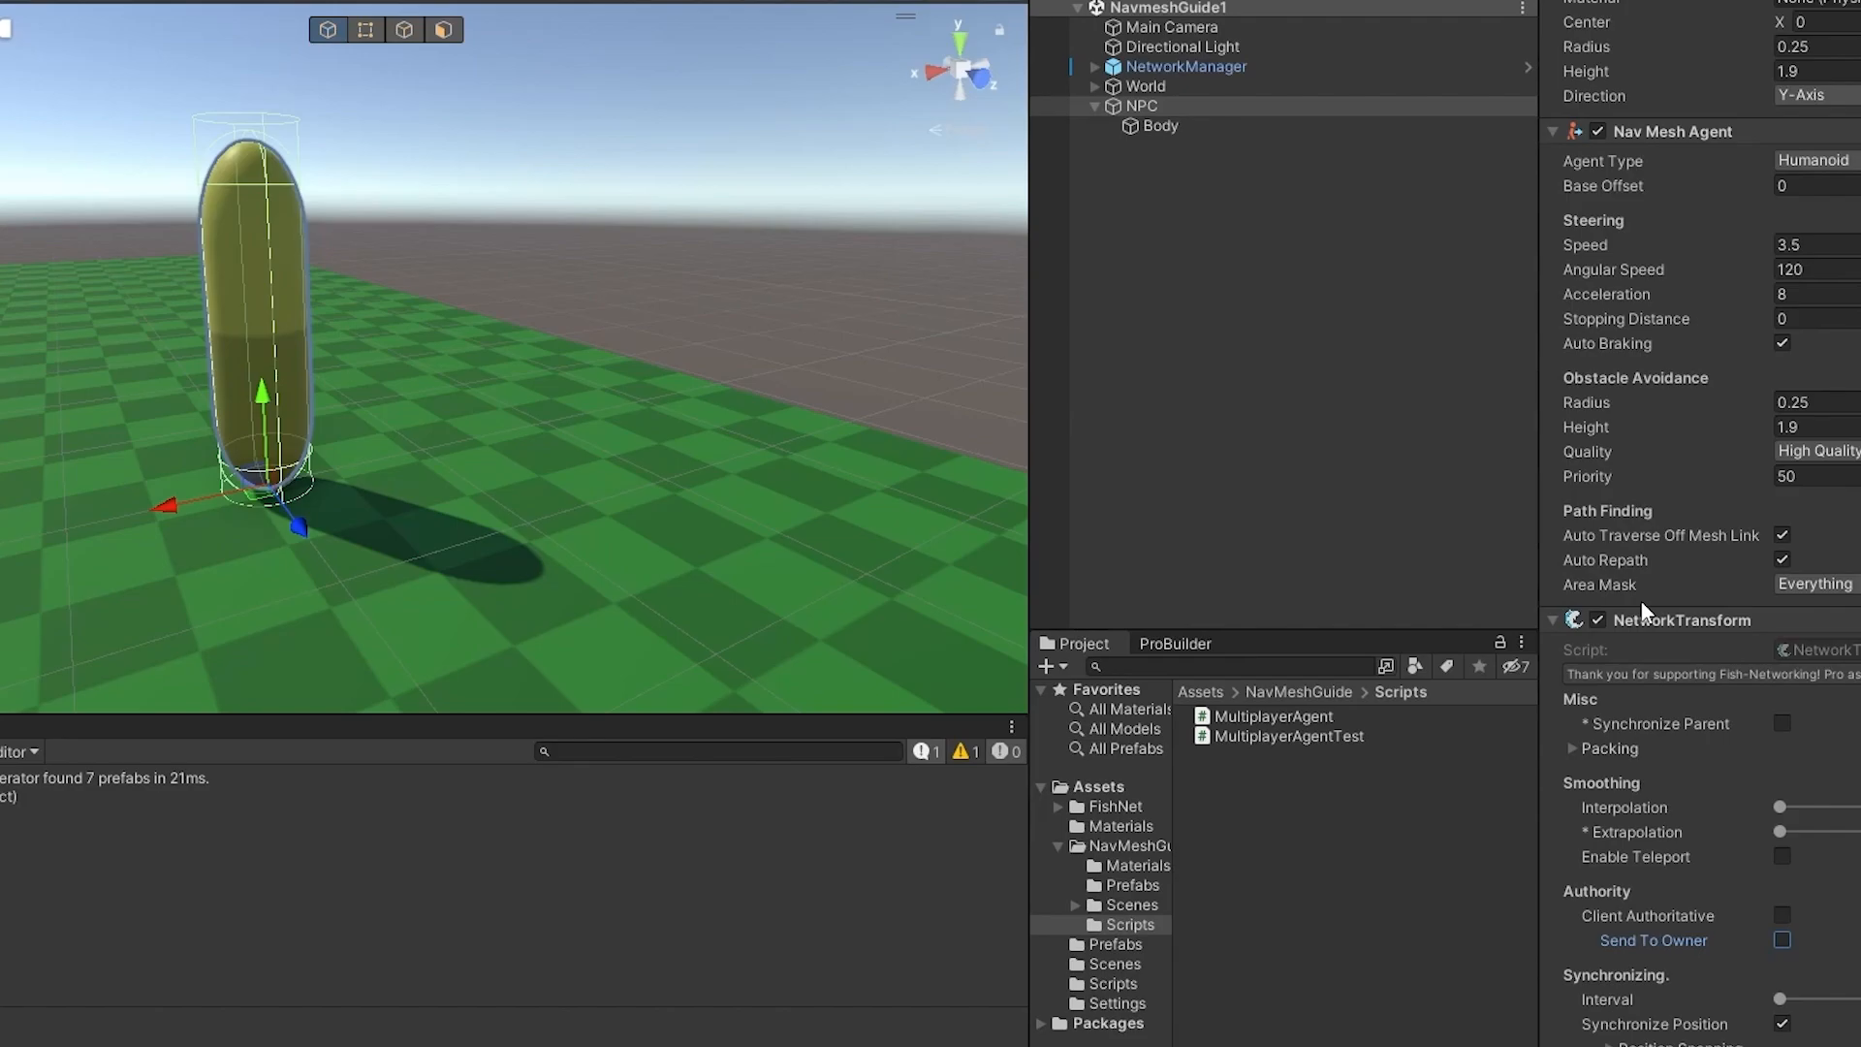
{"action": "mouse_move", "coordinate": [1768, 481]}
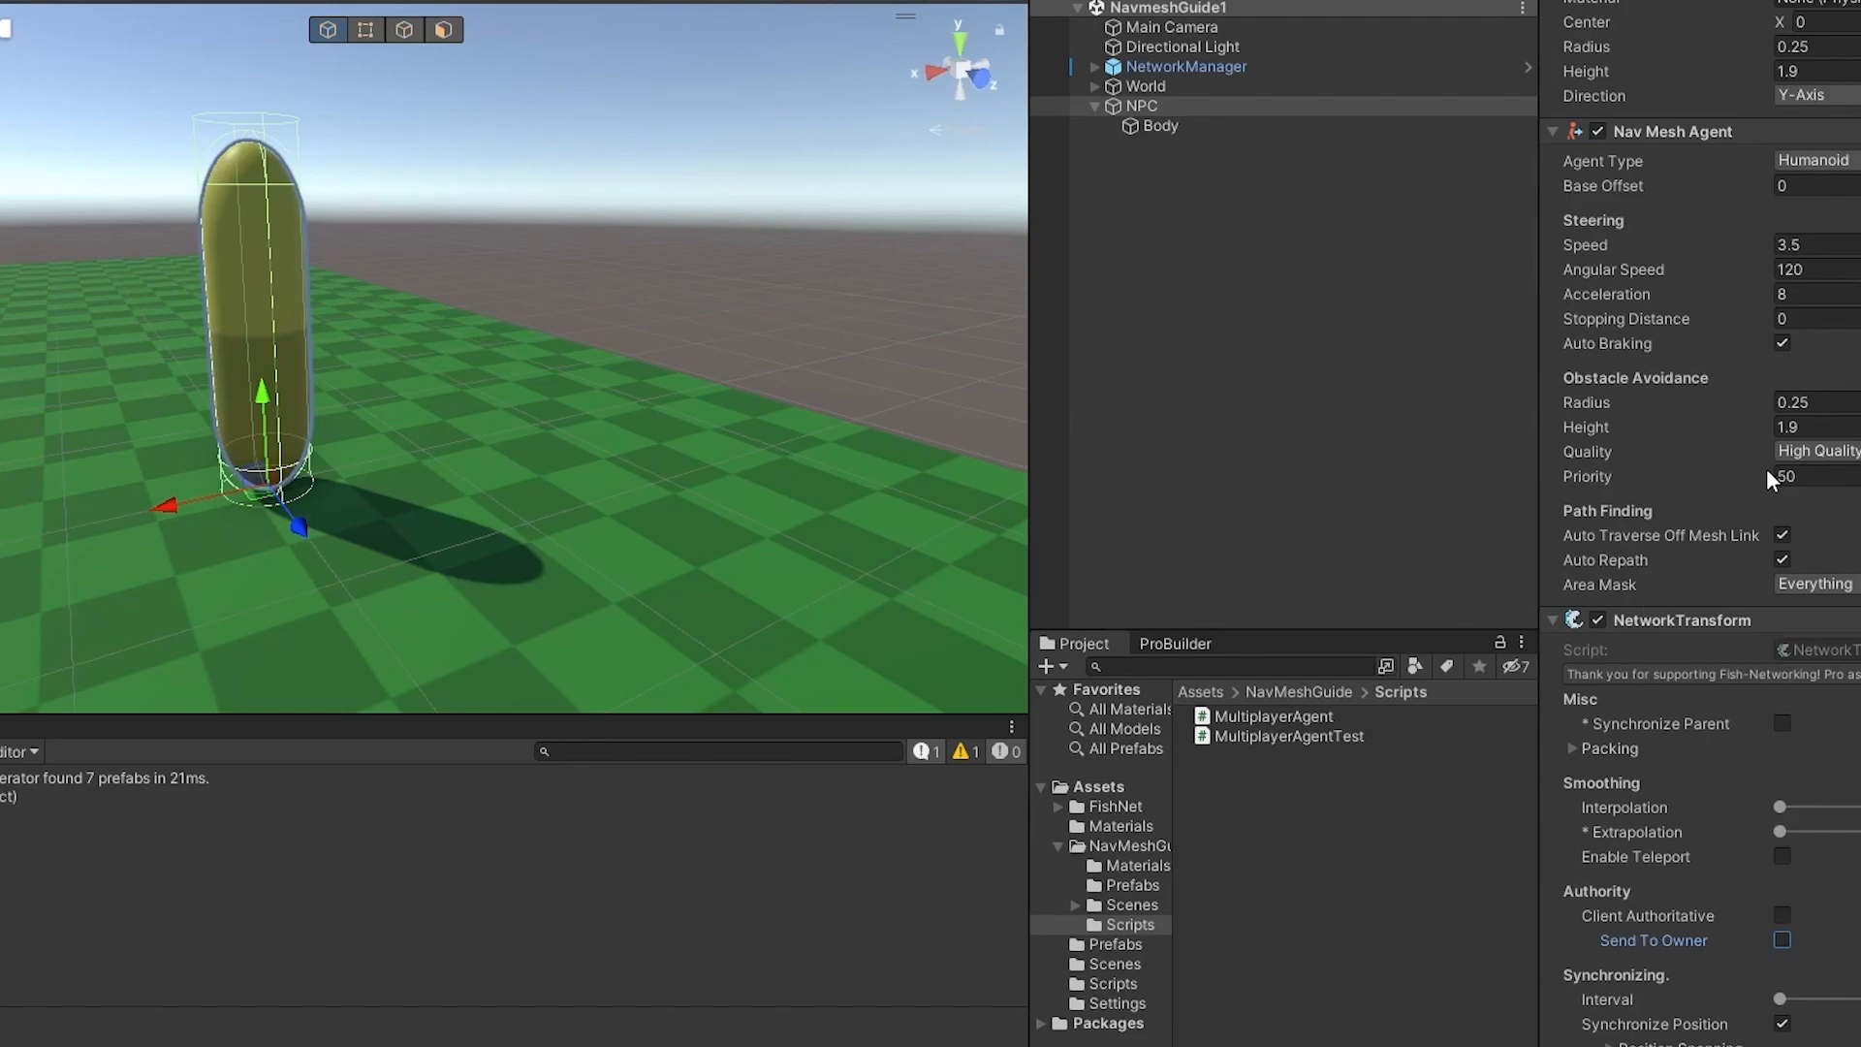
{"action": "mouse_move", "coordinate": [1654, 392]}
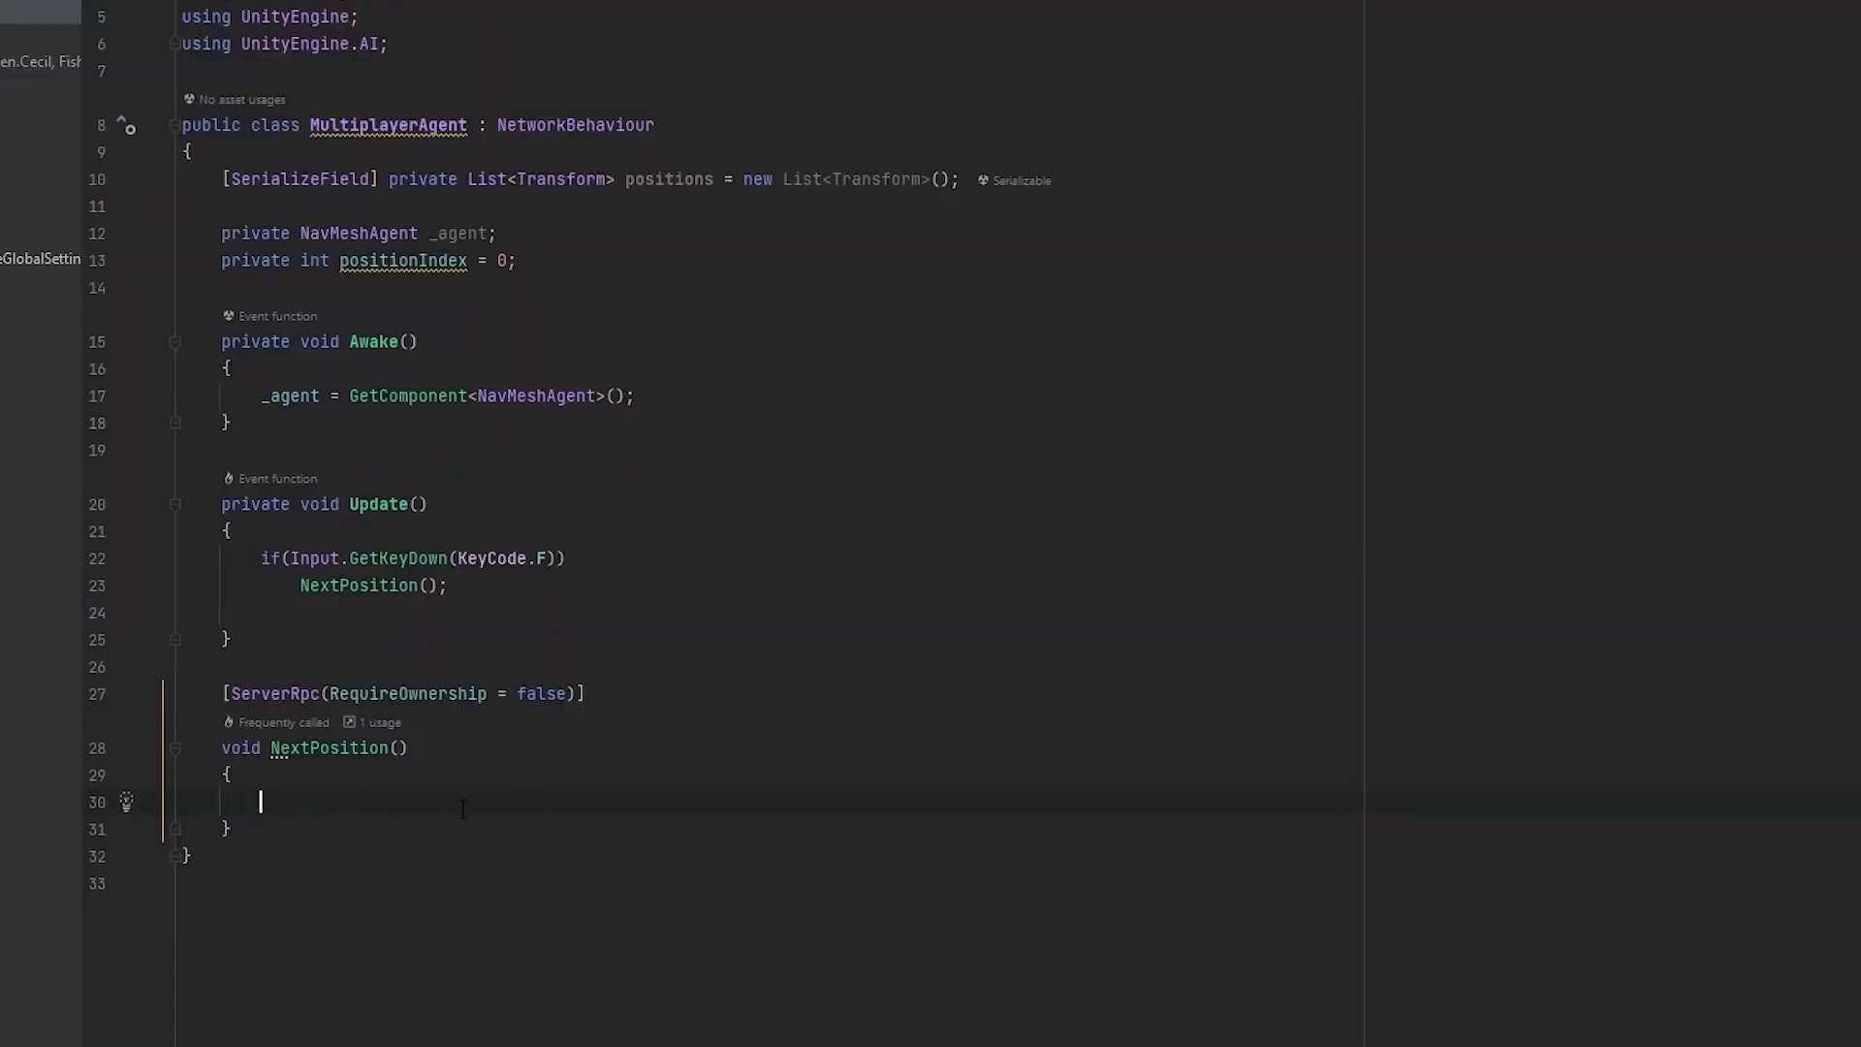
Step: Make NextPosition increment positionIndex, wrap it to 0 past positions.Count, and call _agent.SetDestination
{"action": "scroll", "scroll_direction": "down", "scroll_amount": 3}
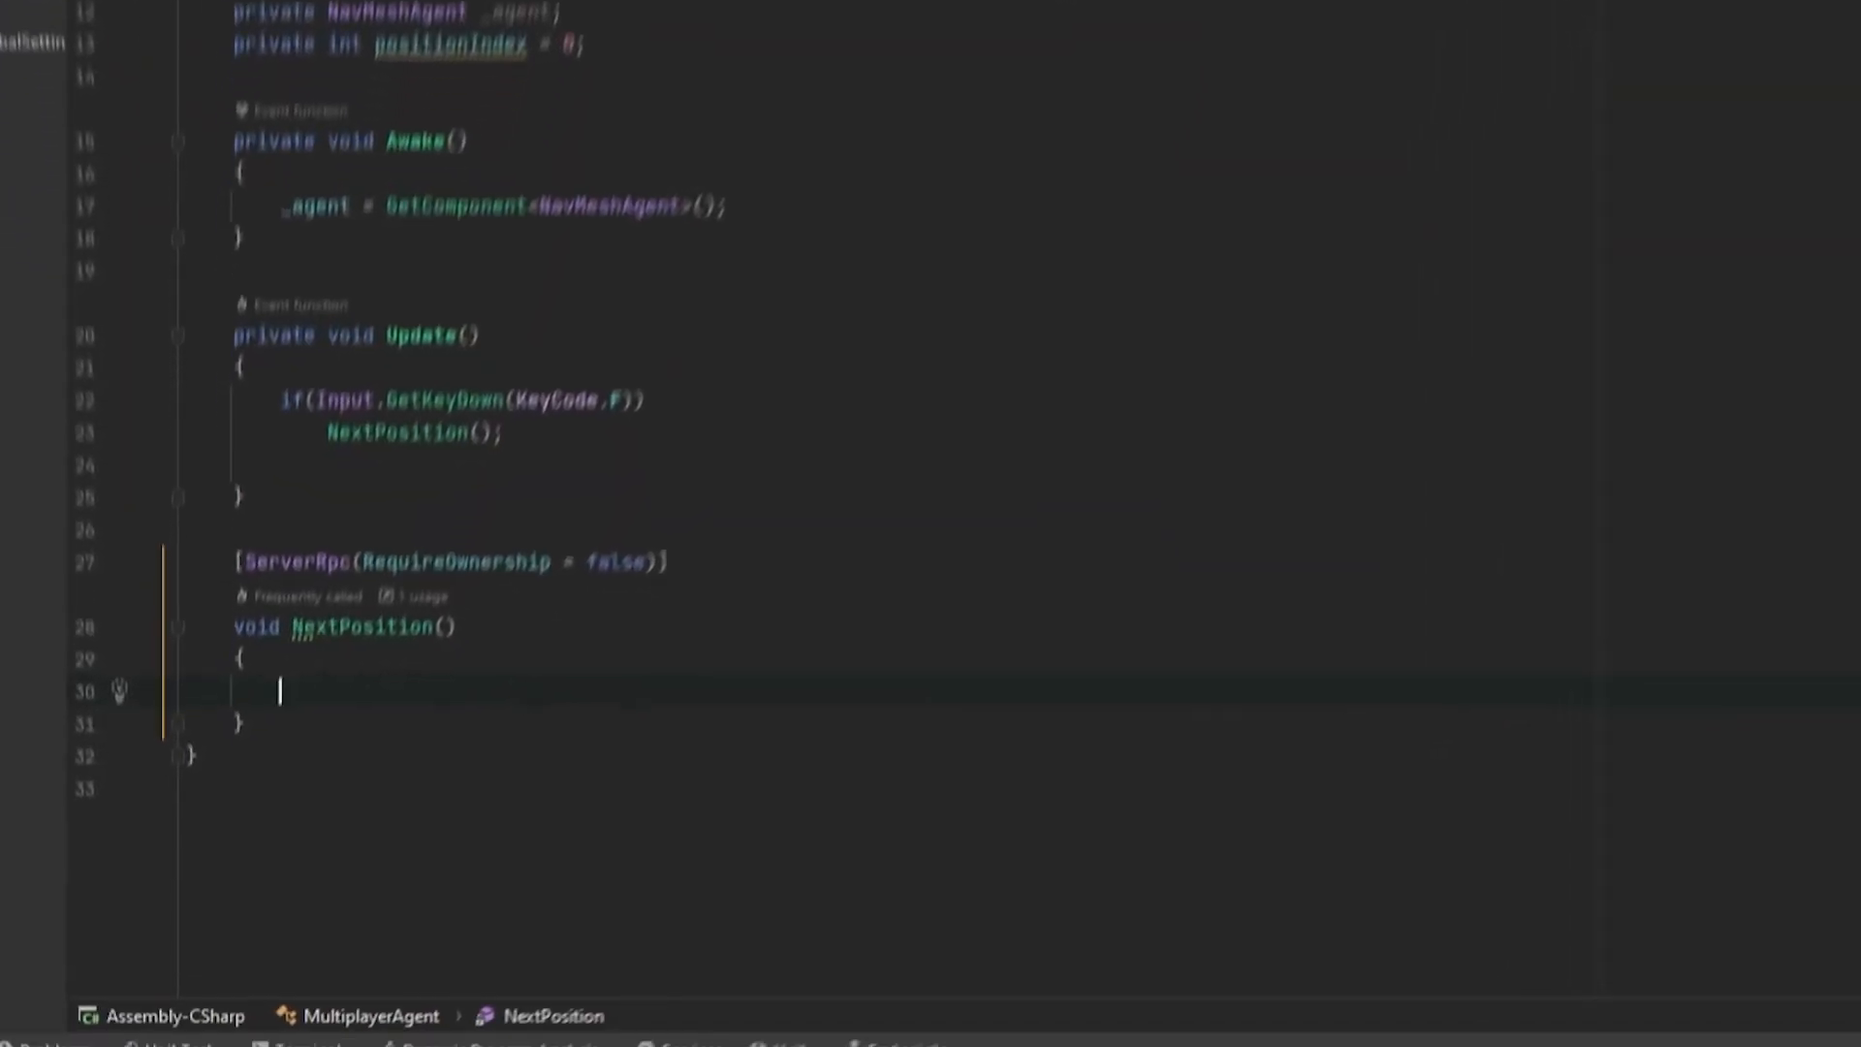
{"action": "type", "text": "positionIndex >)"}
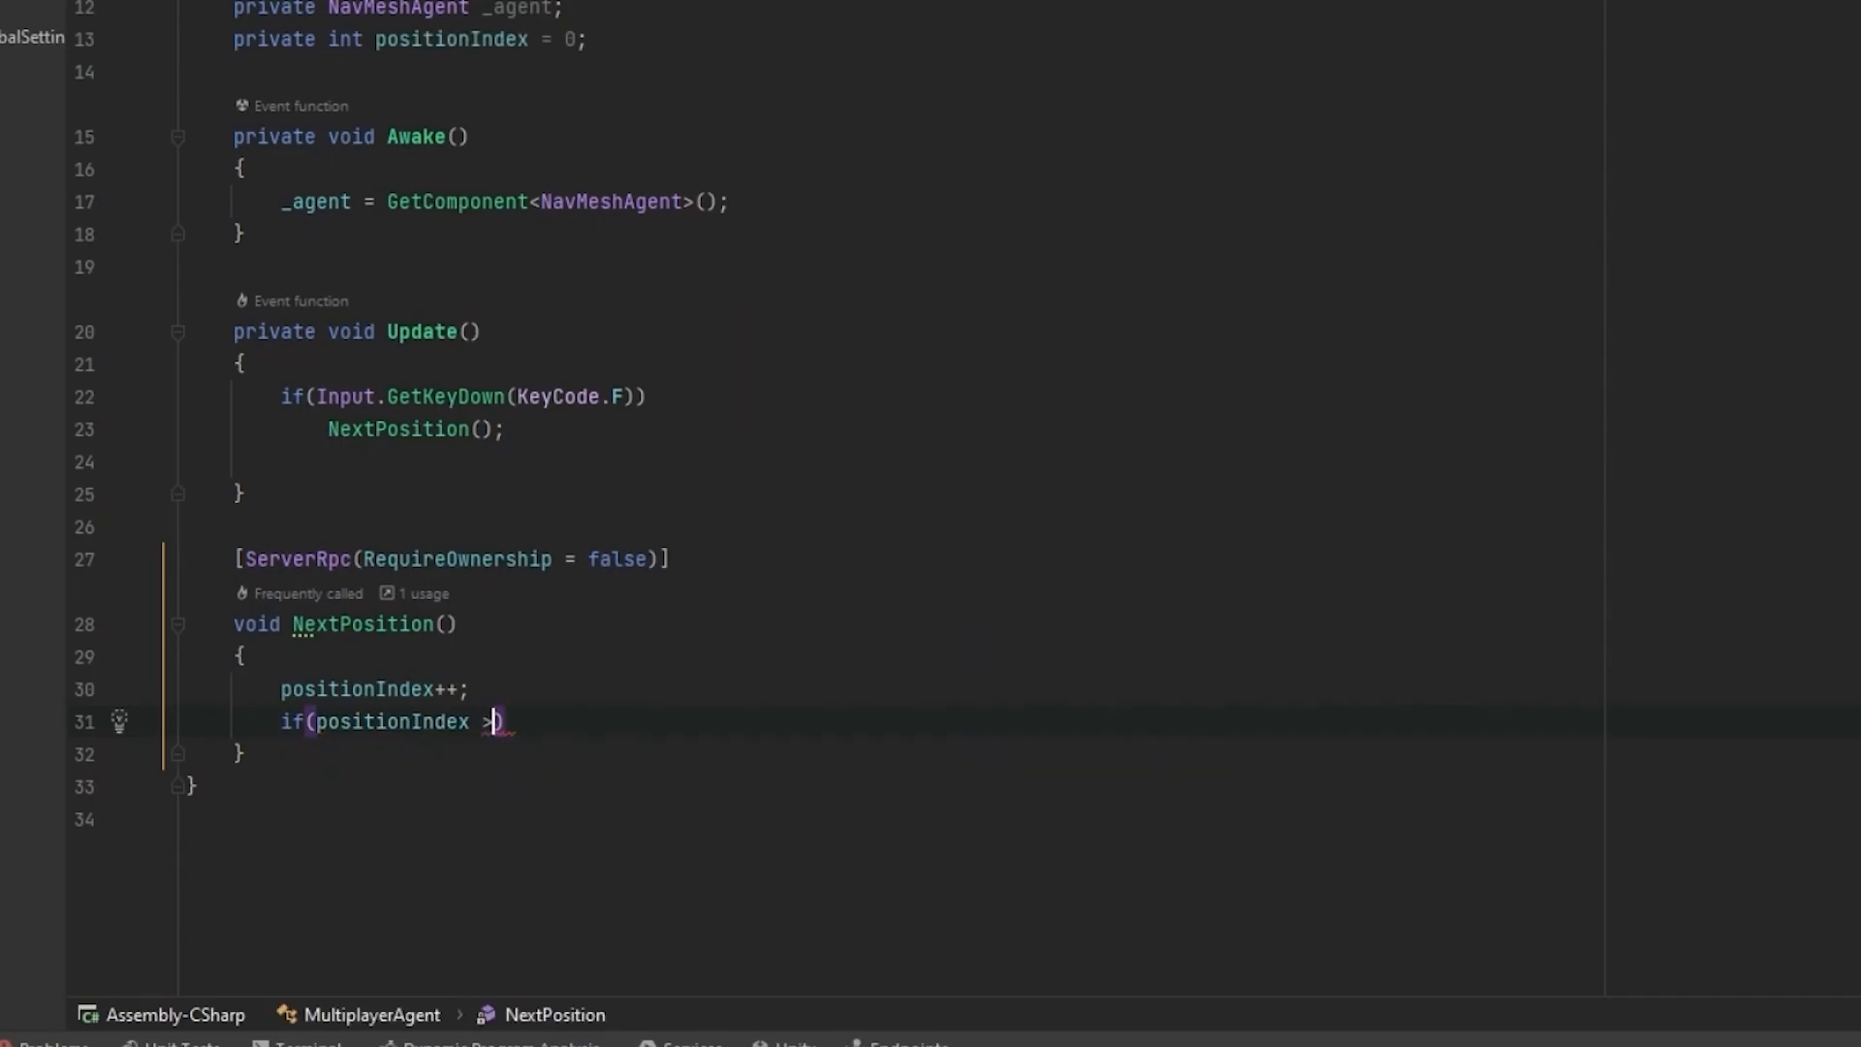
{"action": "type", "text": "= positions.Count"}
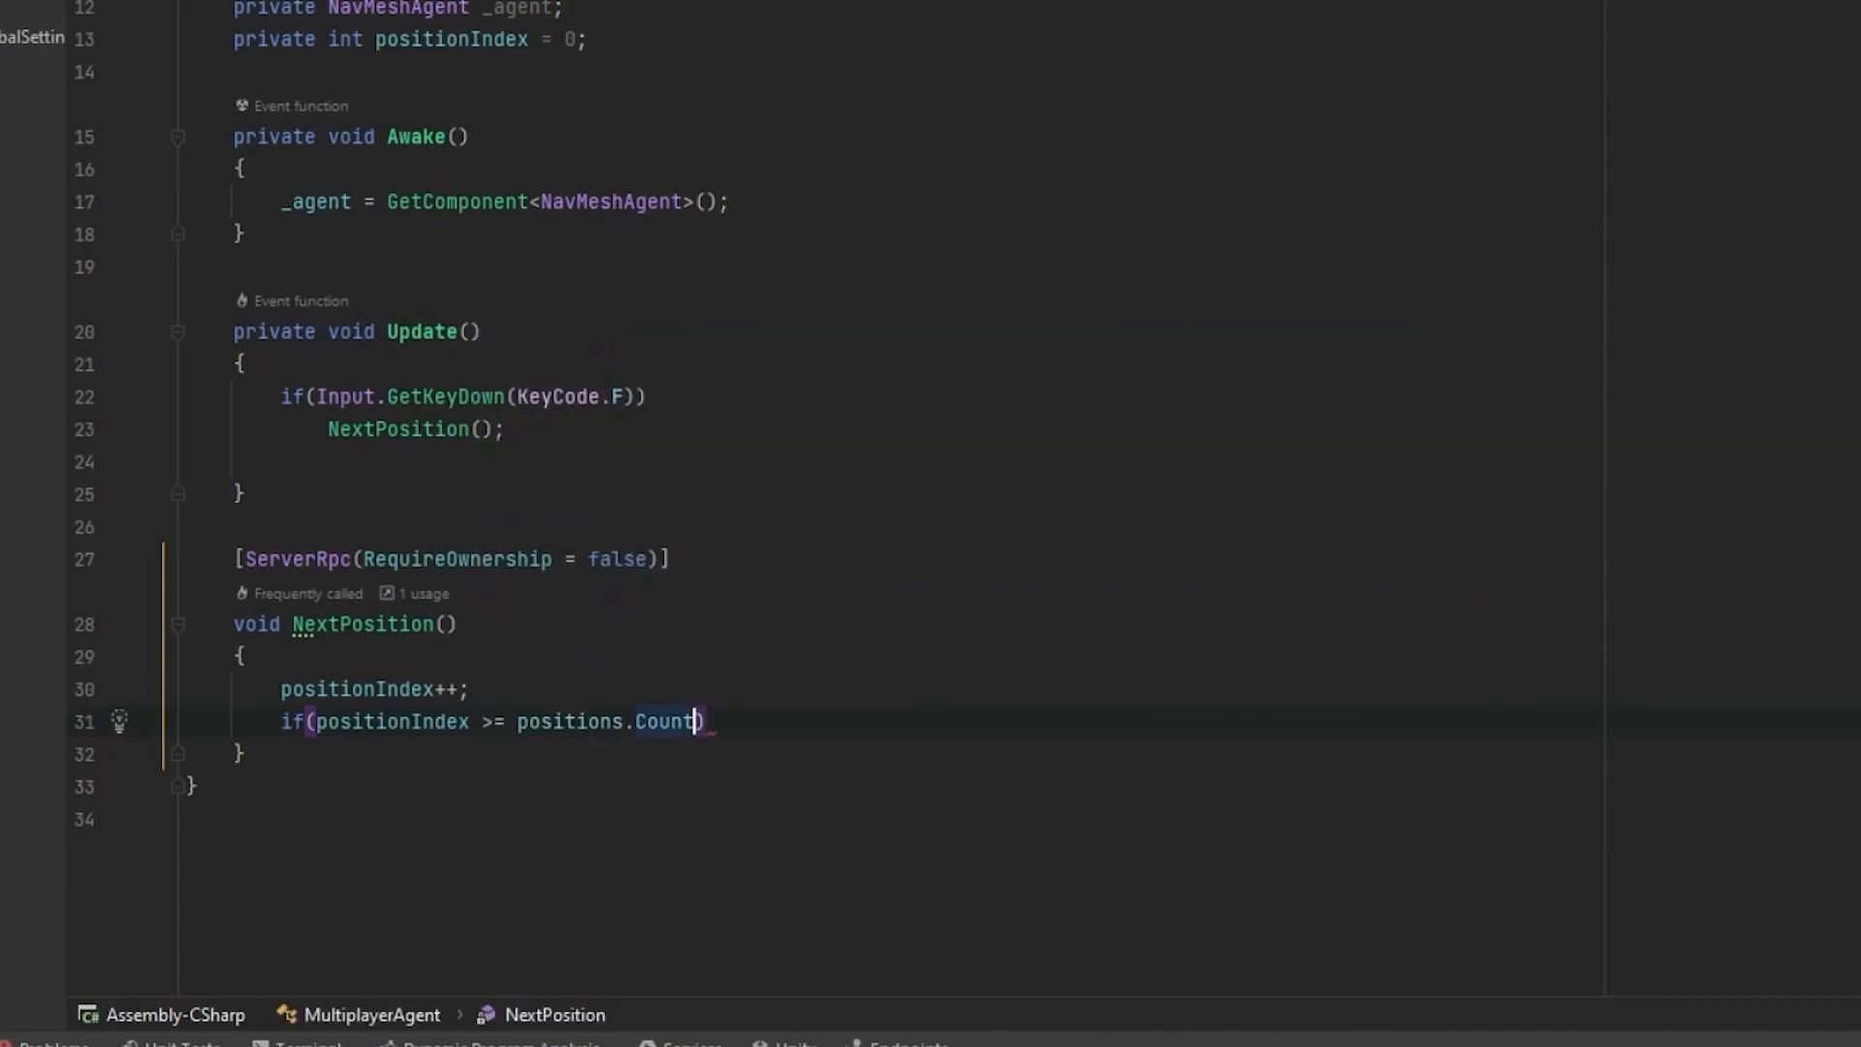
{"action": "type", "text": "positionin"}
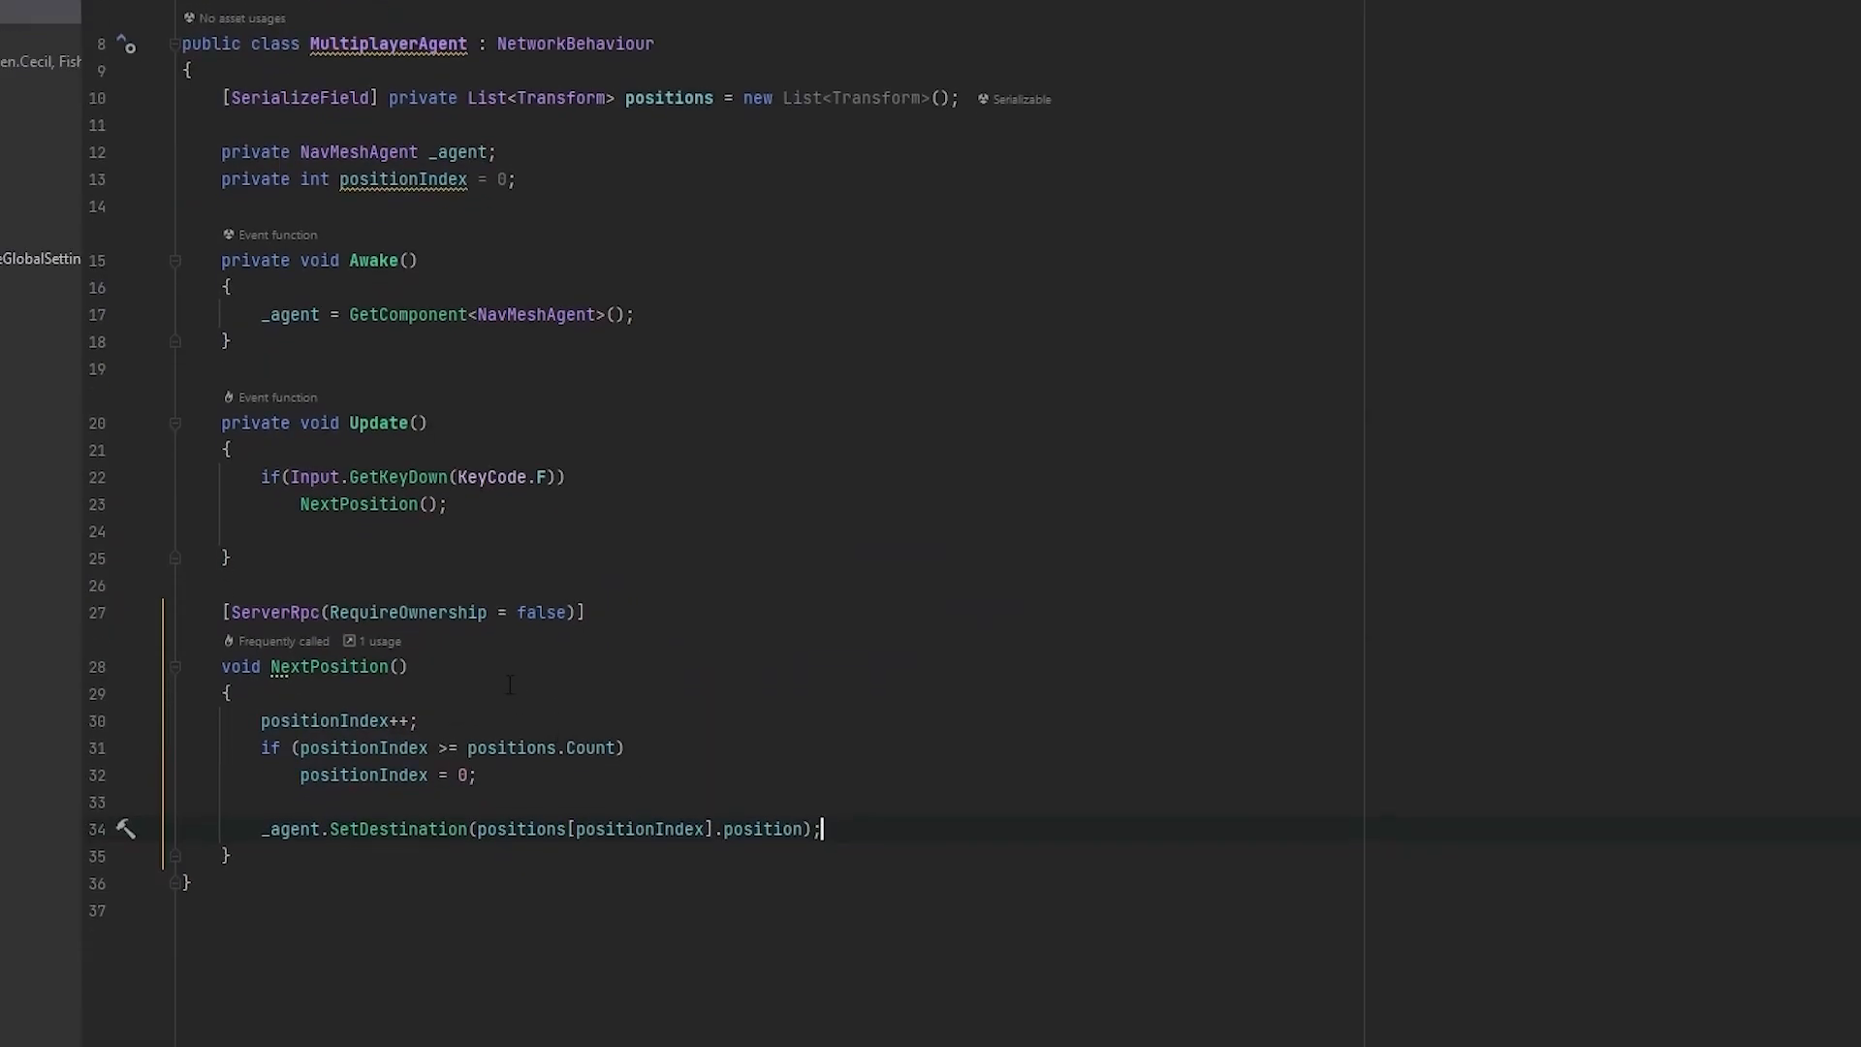
Step: Return to Unity and rearrange the scene hierarchy selection
{"action": "left_click", "coordinate": [403, 665]}
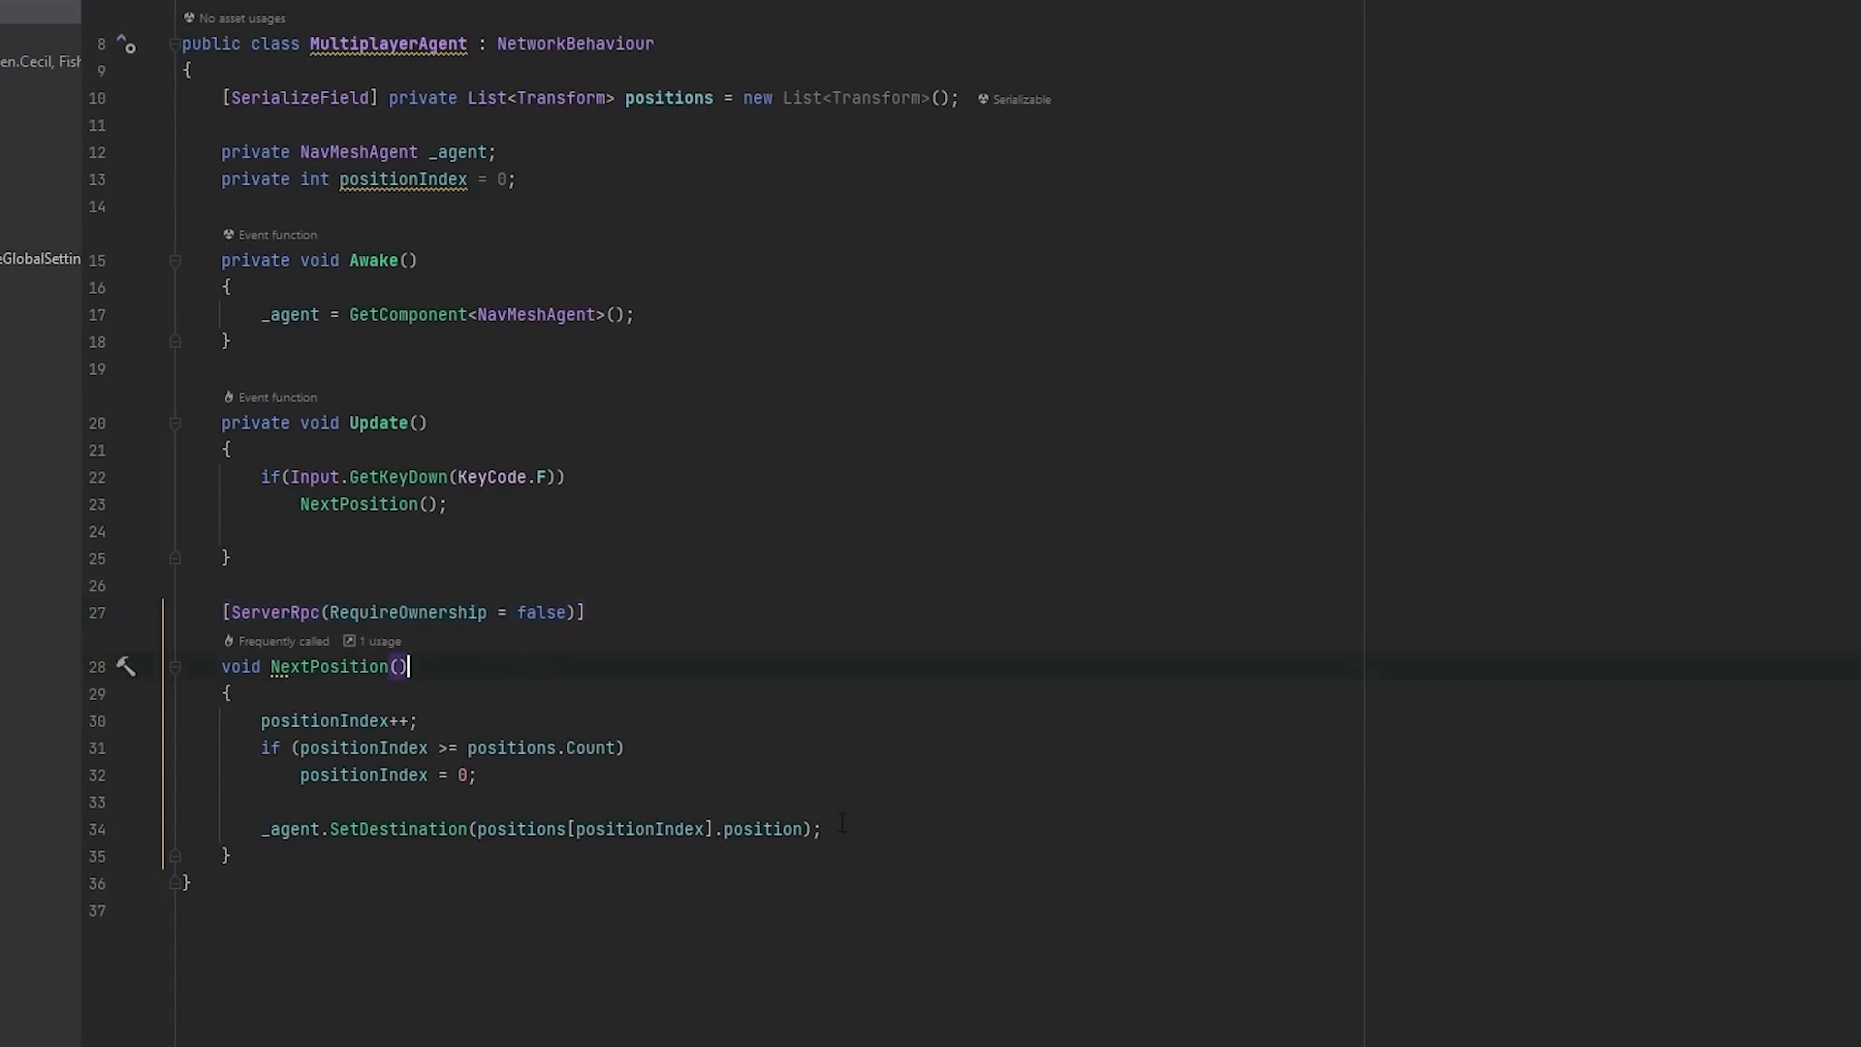
{"action": "left_click", "coordinate": [185, 800]}
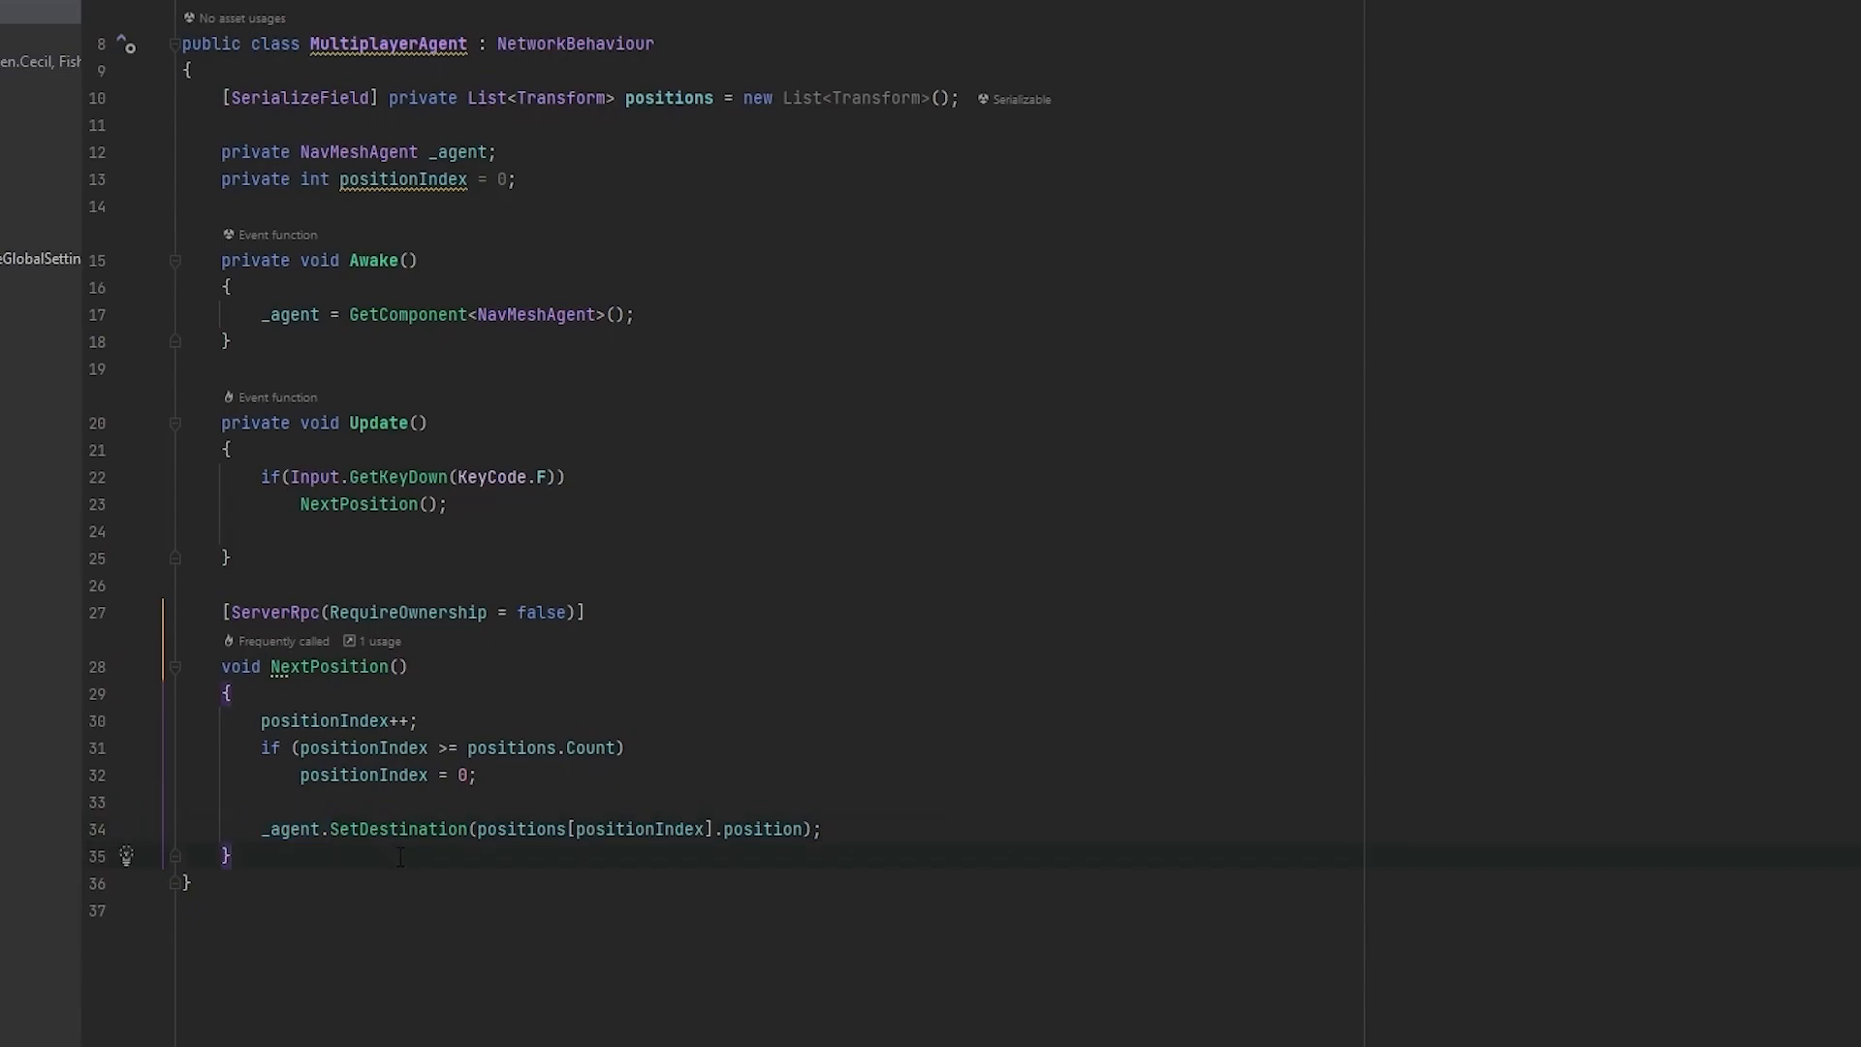
{"action": "left_click_drag", "start_coordinate": [227, 613], "coordinate": [227, 855]}
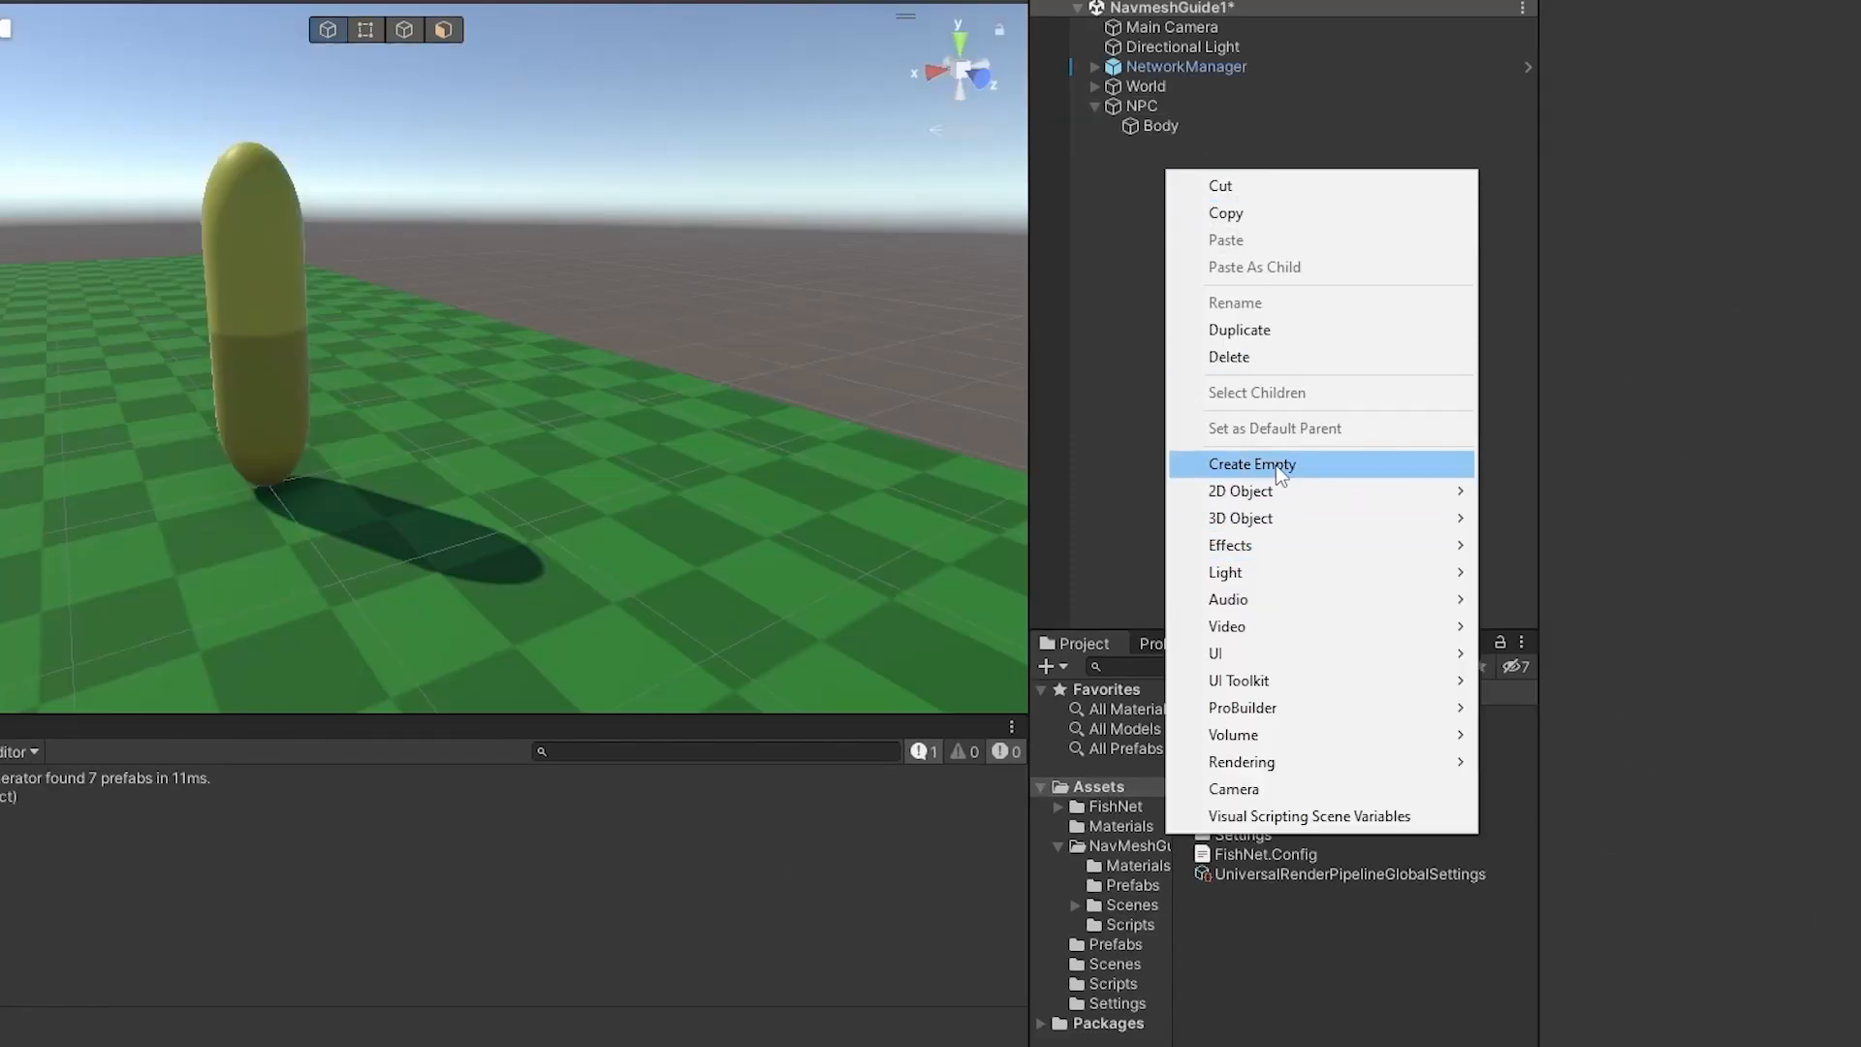
Step: Create an empty NPCPositions object in the hierarchy and launch Build And Run from the File menu
{"action": "left_click", "coordinate": [1251, 463]}
{"action": "type", "text": "NPCPositions"}
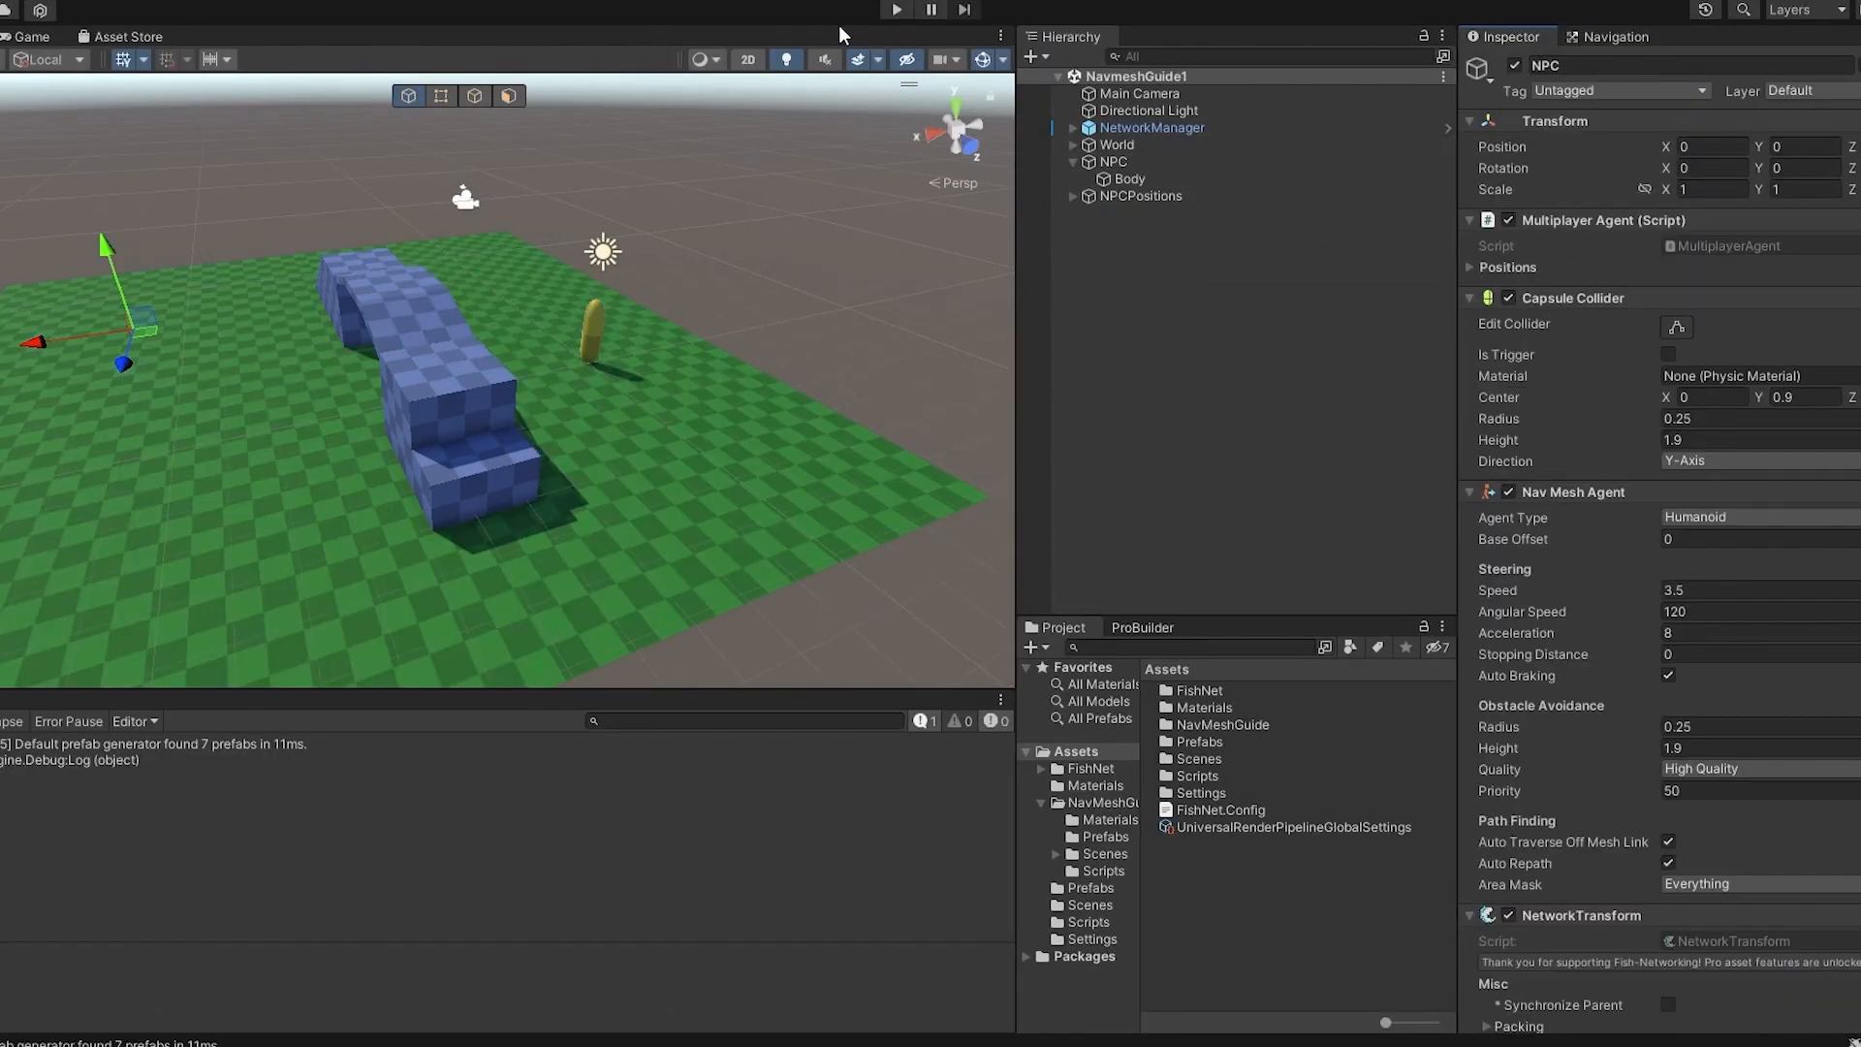
{"action": "left_click", "coordinate": [11, 13]}
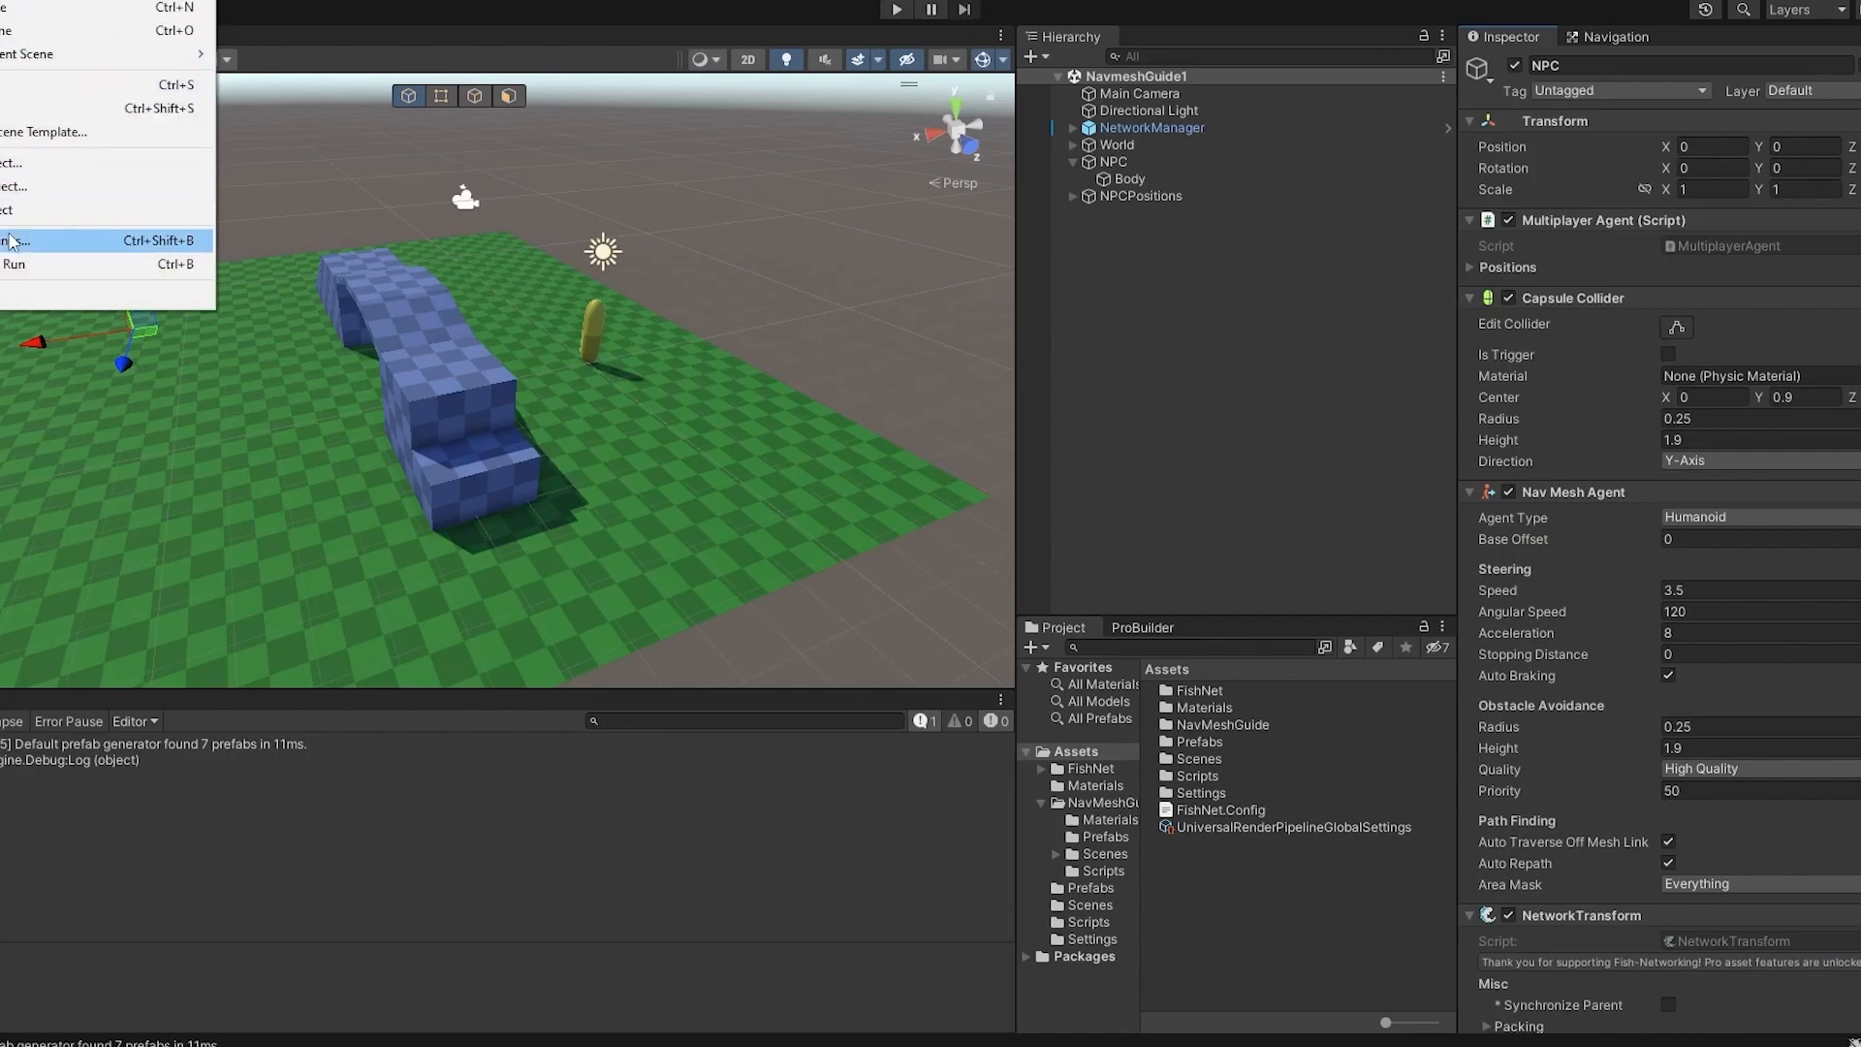